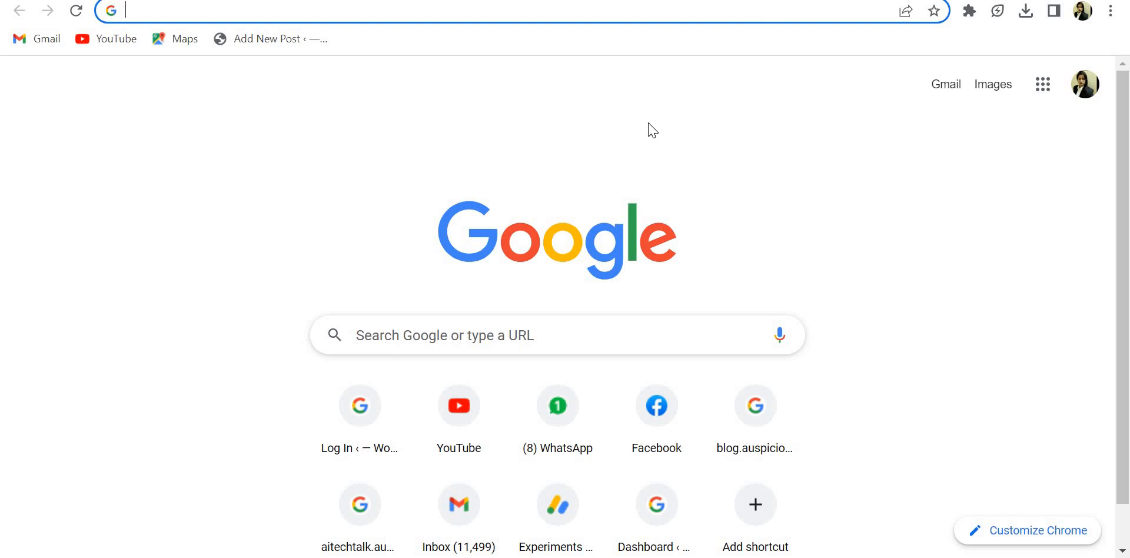
mouse_move(1082, 84)
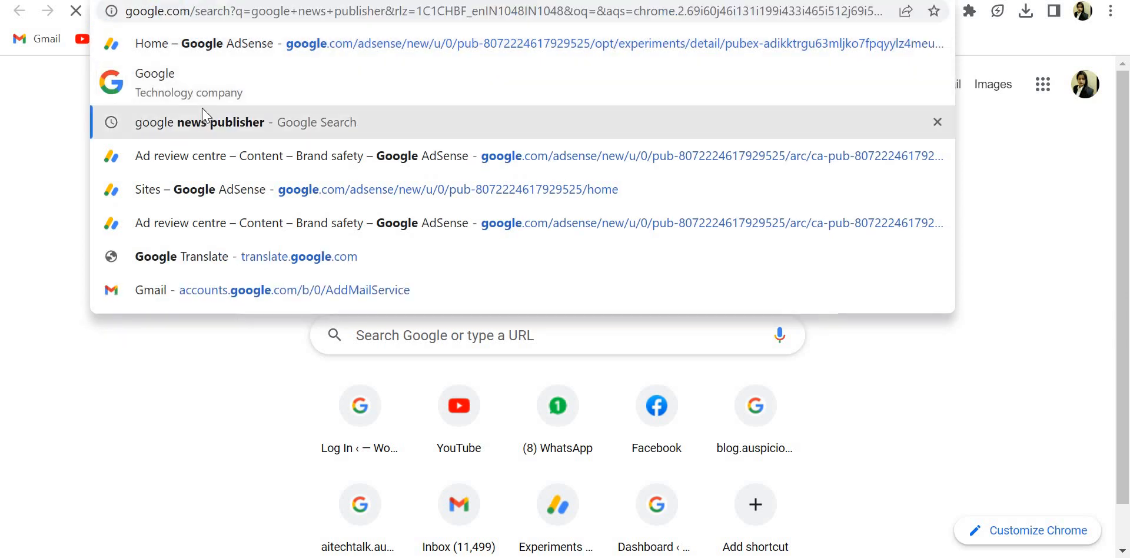
- Search 'google news publisher' and open the Google Publisher Center result
click(199, 122)
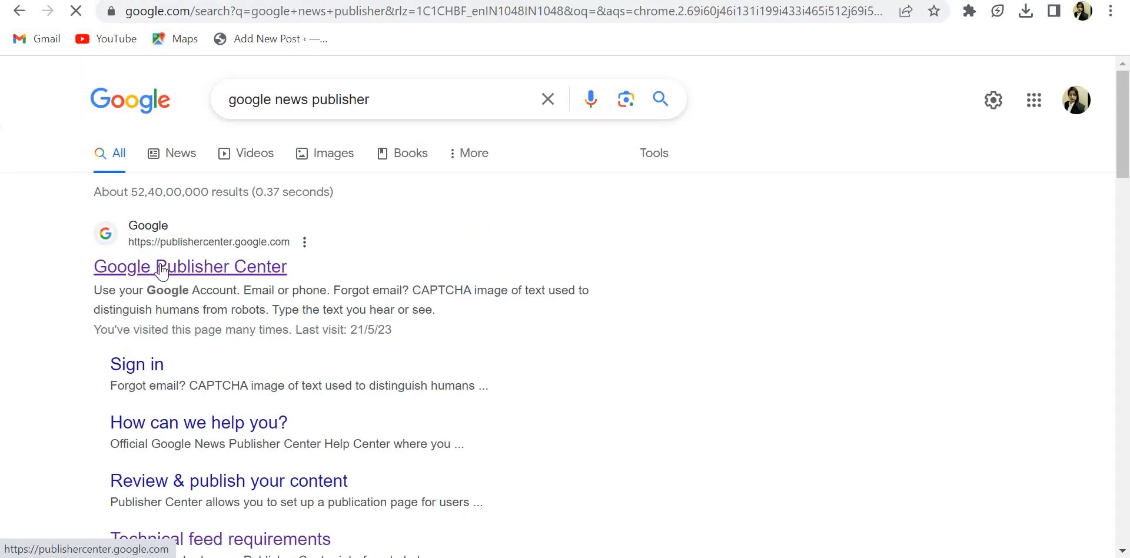
click(189, 266)
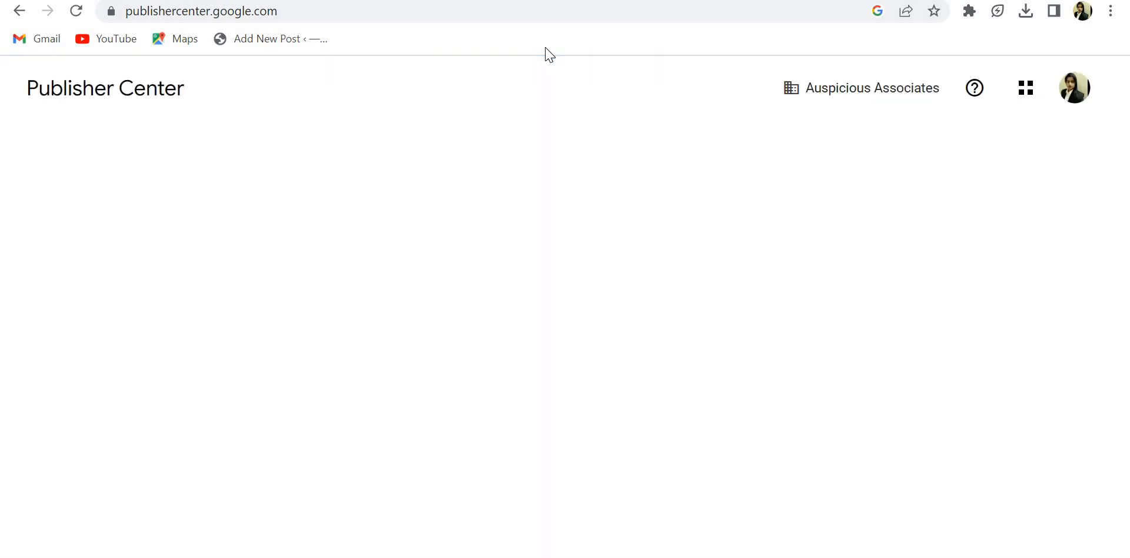
- Switch Publisher Center to the other Google account and reload the failed page
click(860, 87)
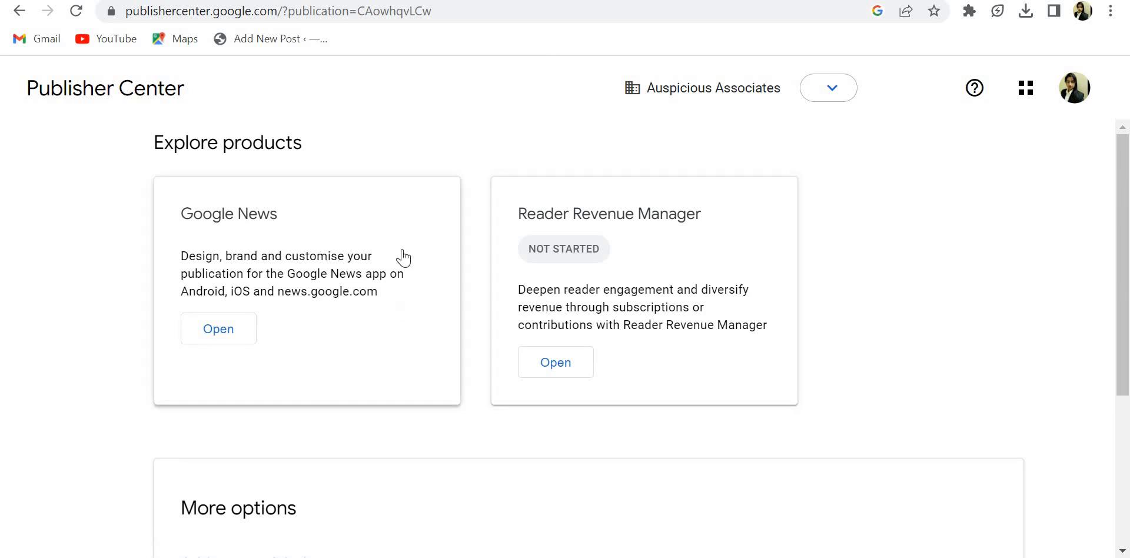
click(1073, 87)
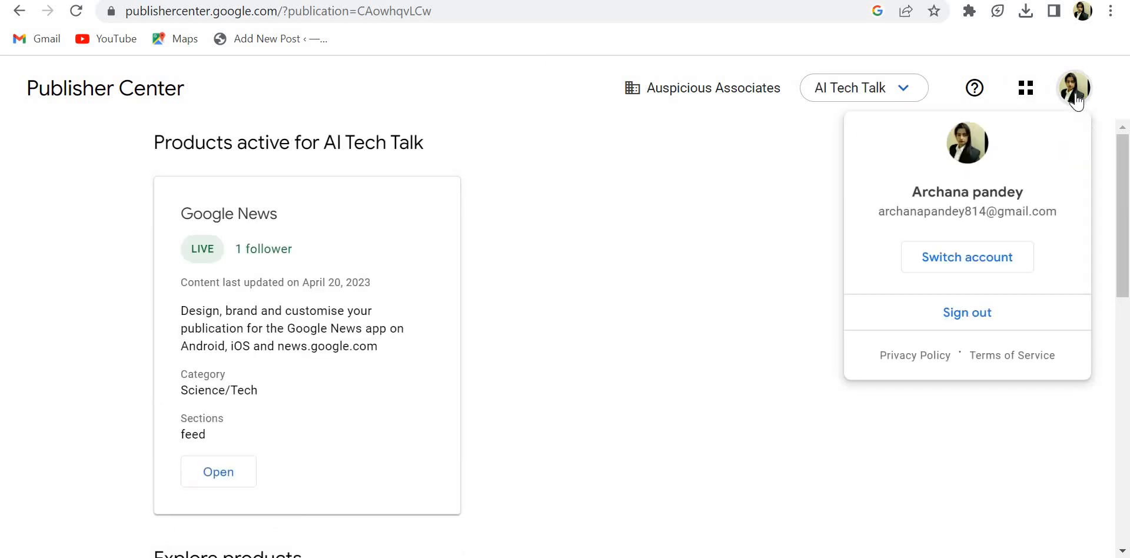
mouse_move(967, 257)
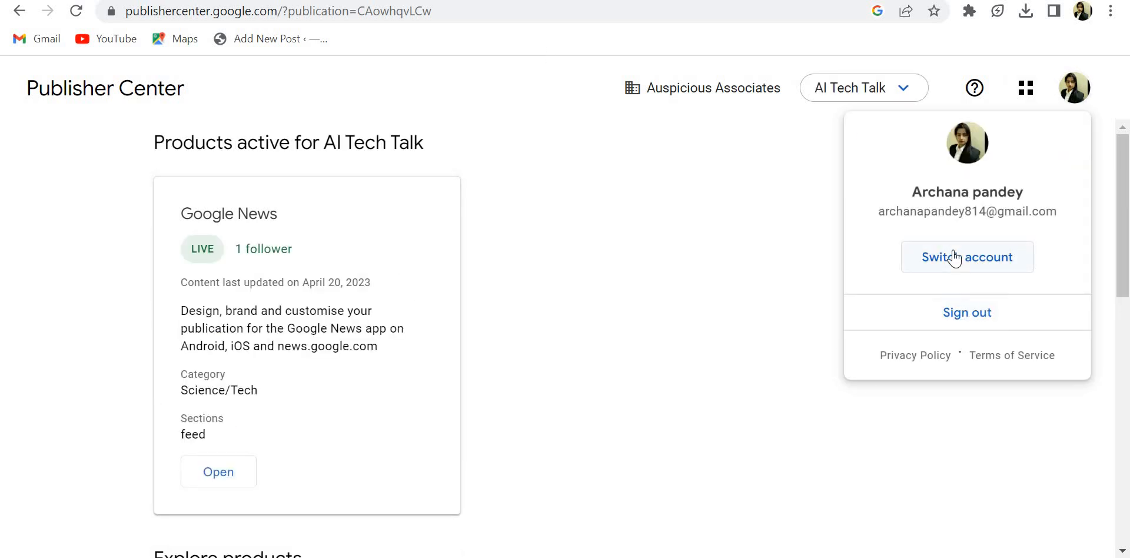
click(966, 257)
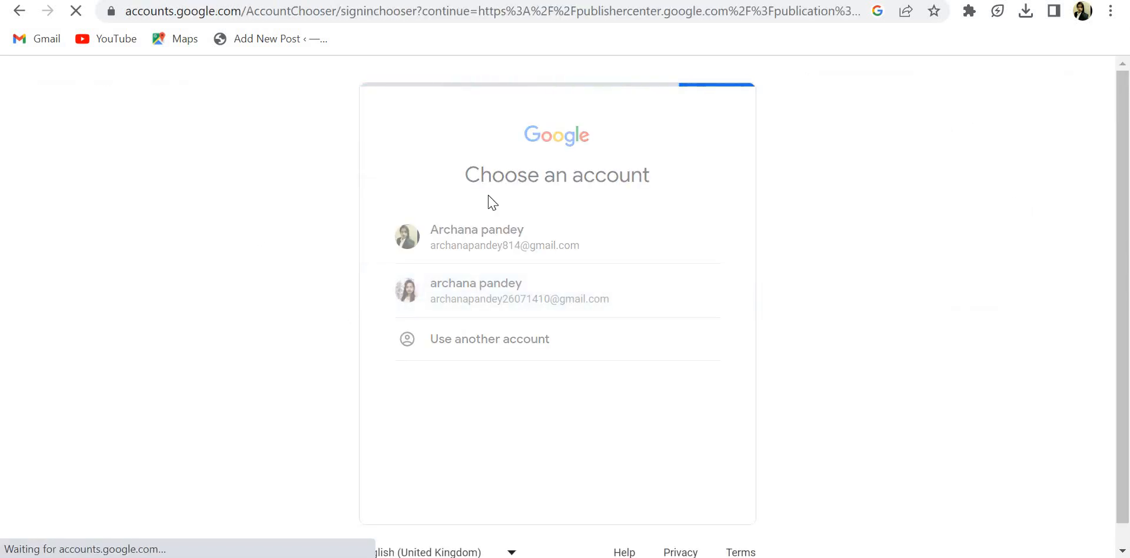
click(476, 237)
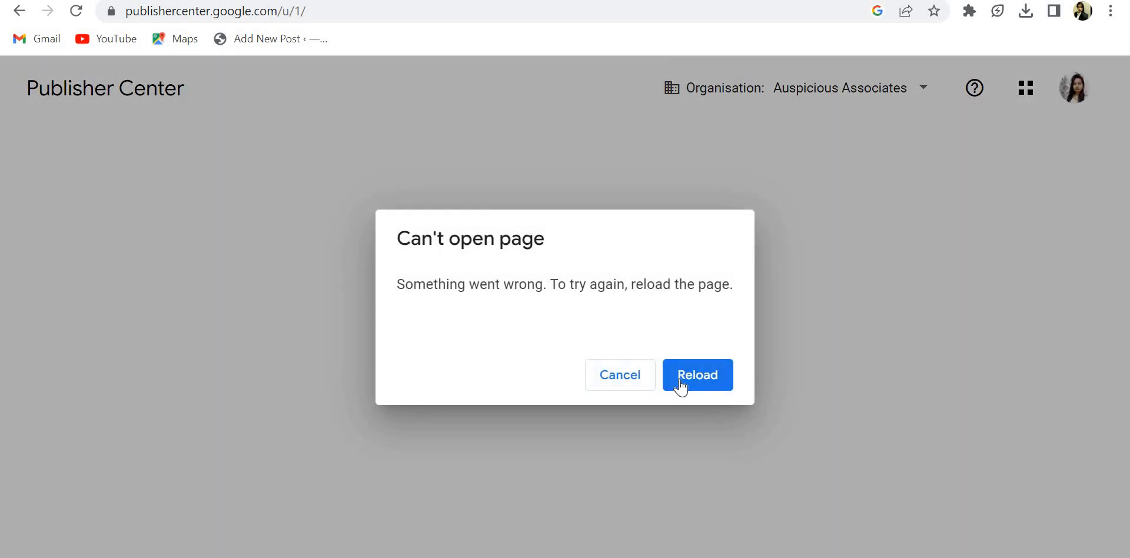
click(696, 374)
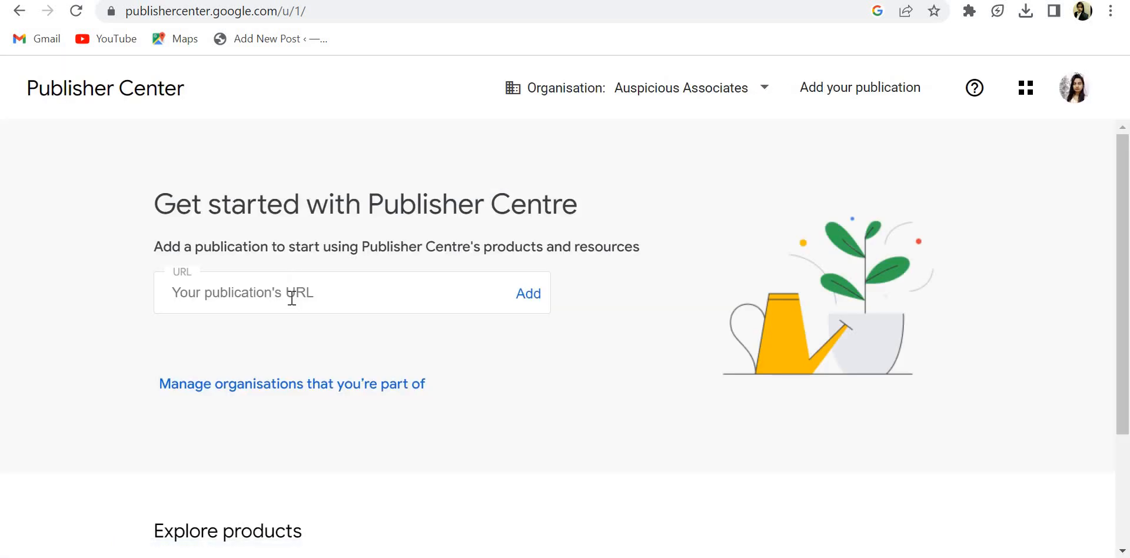
mouse_move(178, 395)
text(https://blog.auspiciousassociates.com)
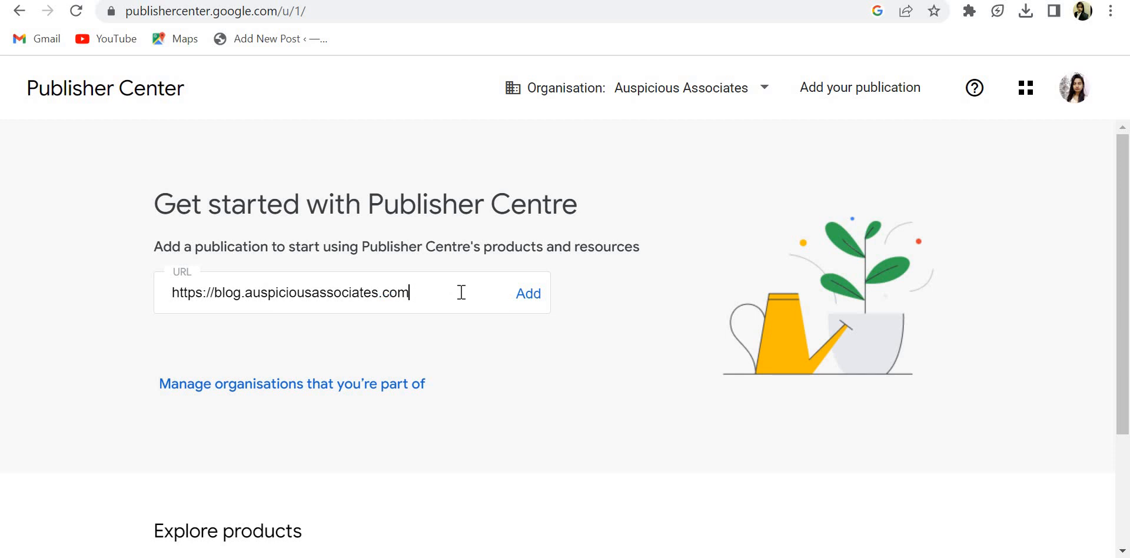
click(527, 293)
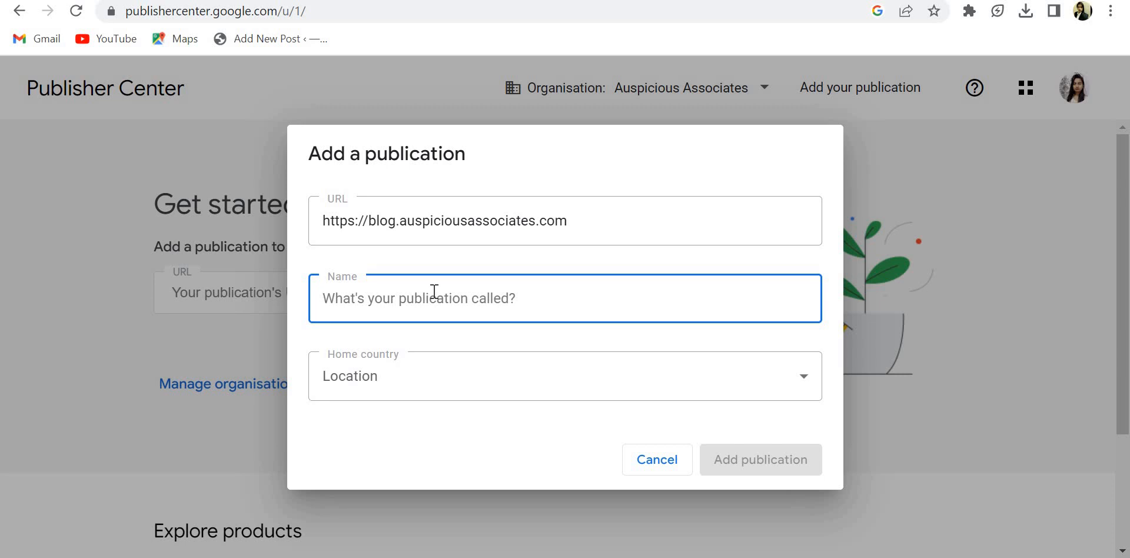
- Name the publication 'Auspicious Associates'
text(A)
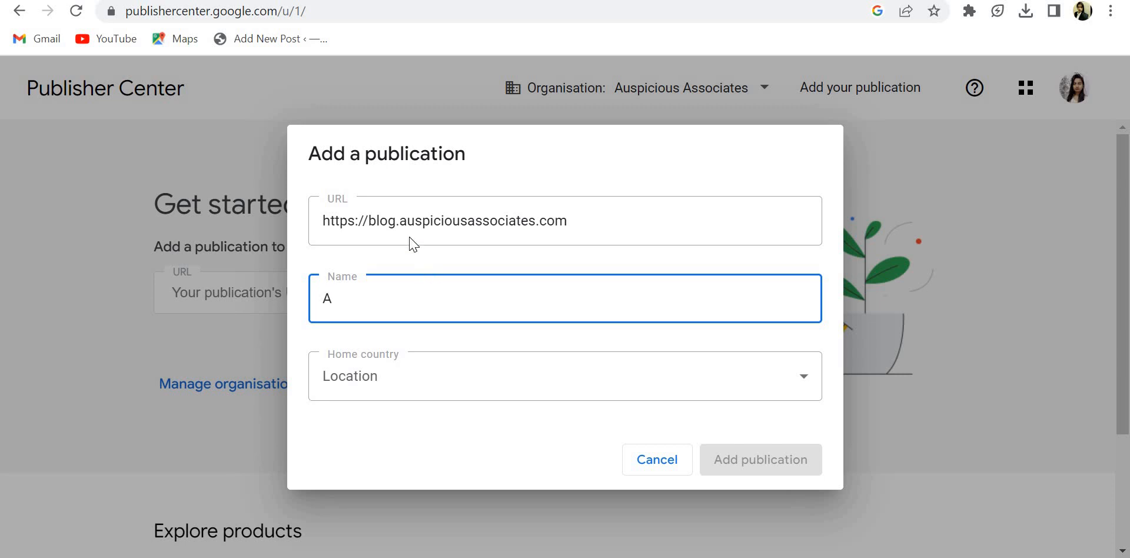
double_click(454, 221)
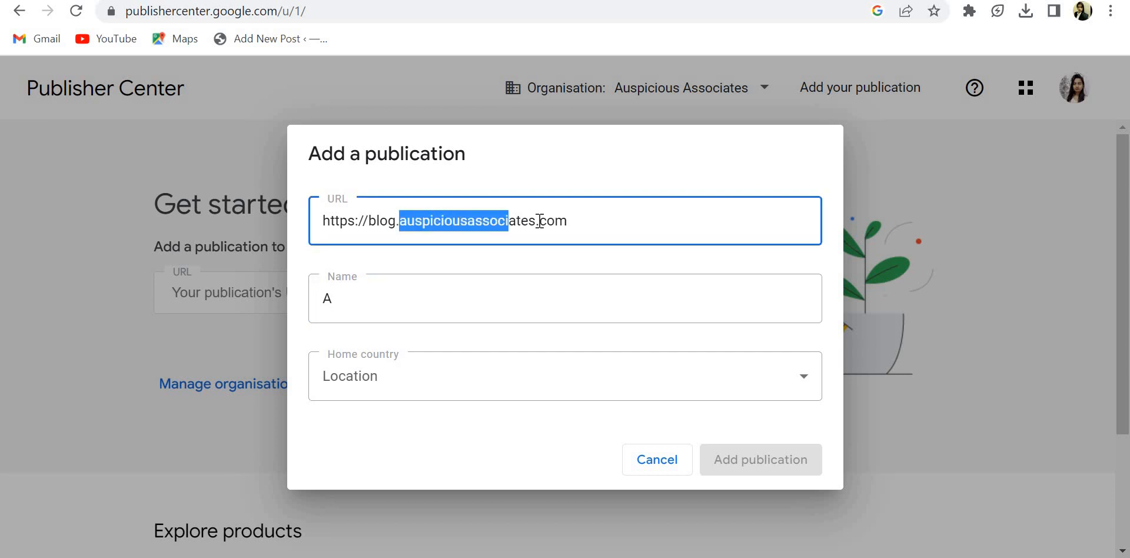
drag(511, 221, 537, 221)
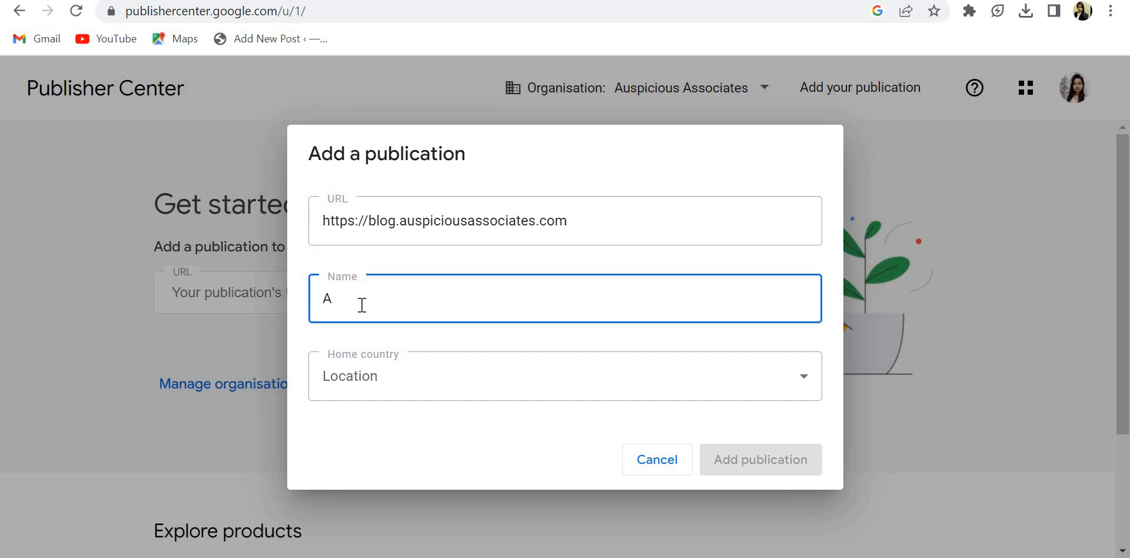
text(uspiciousassociates)
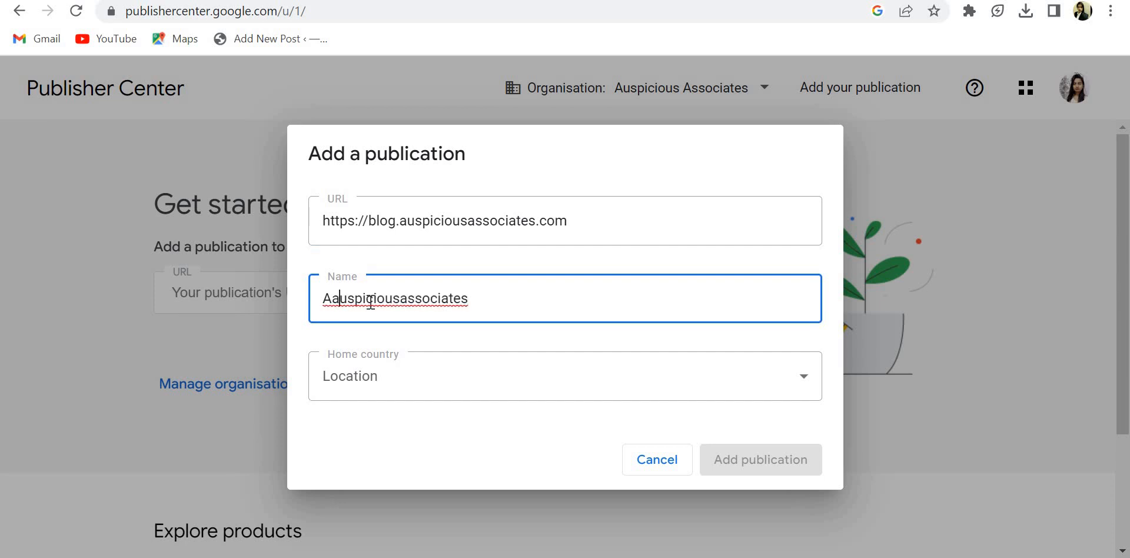
text(Auspicious Associates)
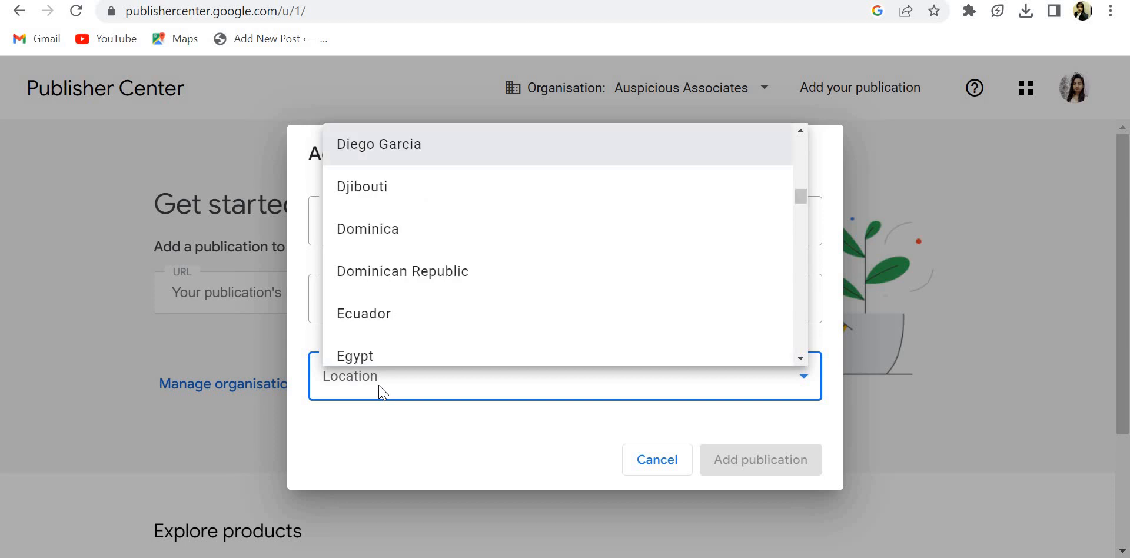
- Tick the certification that the publication is located in India
scroll(down, 3)
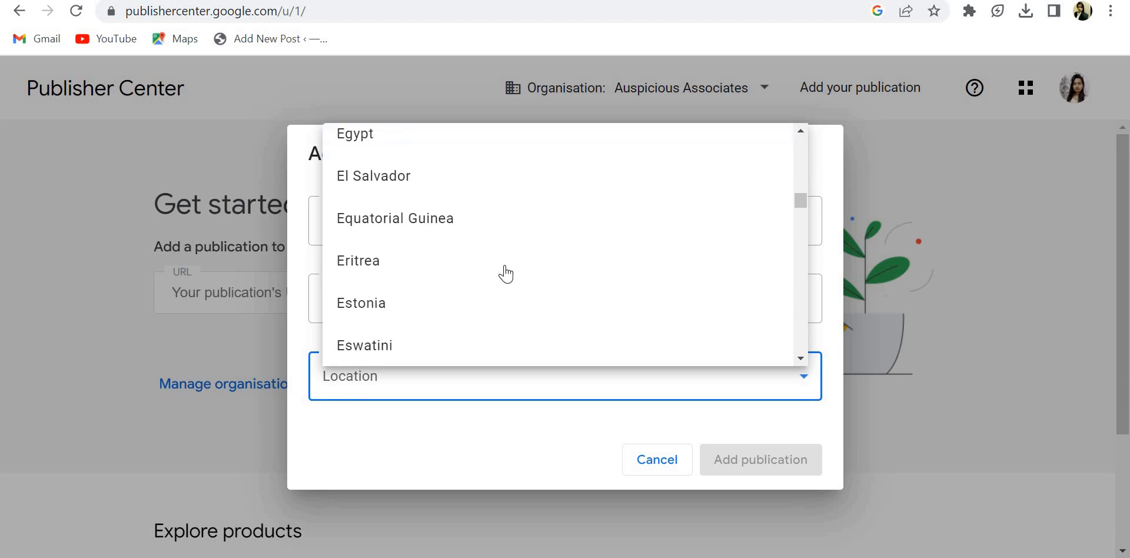
scroll(down, 3)
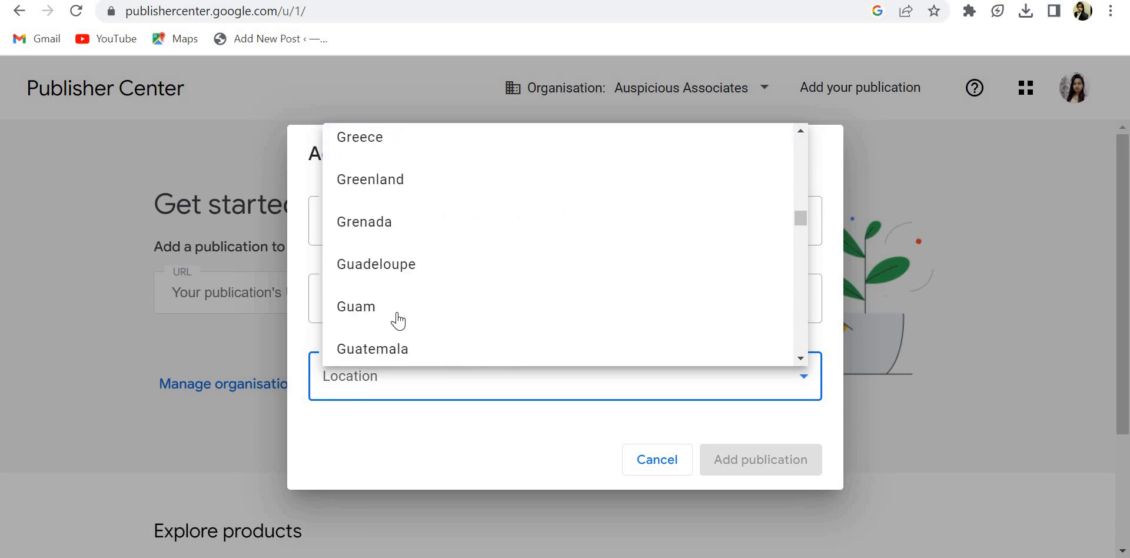
scroll(down, 3)
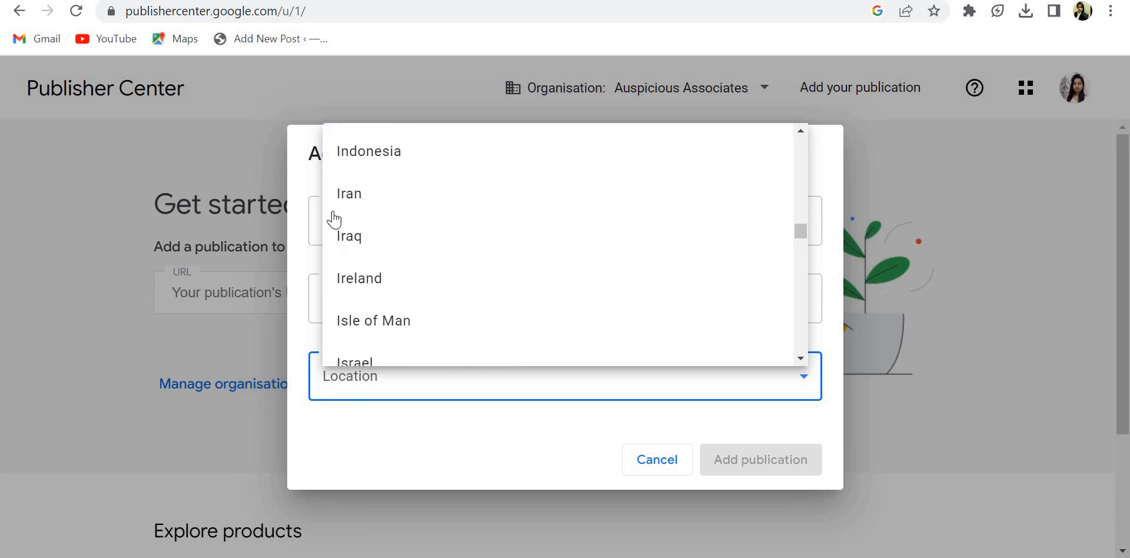
scroll(down, 3)
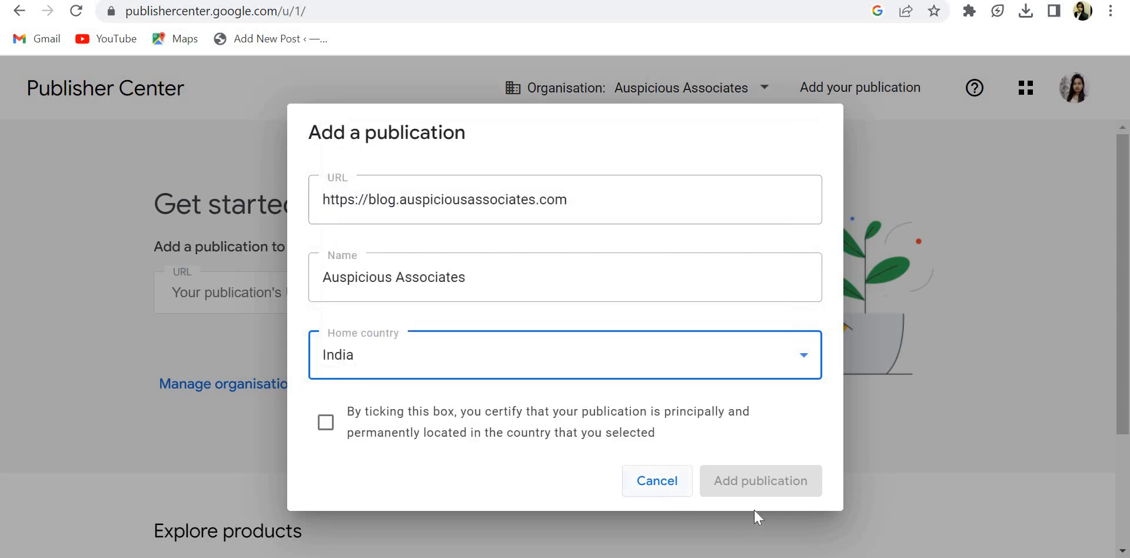
click(325, 423)
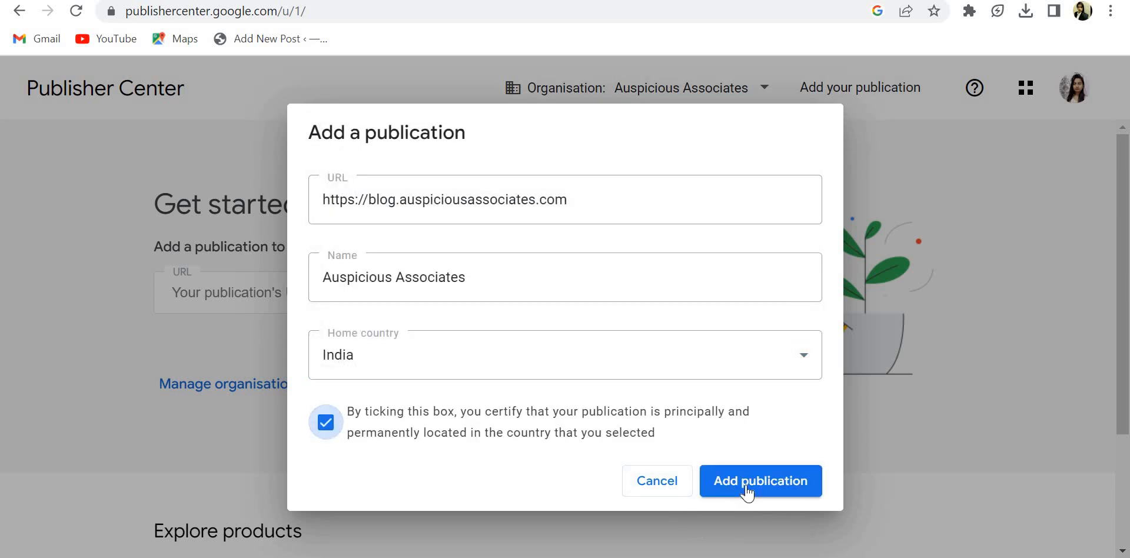
- Add the Auspicious Associates publication and postpone ownership verification
click(759, 481)
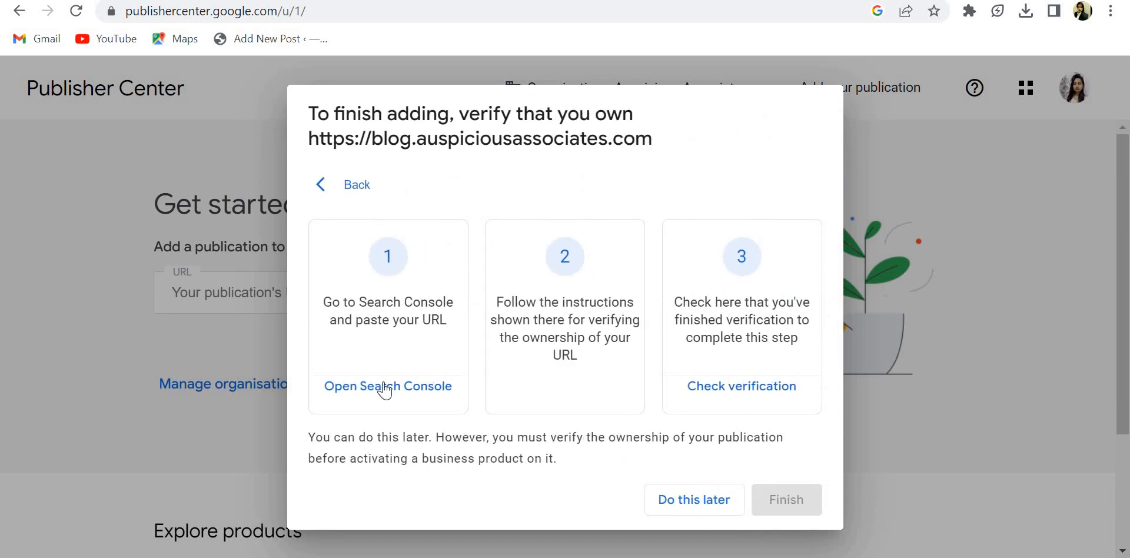
mouse_move(339, 398)
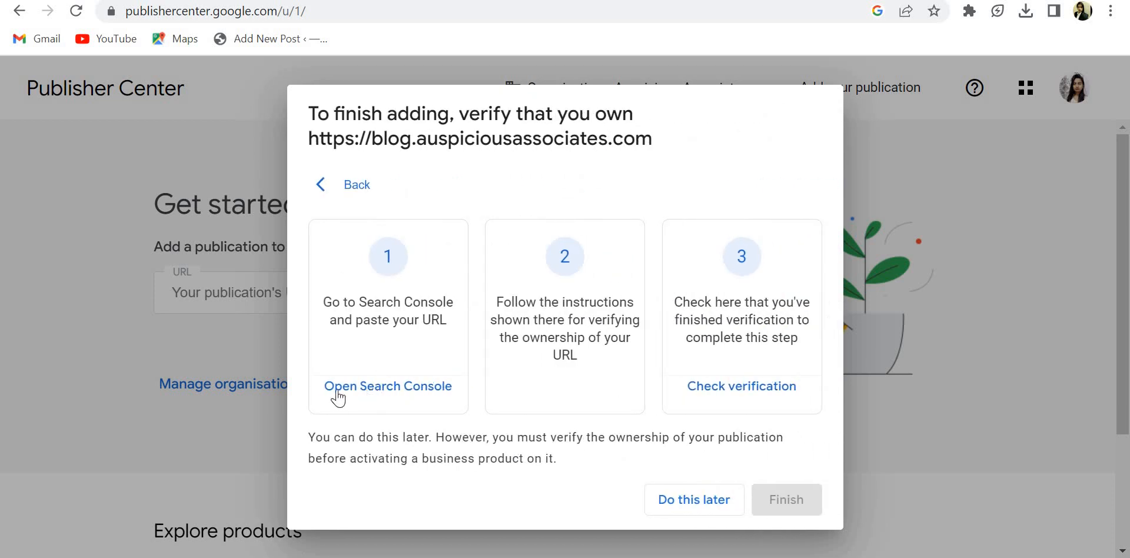
mouse_move(448, 400)
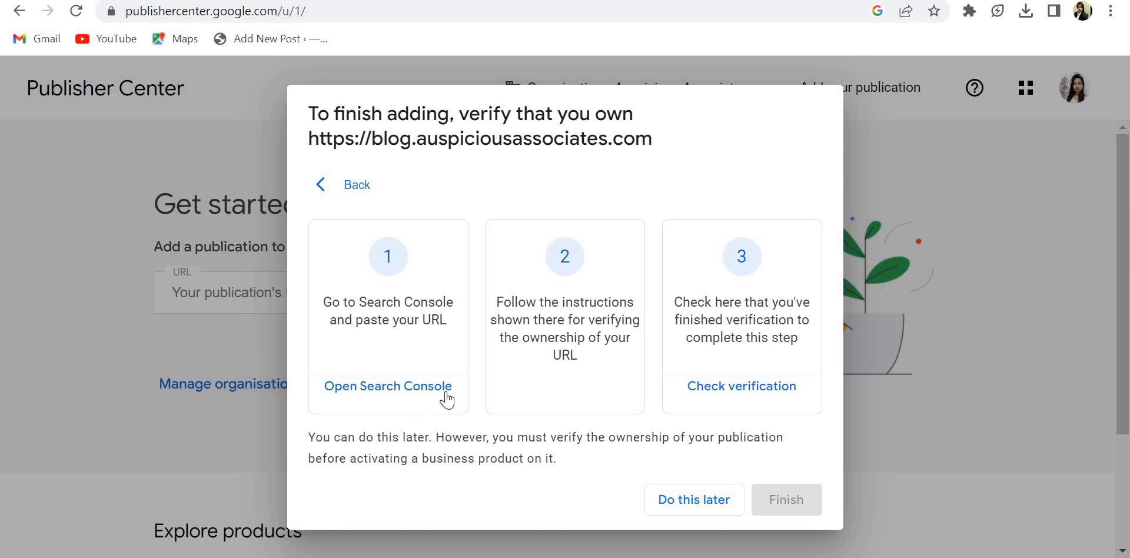
mouse_move(601, 423)
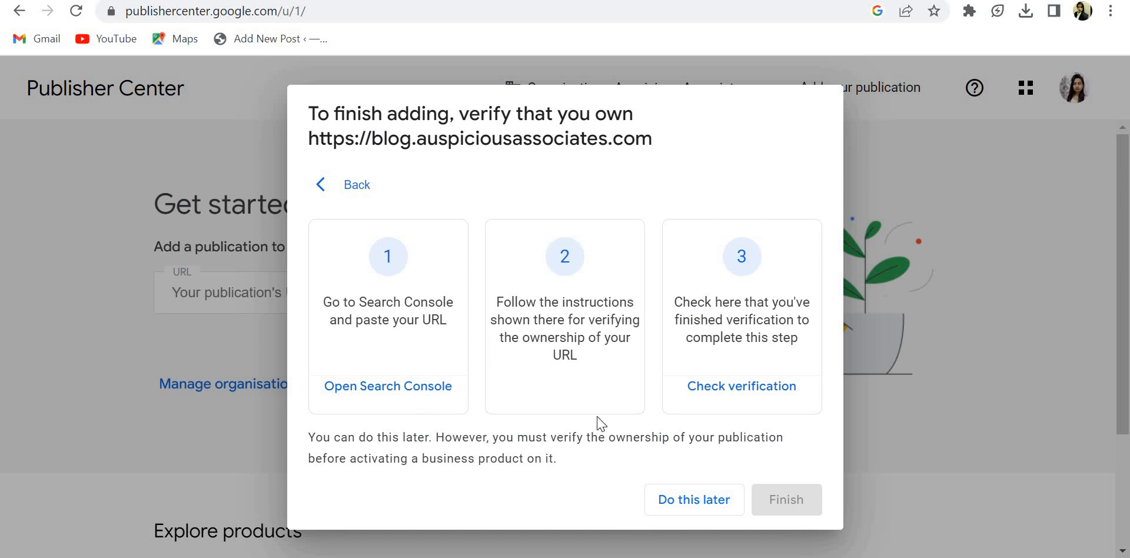
mouse_move(405, 326)
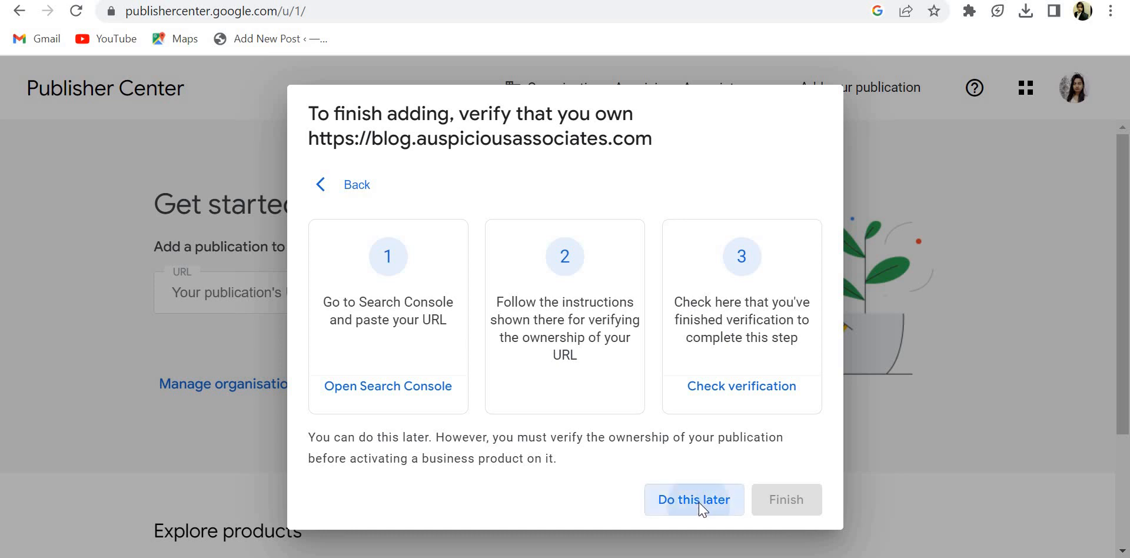
click(693, 499)
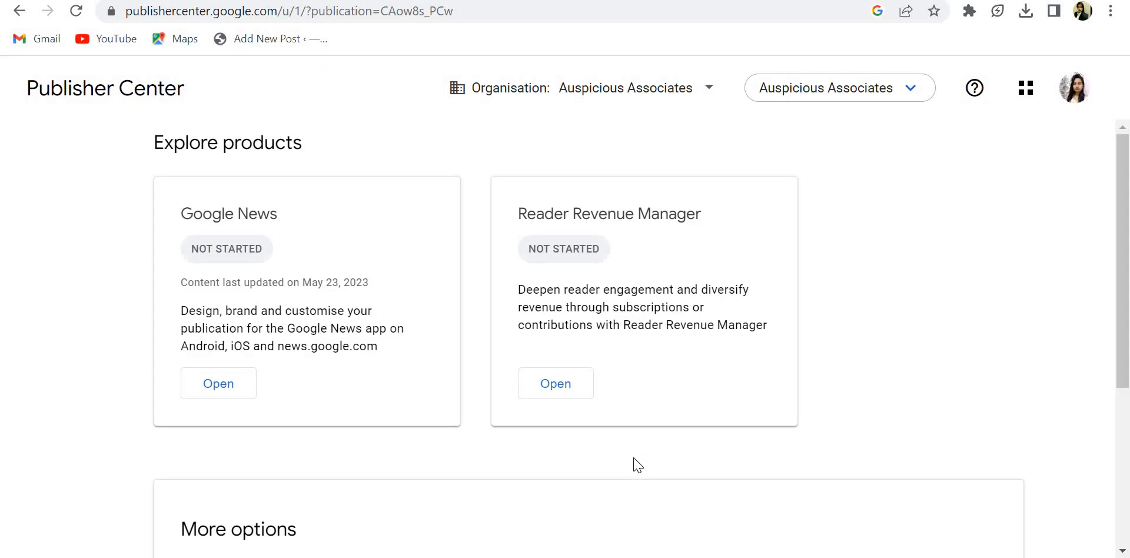
mouse_move(633, 457)
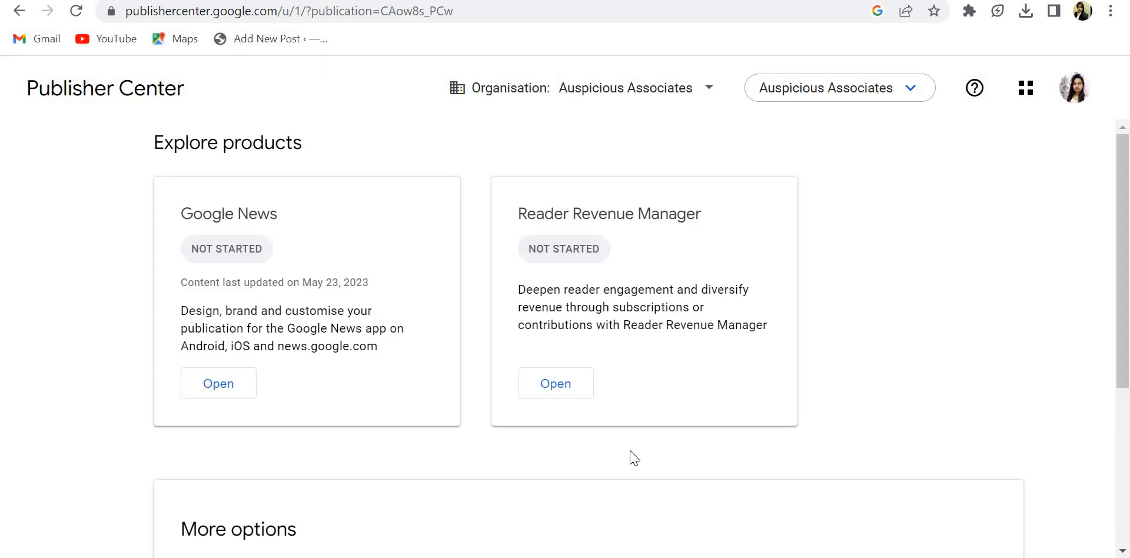
mouse_move(281, 480)
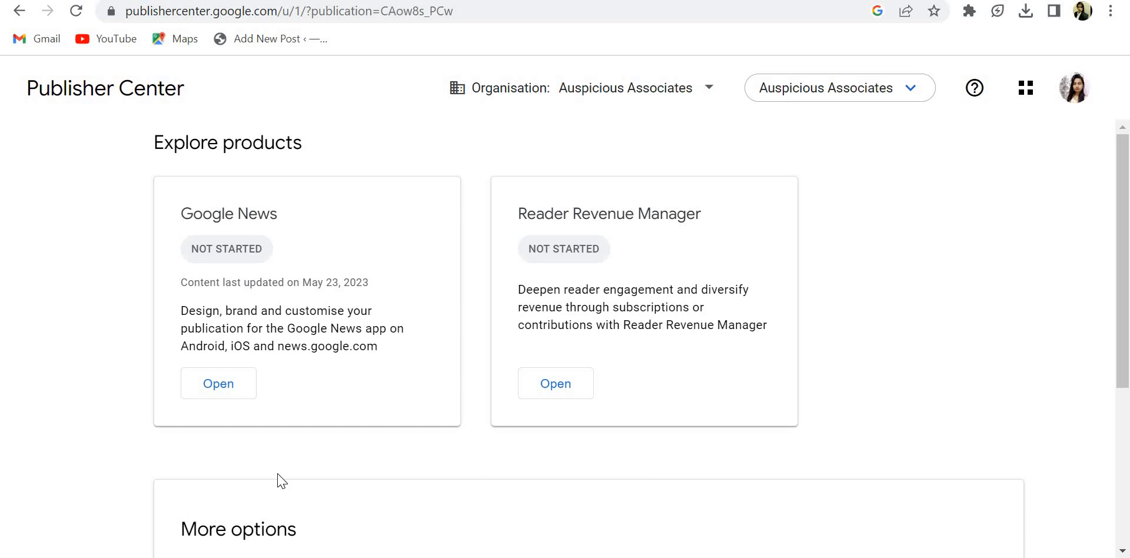
mouse_move(218, 383)
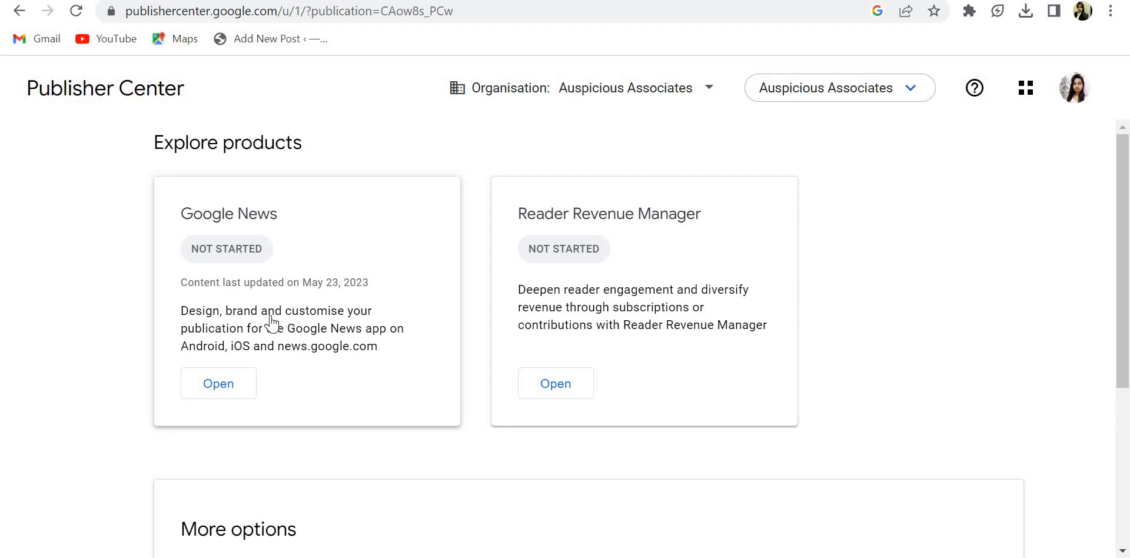
mouse_move(231, 307)
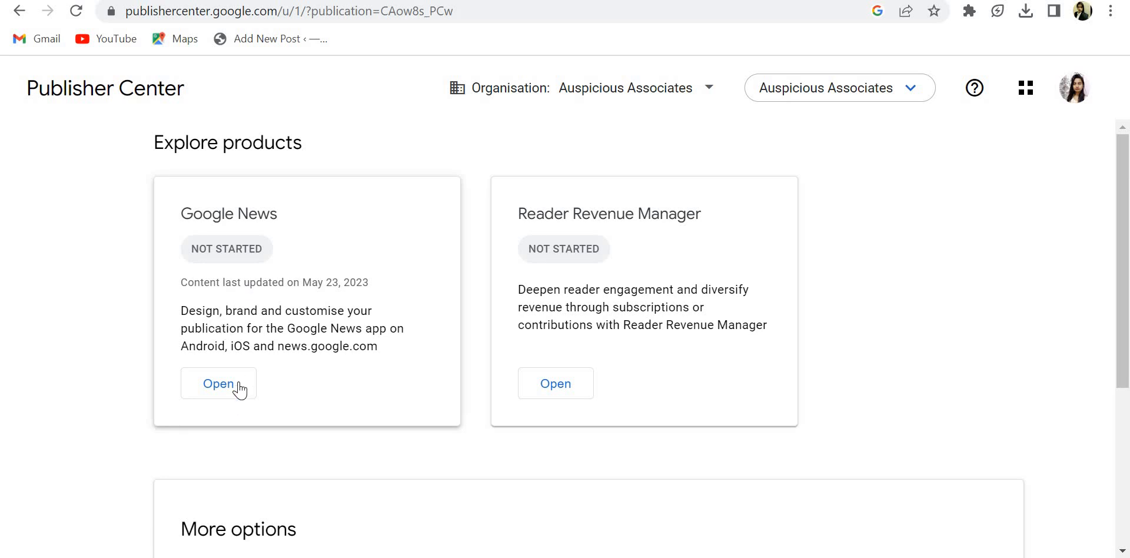
- Open the Google News product settings for Auspicious Associates
click(218, 383)
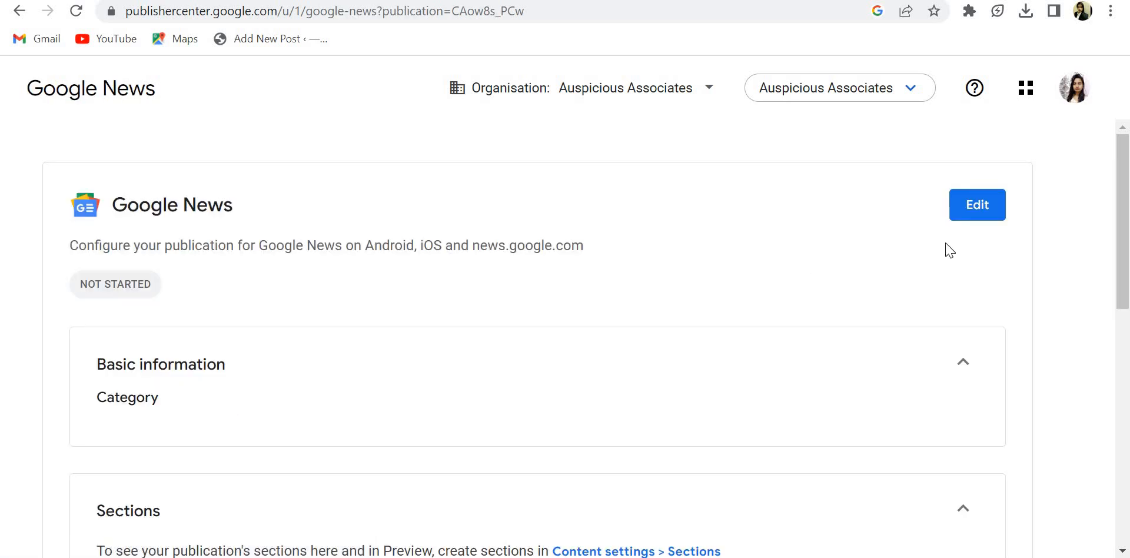
- Start editing, check the Review and publish tab, then return to General
click(976, 204)
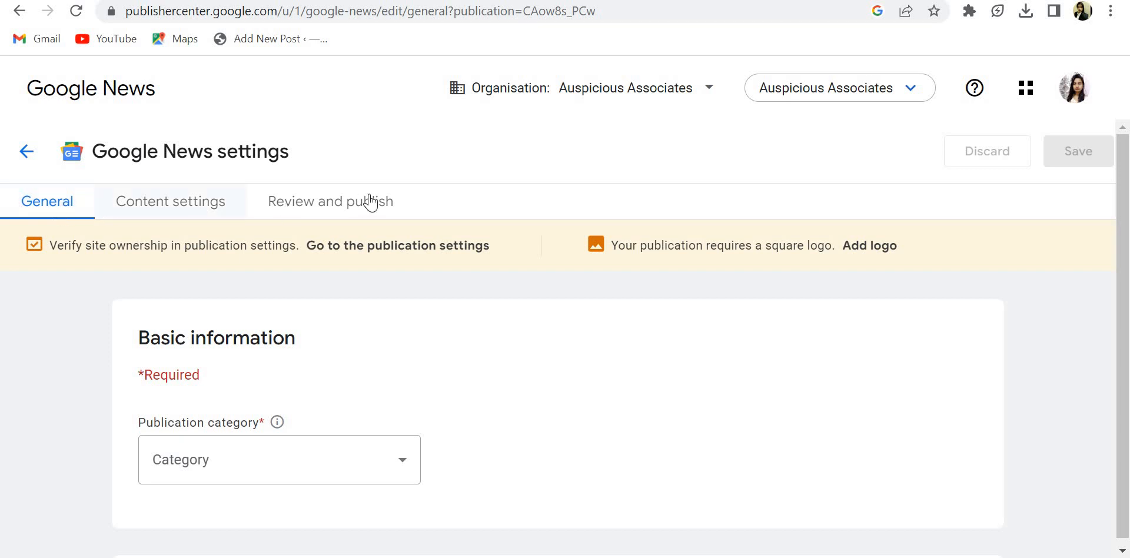
mouse_move(158, 215)
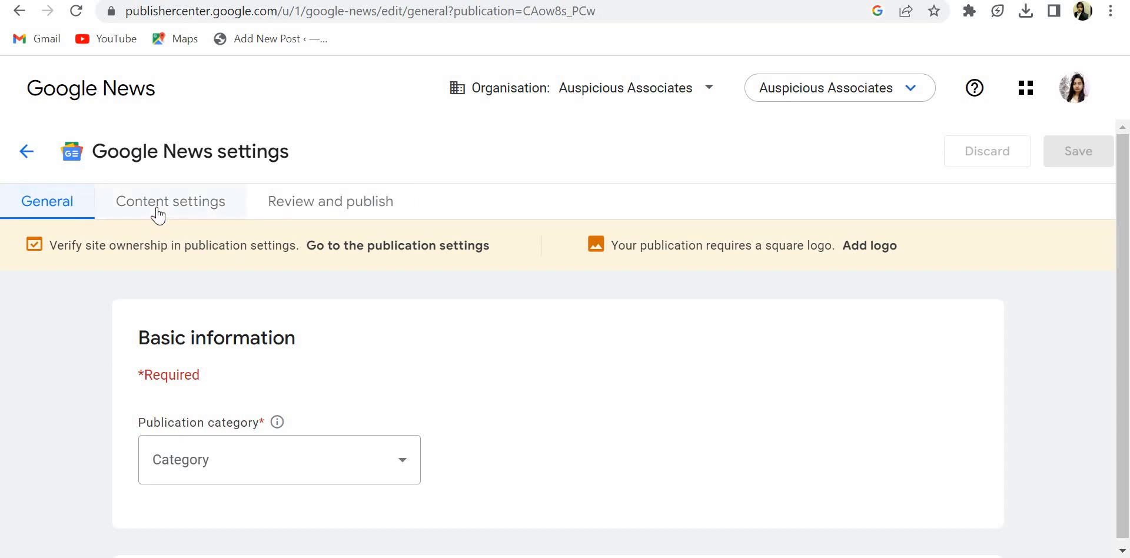
click(331, 201)
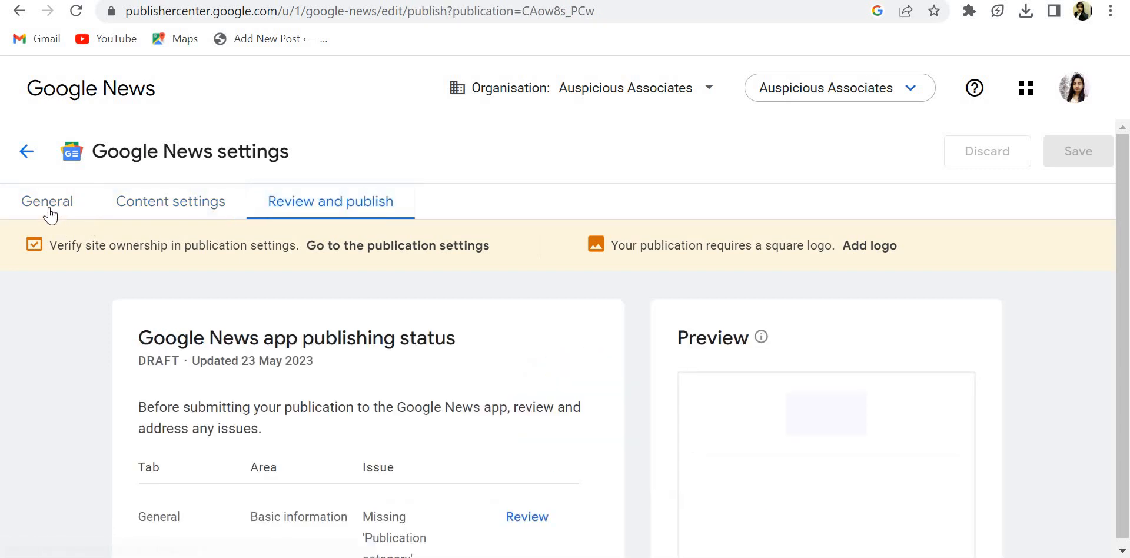
click(47, 202)
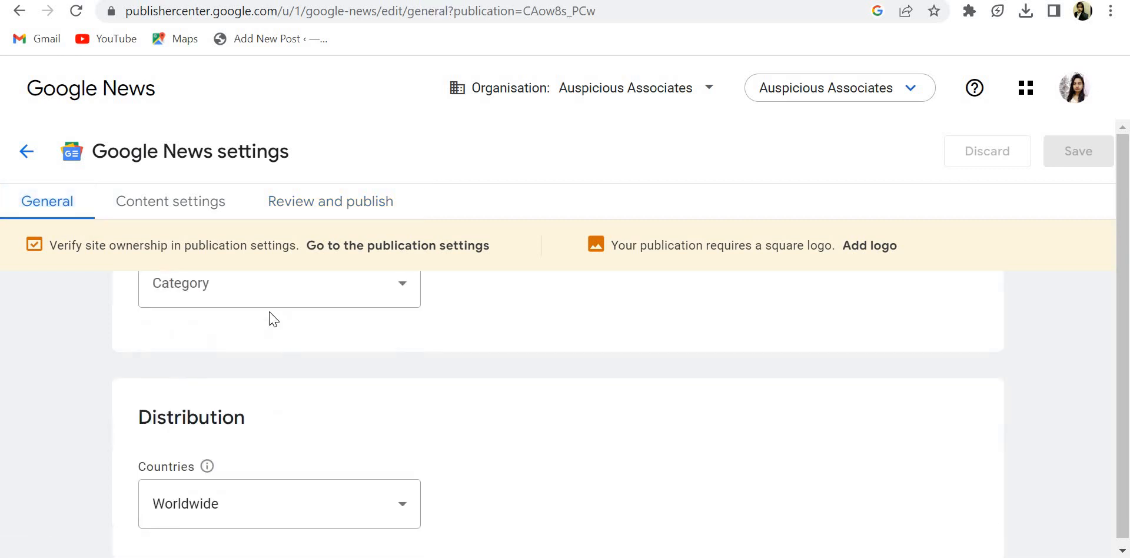
- Set the Publication category to Science & Technology
scroll(down, 3)
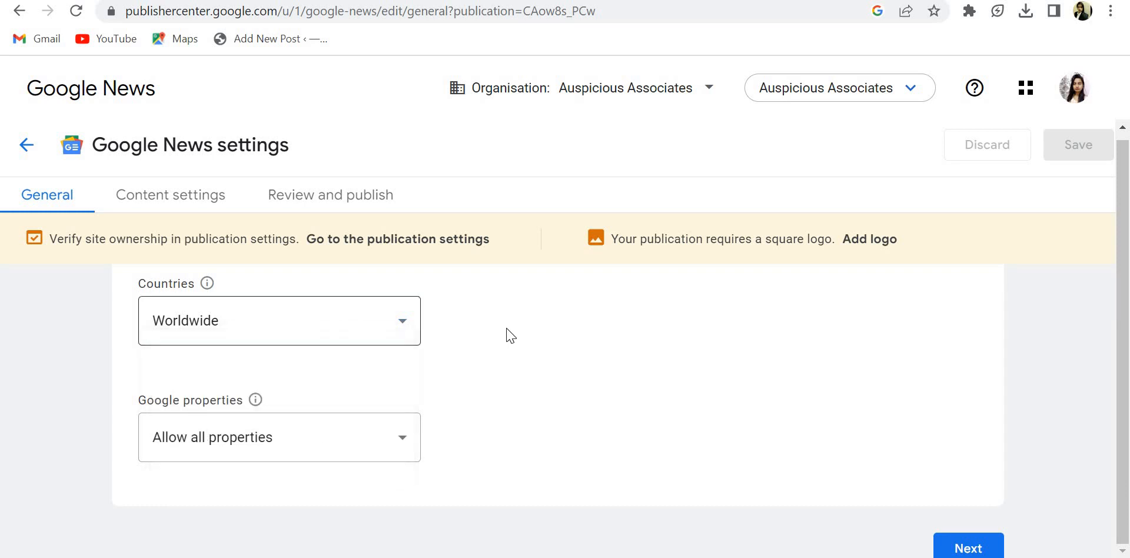
click(279, 459)
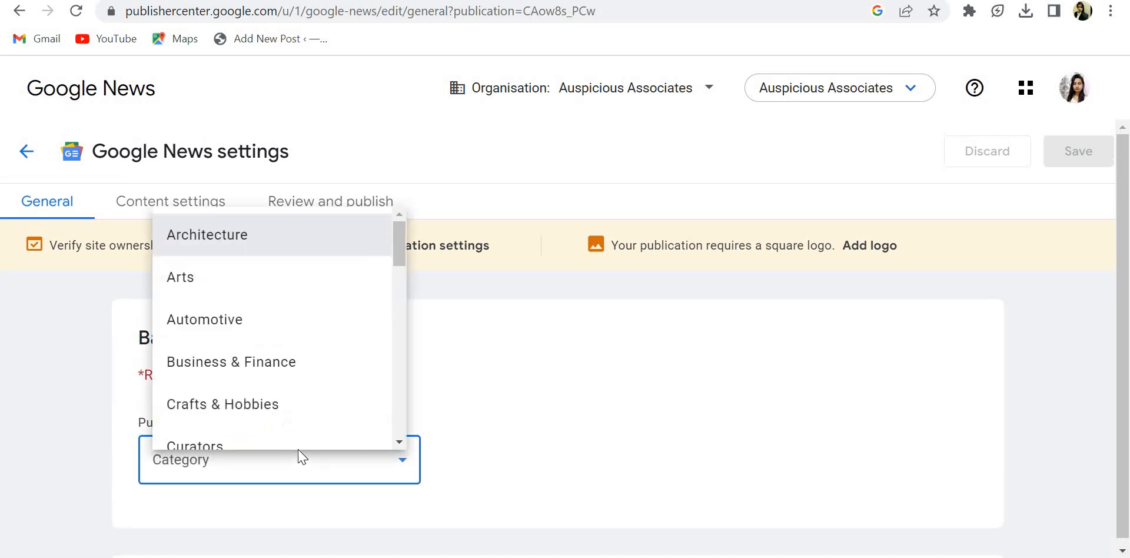
mouse_move(253, 378)
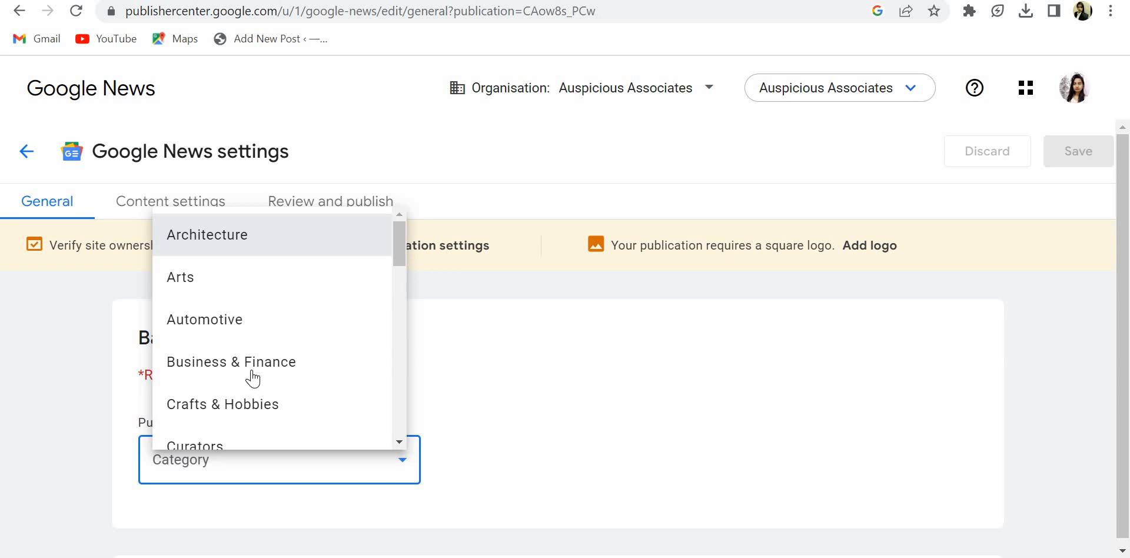
mouse_move(253, 378)
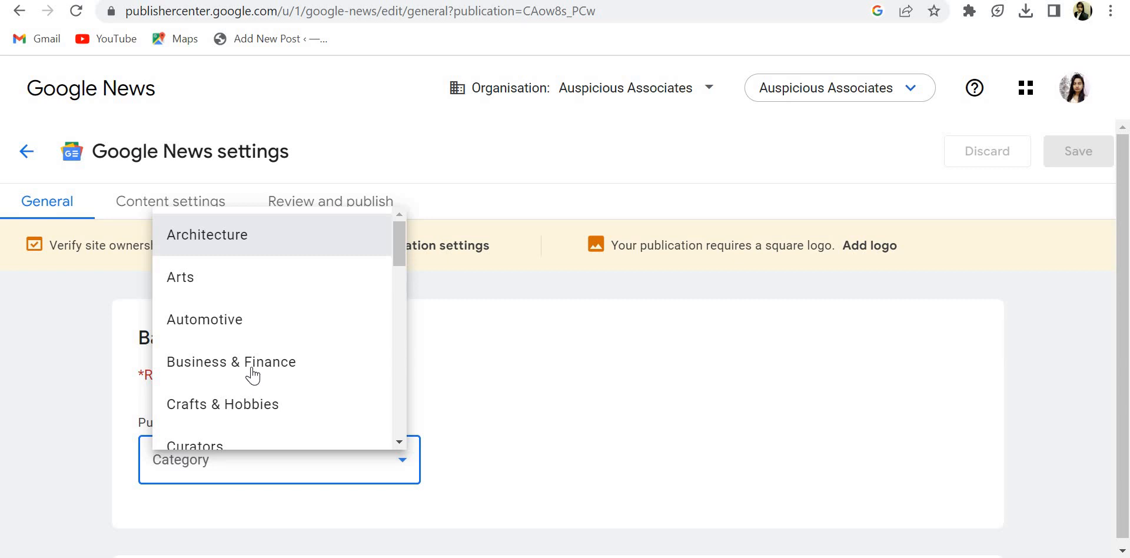
scroll(down, 3)
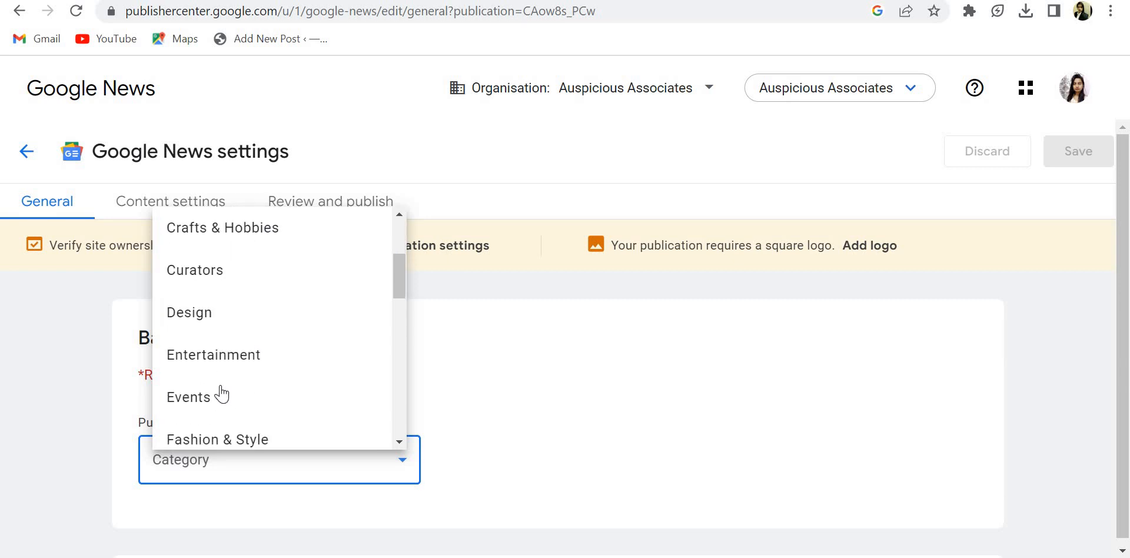
mouse_move(196, 445)
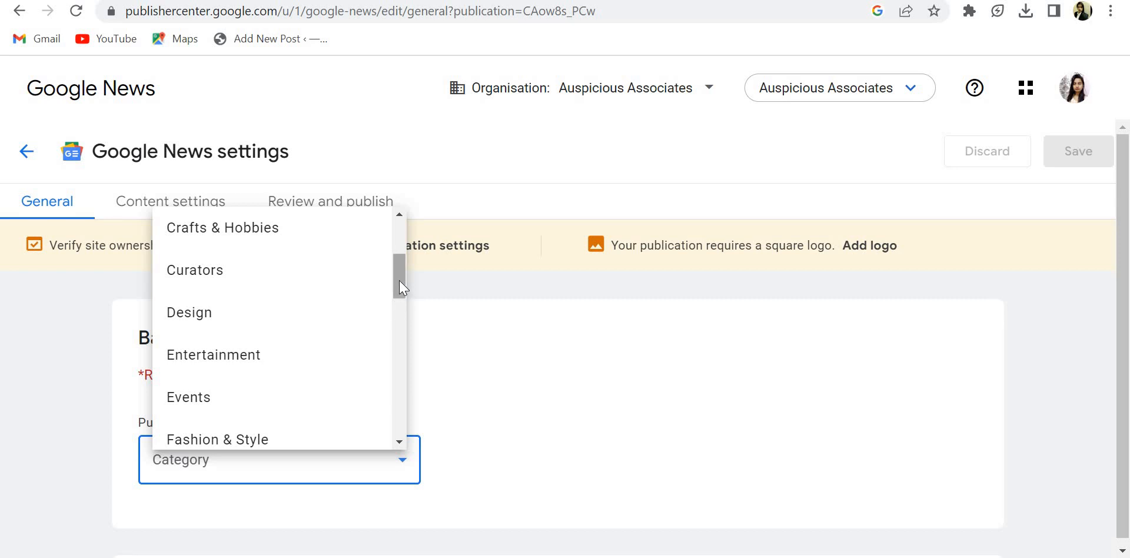
scroll(down, 3)
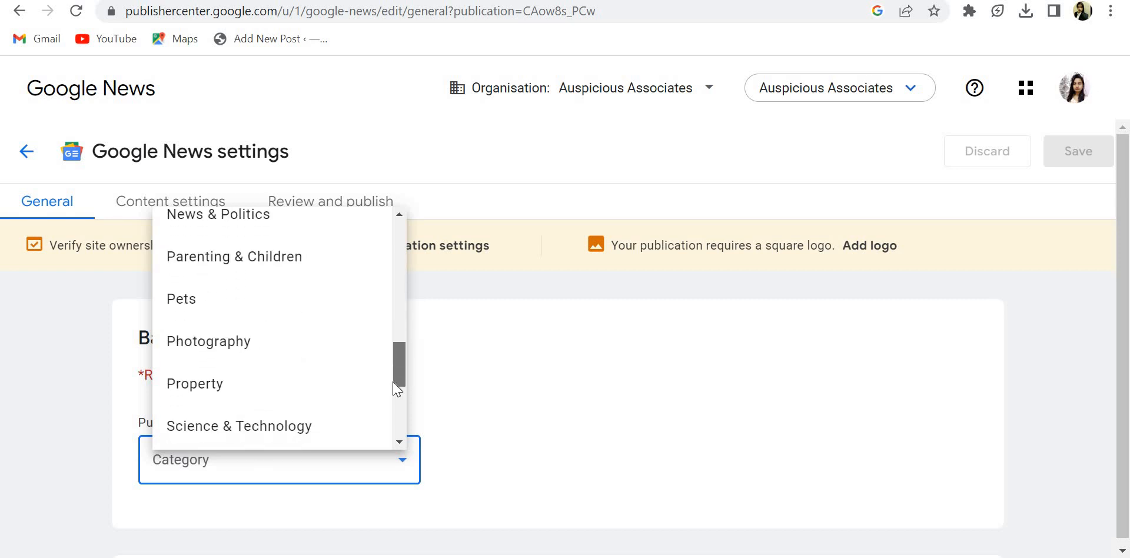
scroll(down, 3)
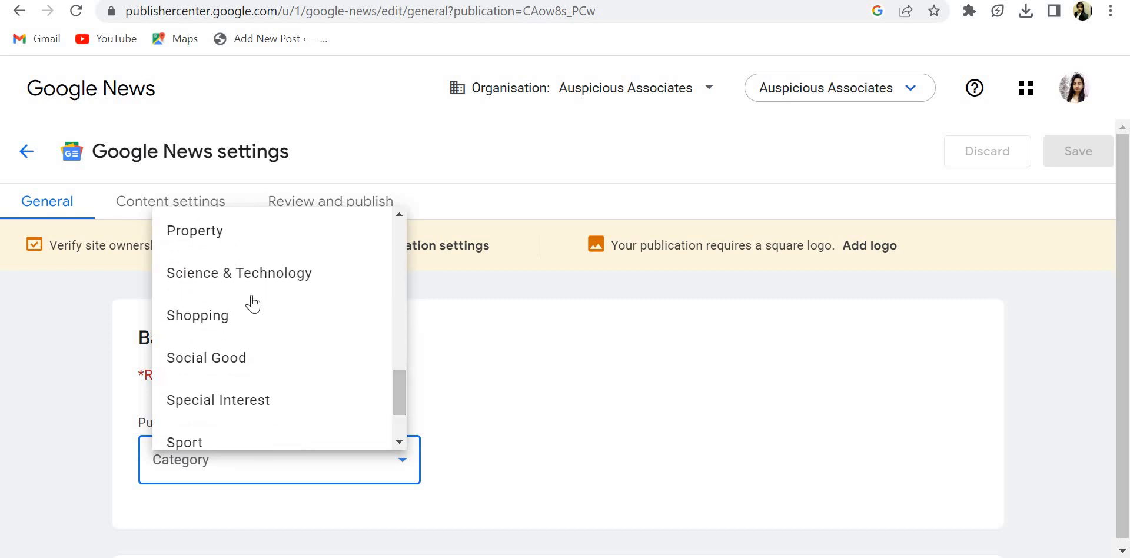
click(239, 273)
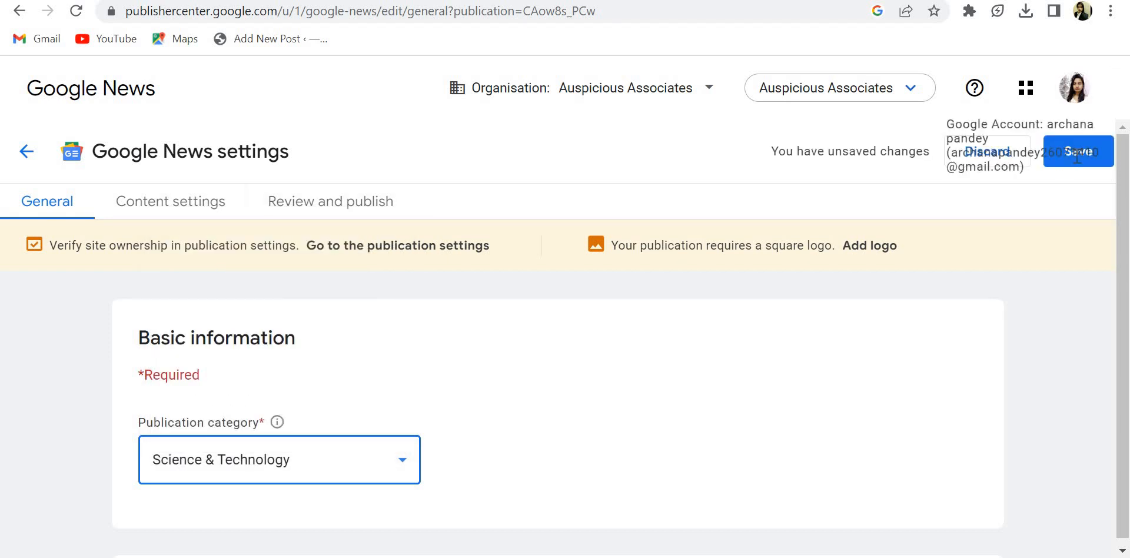
scroll(down, 3)
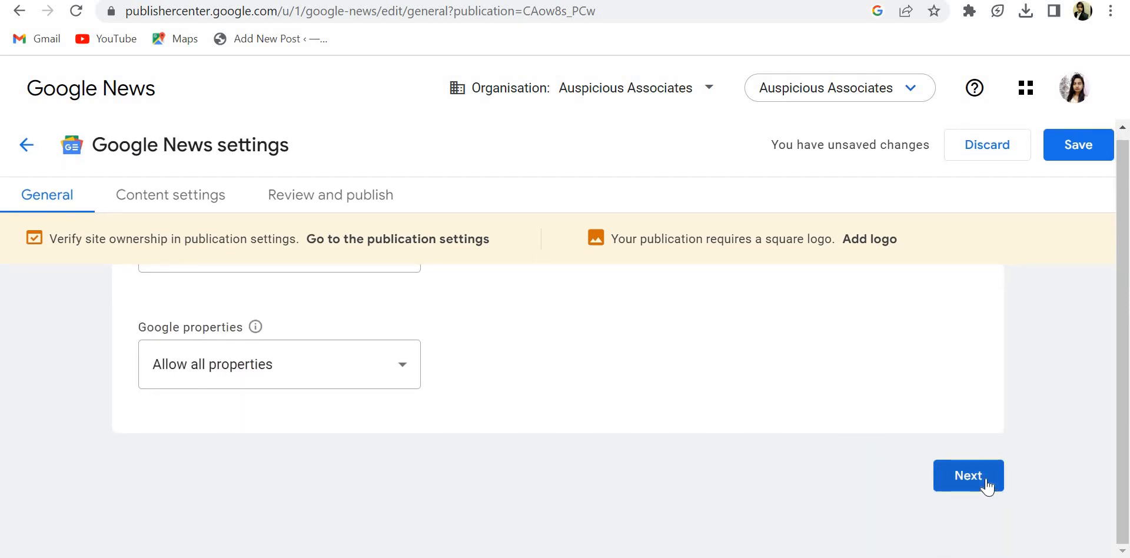
- Continue to Content settings and add a new Feed-type section
click(967, 475)
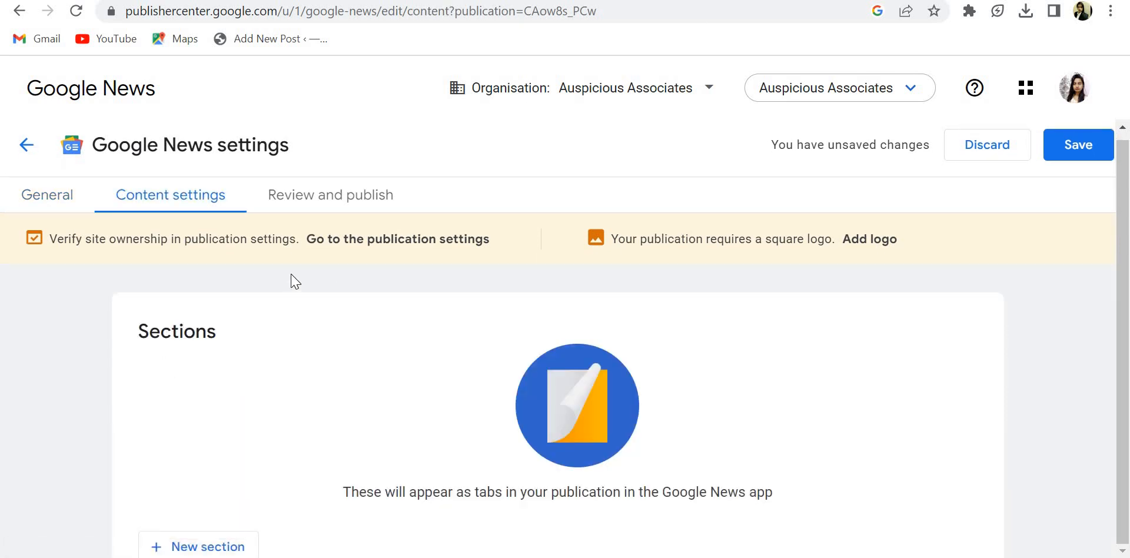
scroll(down, 3)
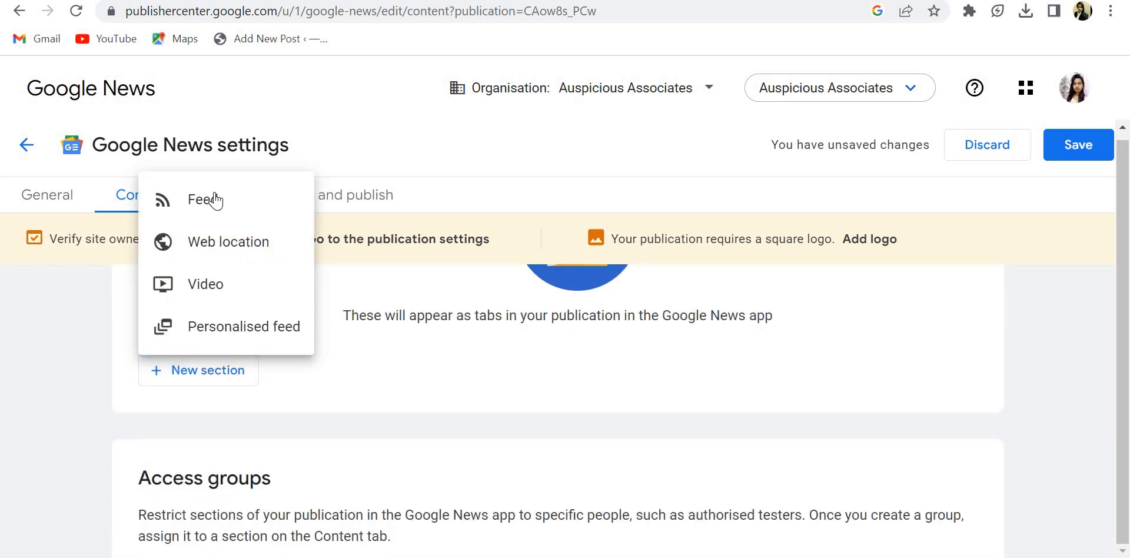
mouse_move(225, 247)
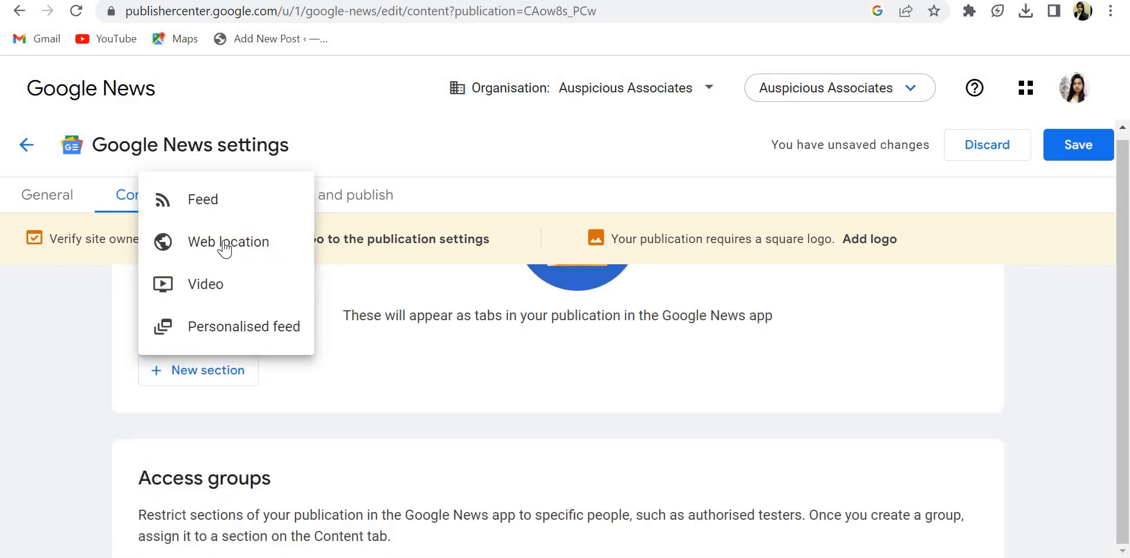
mouse_move(225, 325)
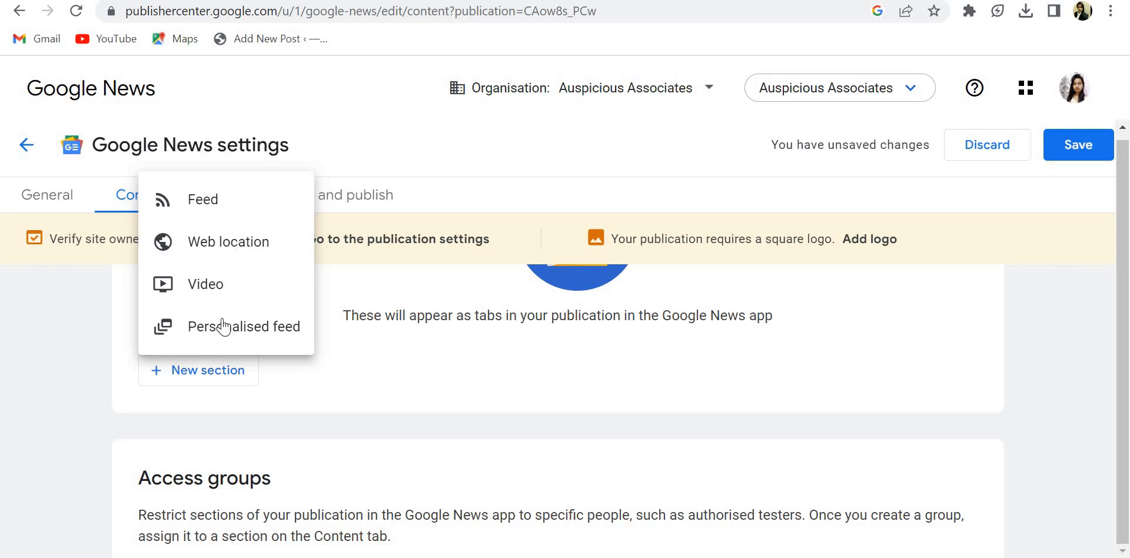
mouse_move(216, 204)
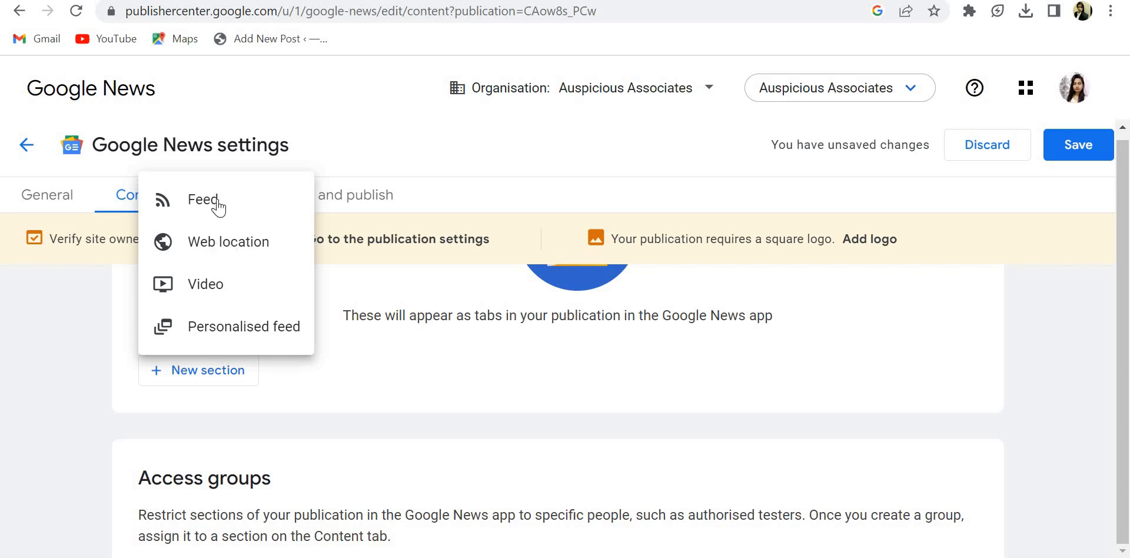
click(204, 200)
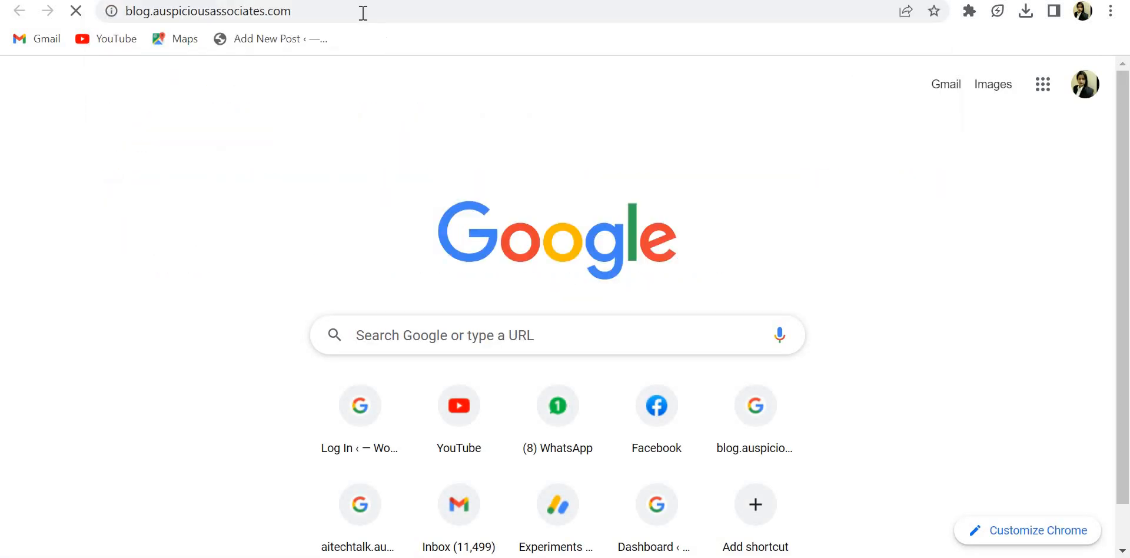
- Load the blog's rss feed address in the new tab
click(209, 11)
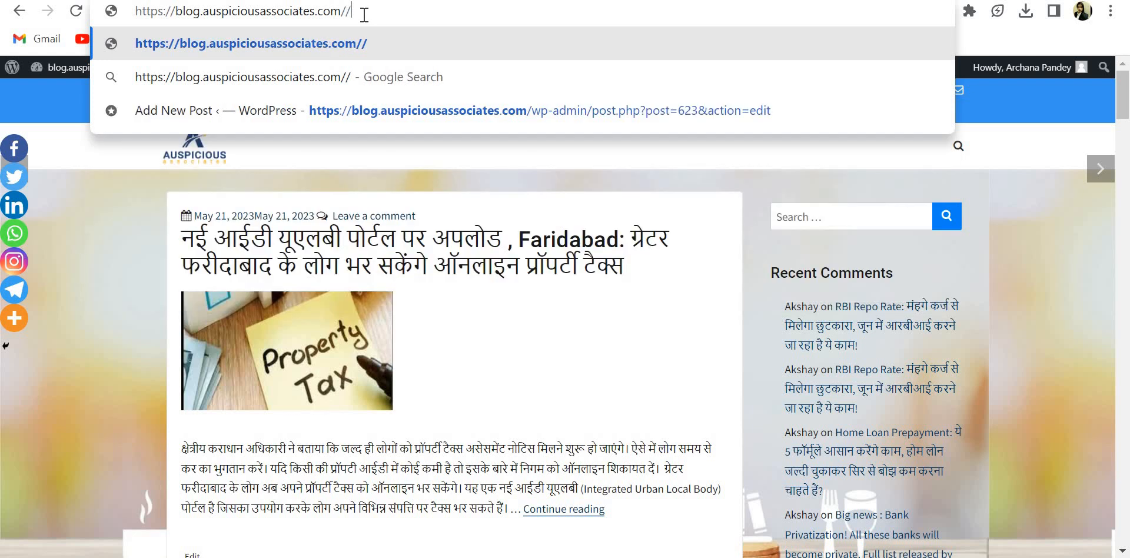
key(Backspace)
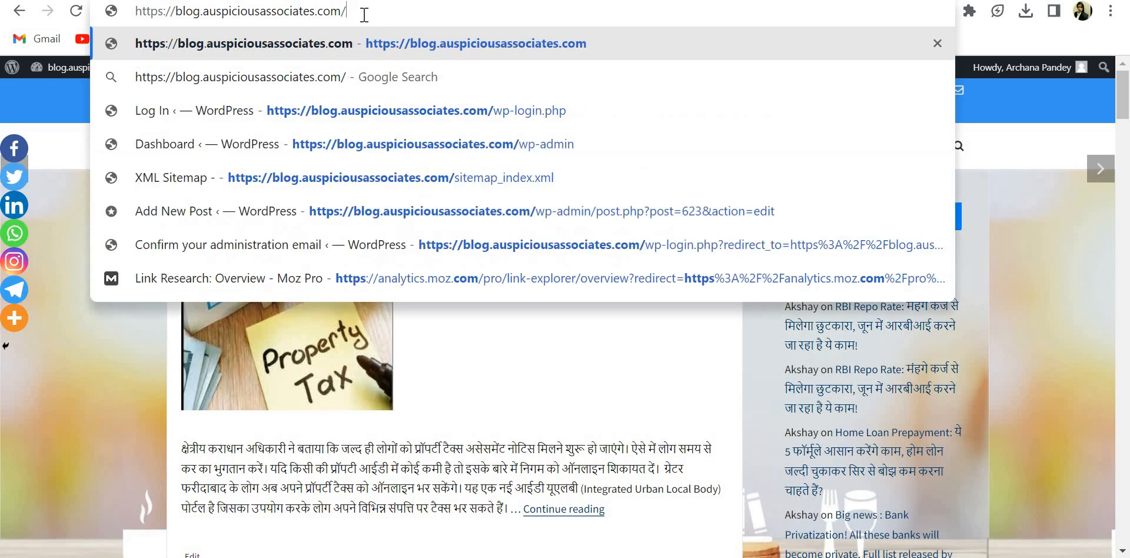
text(rss)
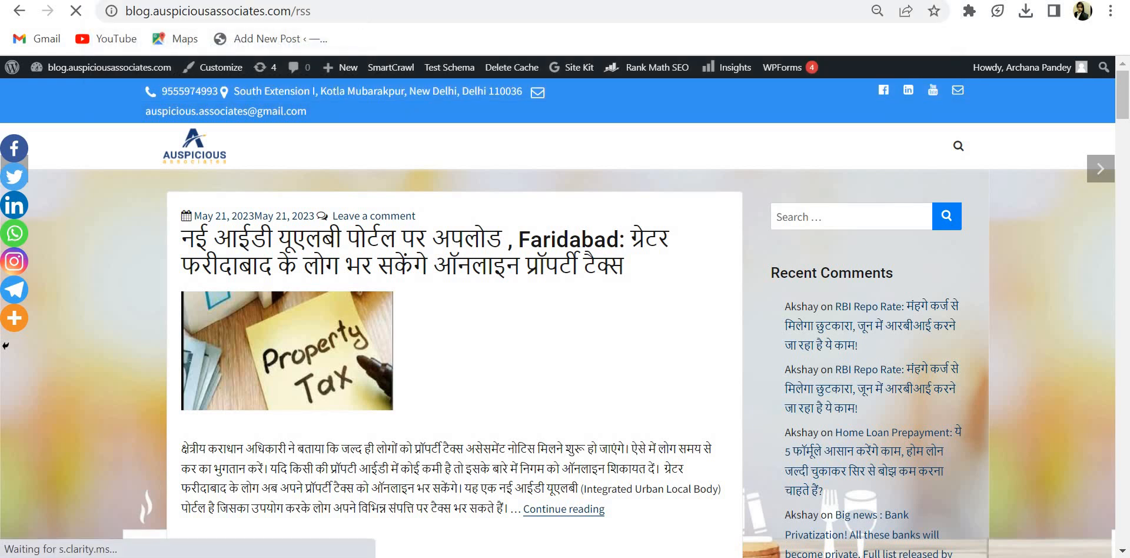
click(848, 11)
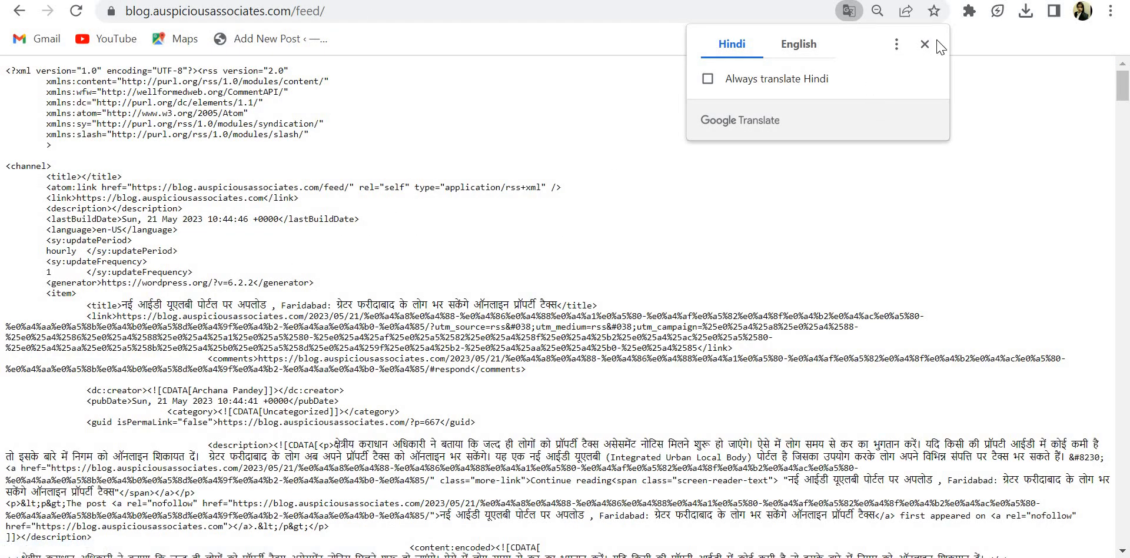
- Translate the feed page into English and search it for rss
click(798, 44)
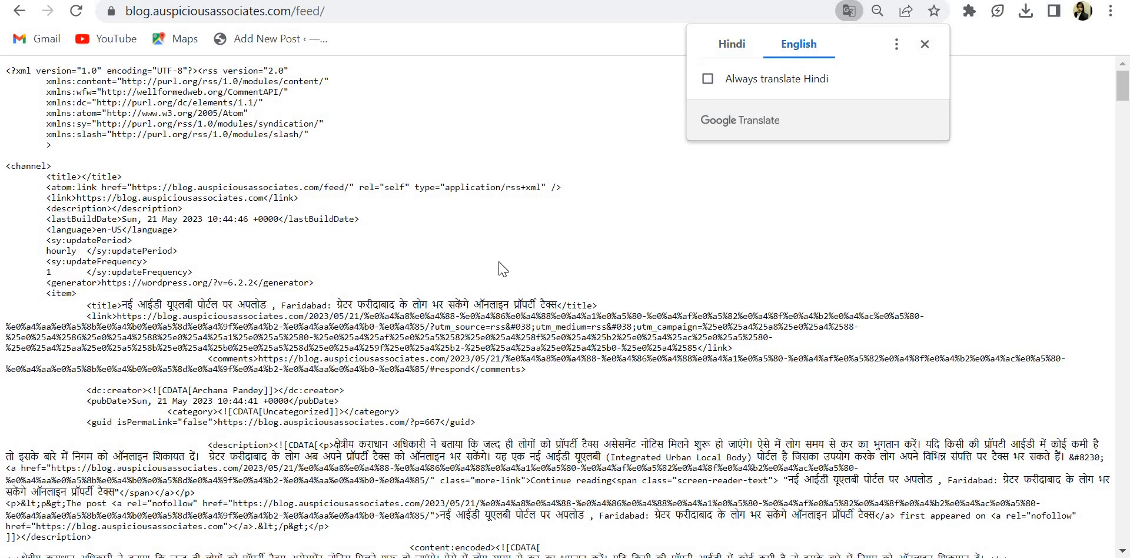
scroll(down, 3)
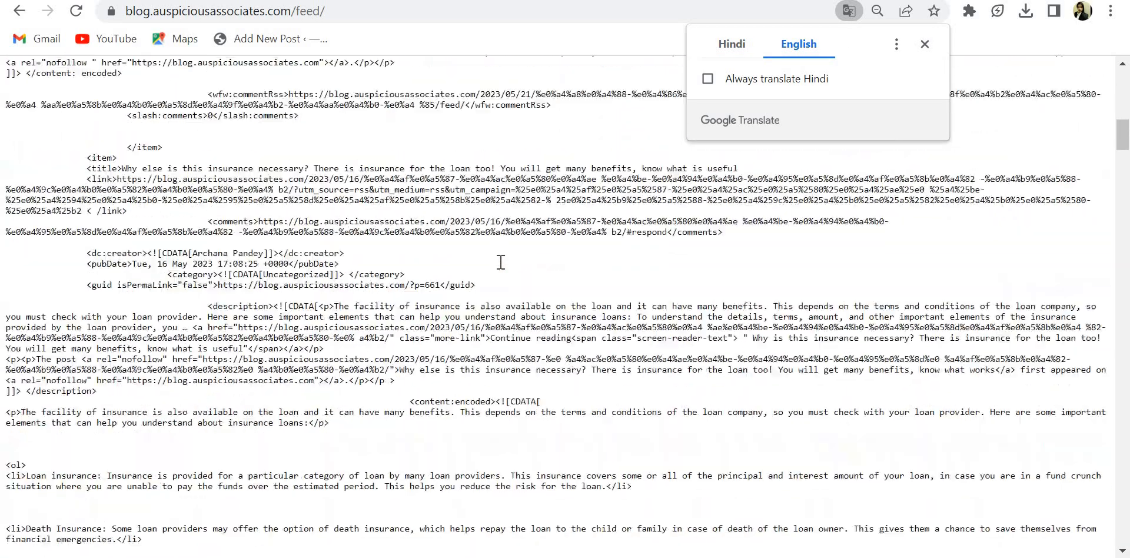
scroll(down, 3)
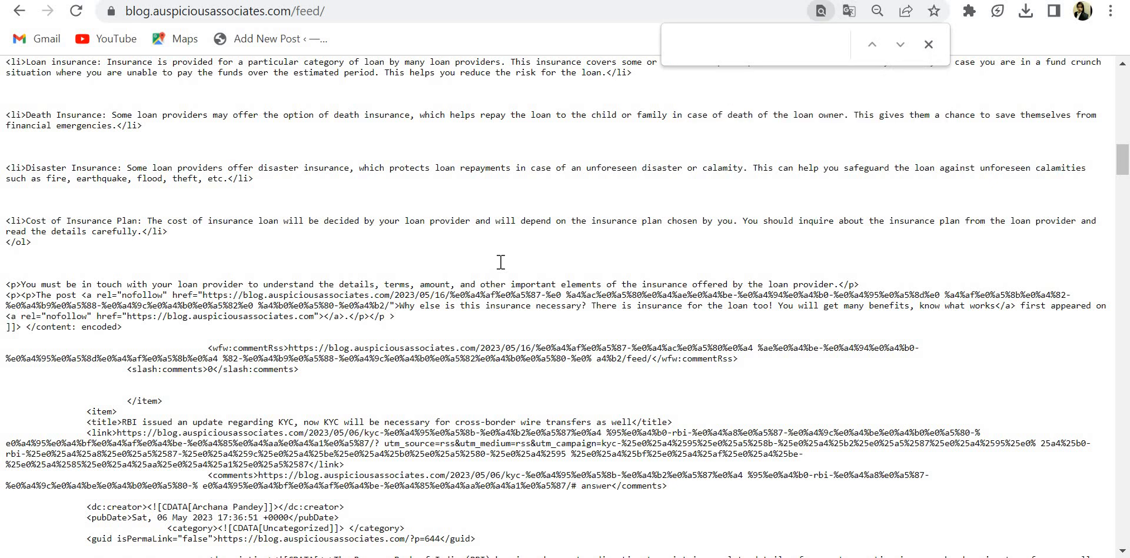
text(f)
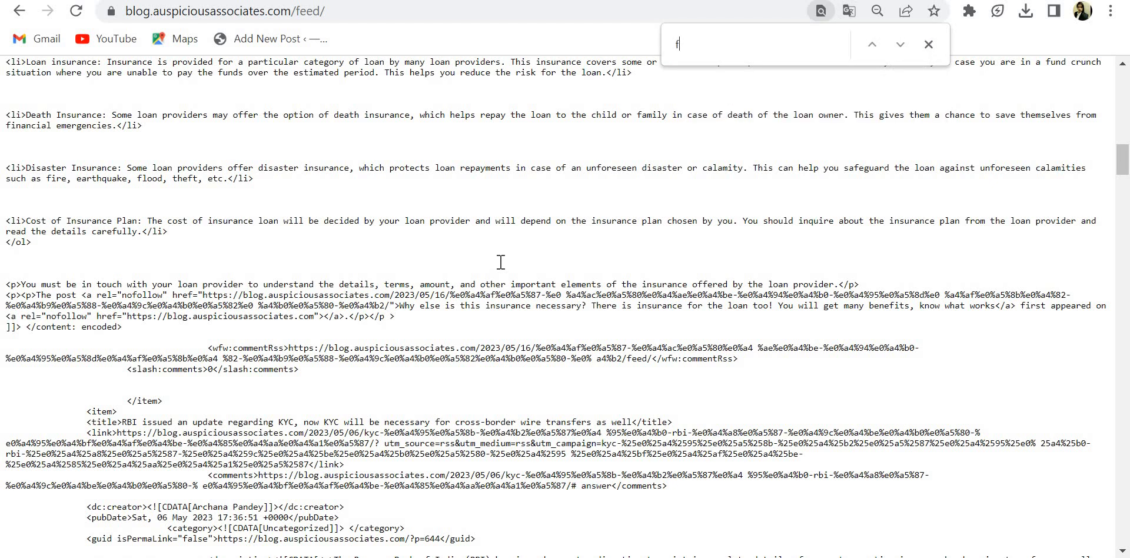
text(eed)
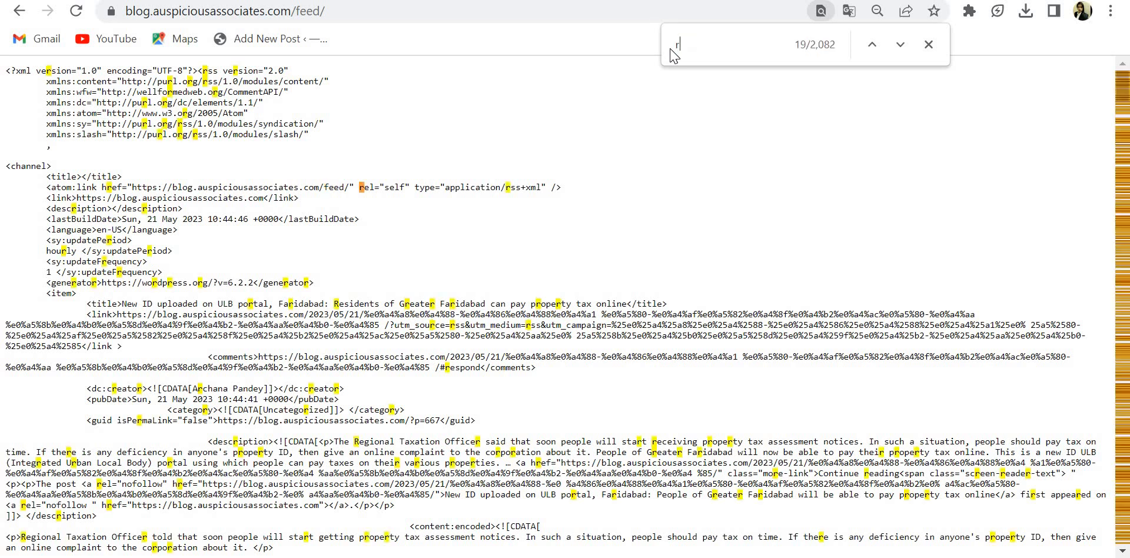
text(ss)
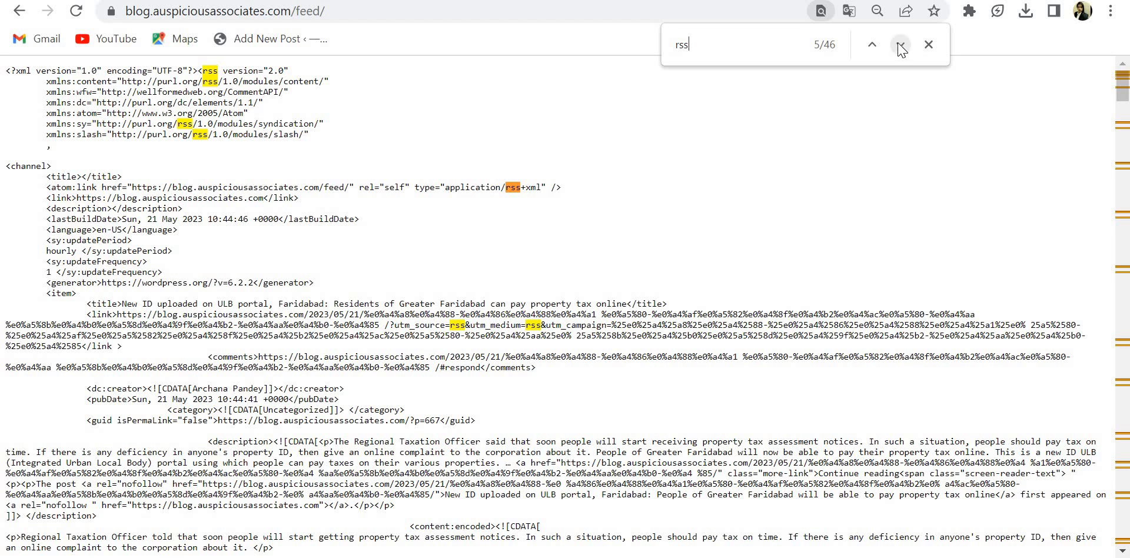
mouse_move(899, 44)
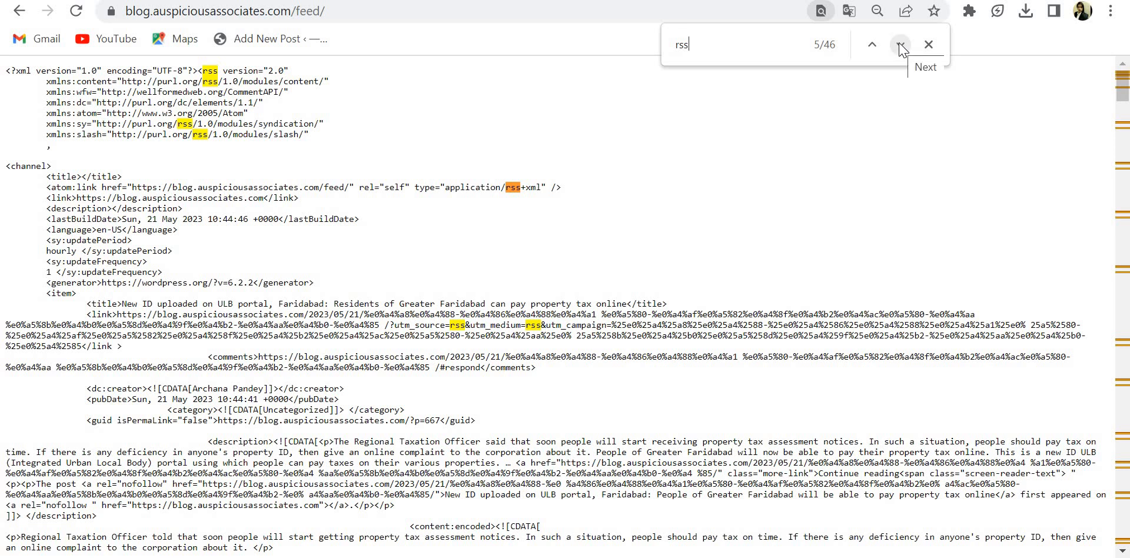
- Step through the rss matches on the blog's feed page
click(899, 44)
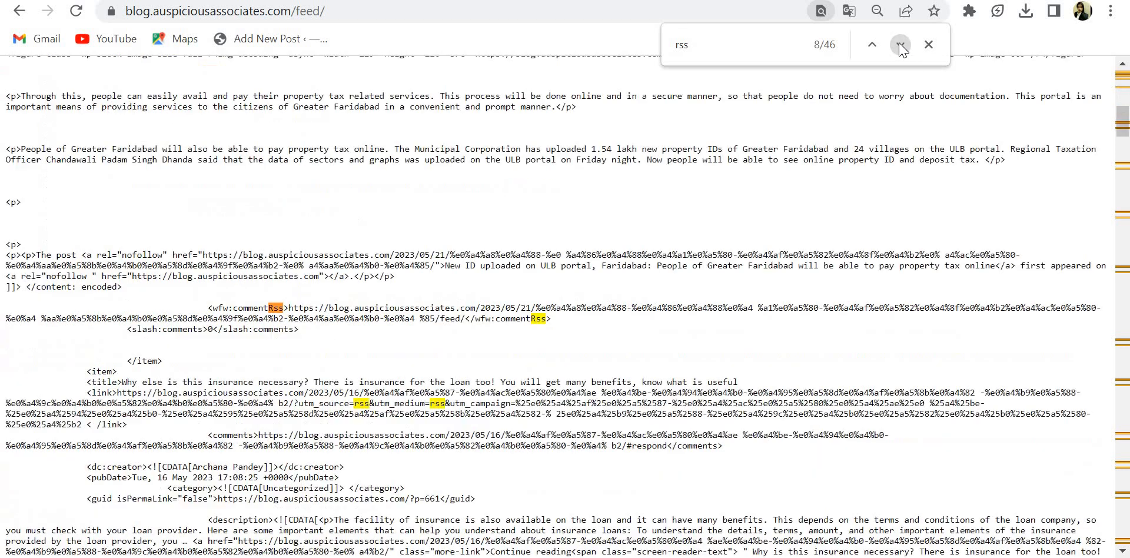
click(899, 44)
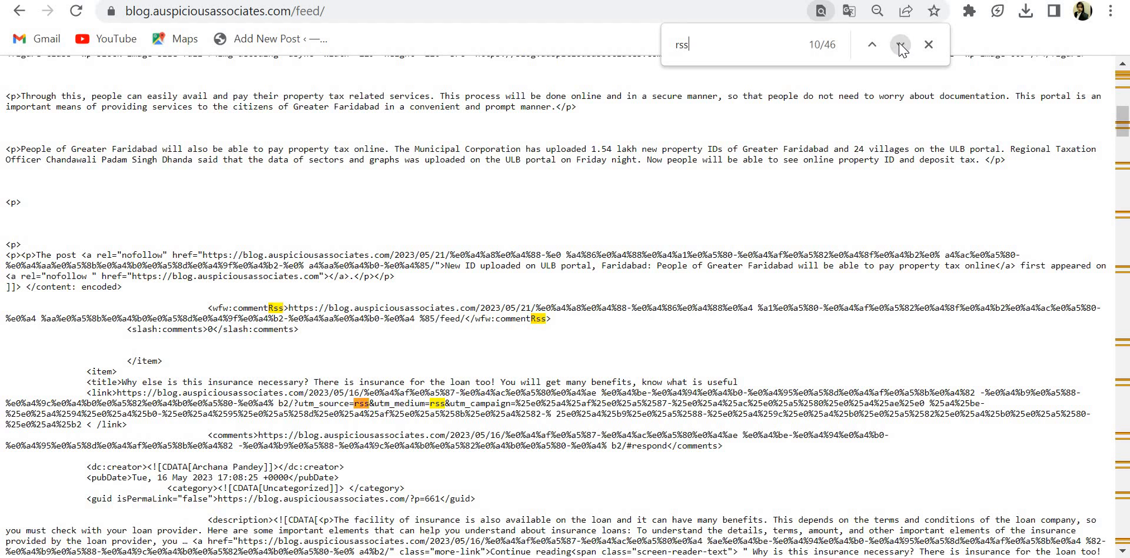
click(899, 45)
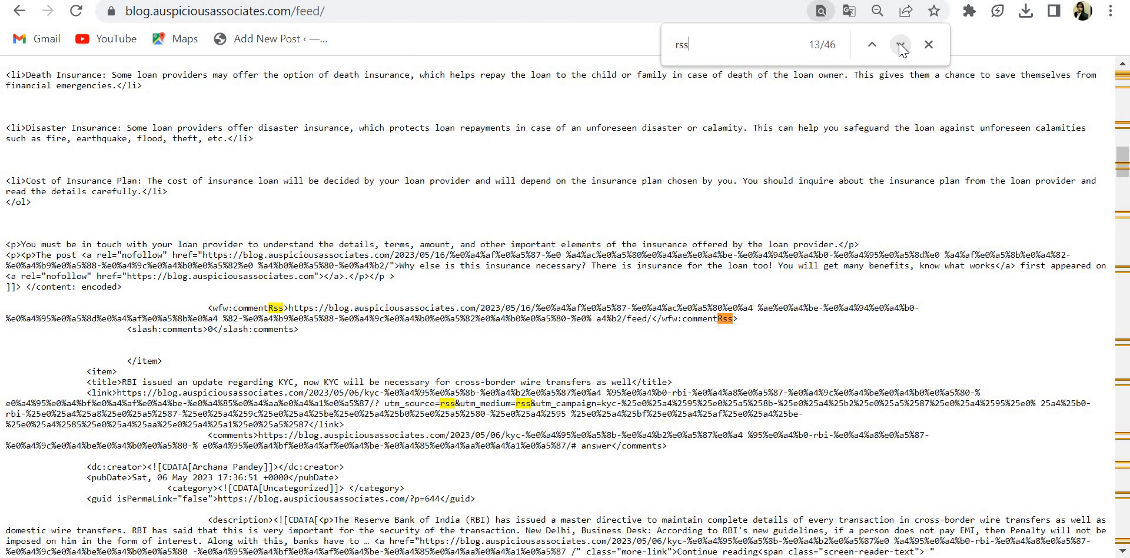
click(899, 45)
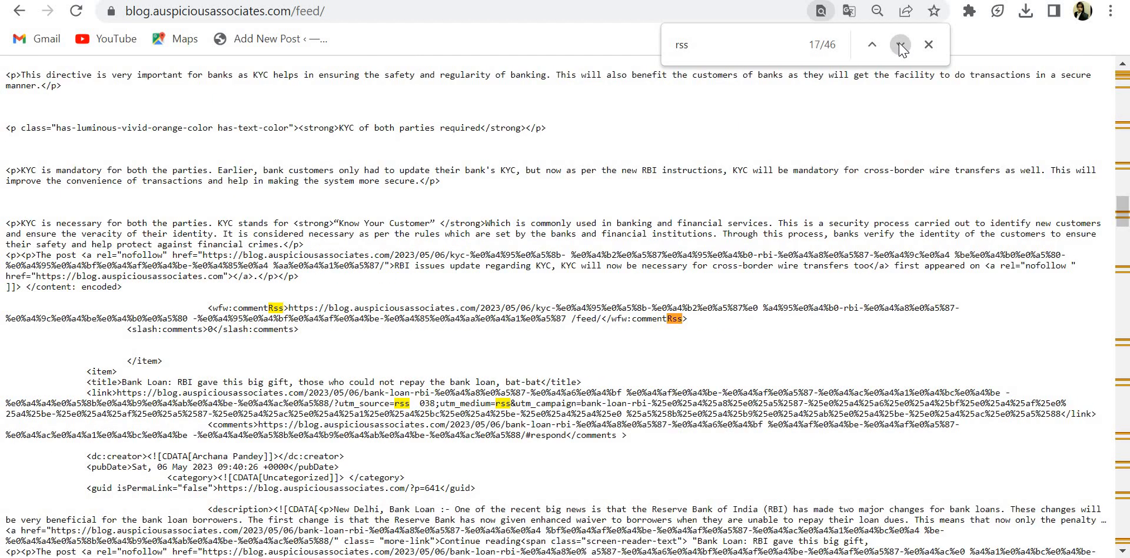
click(899, 45)
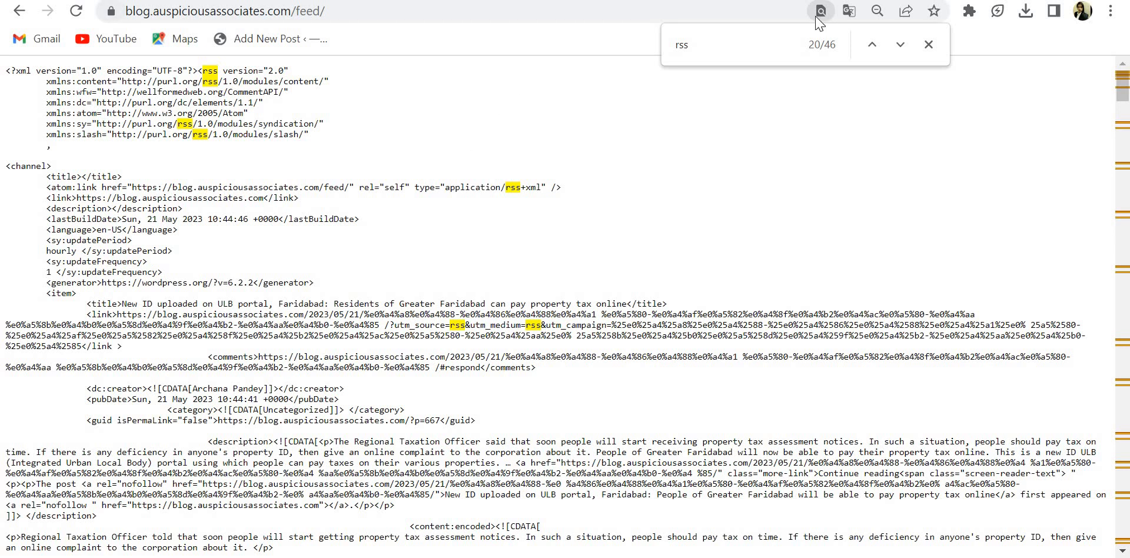
click(871, 44)
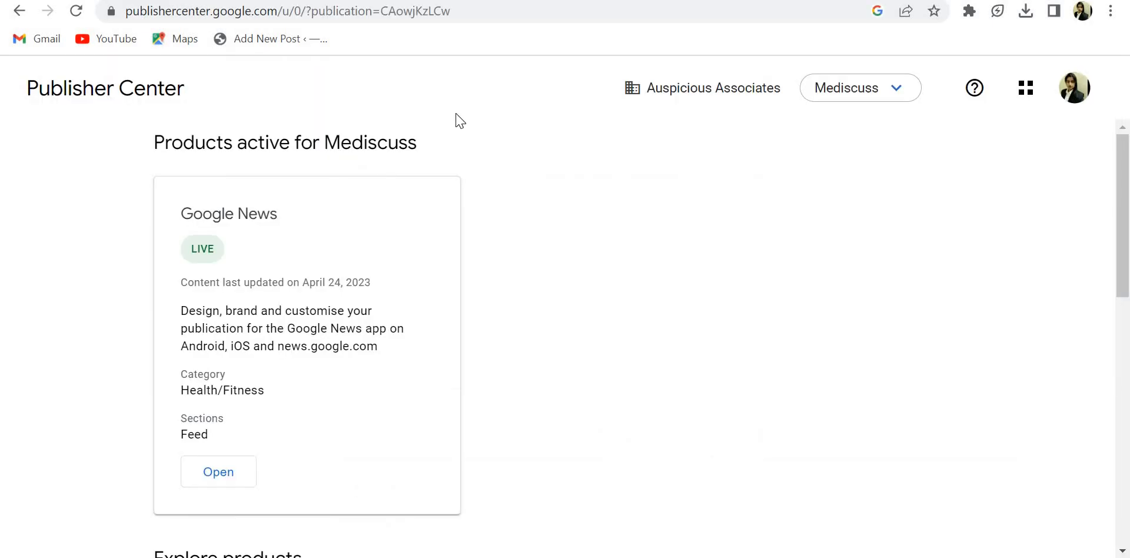
- From the profile menu, choose Switch account to leave the Mediscuss Google account
click(1072, 88)
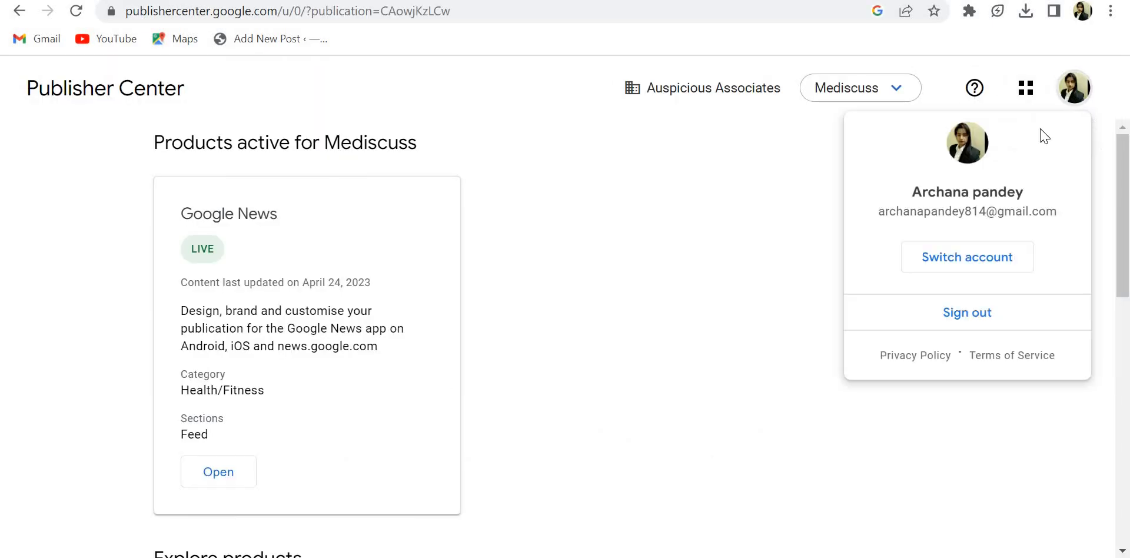
click(966, 256)
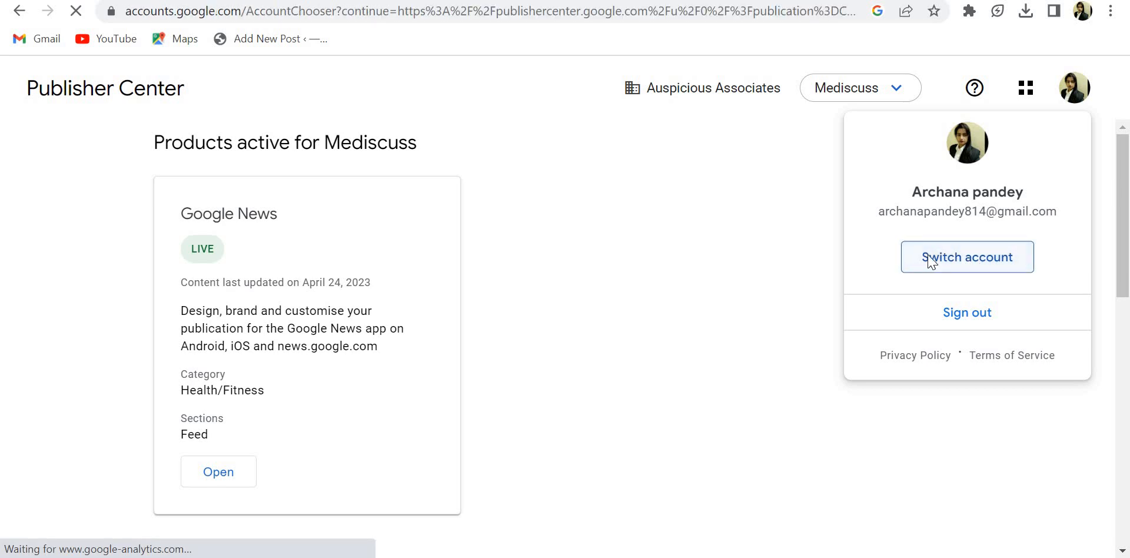
click(966, 257)
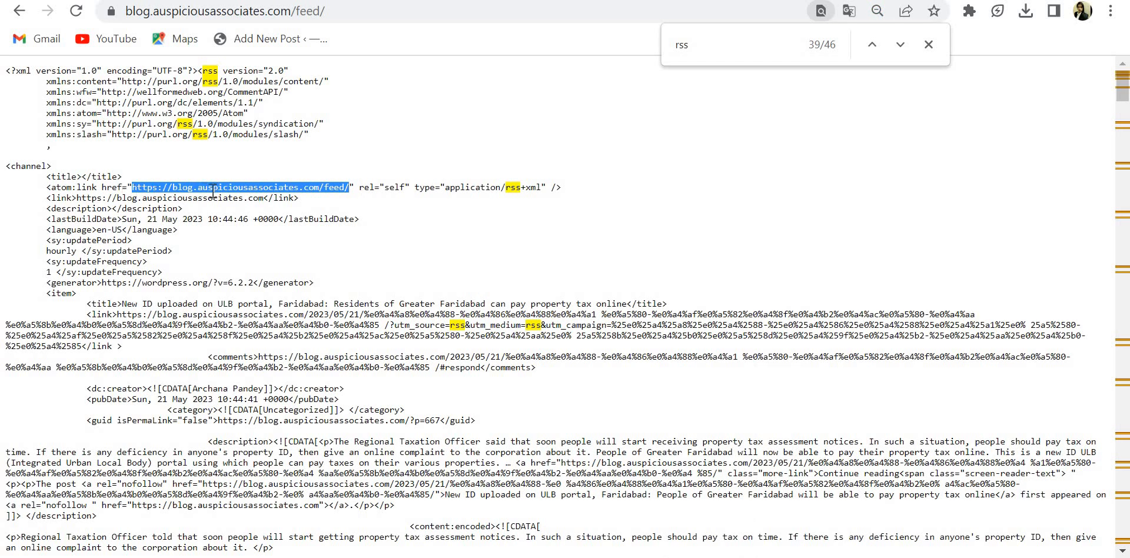
mouse_move(353, 187)
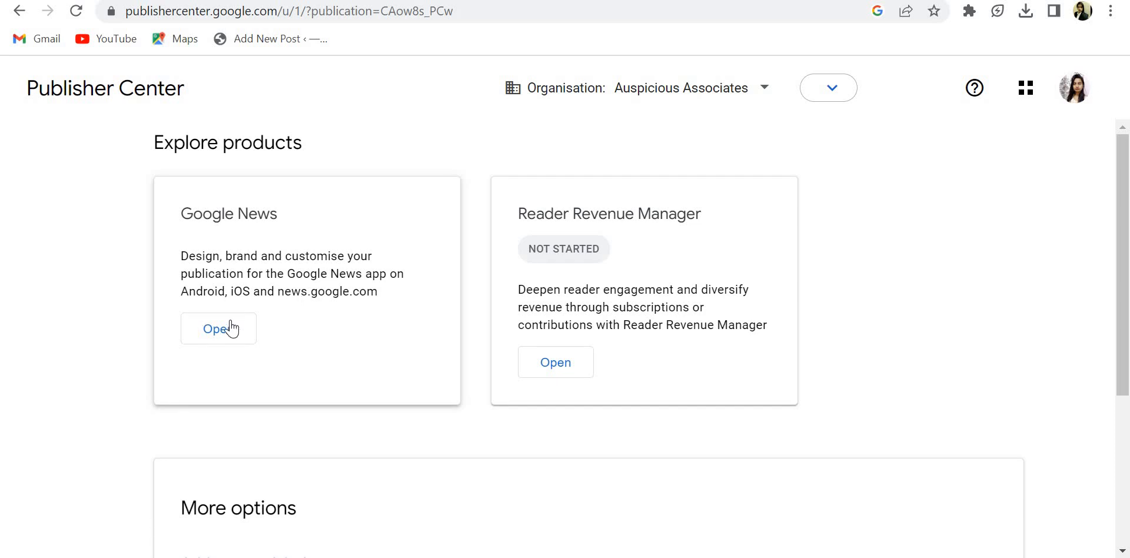
- Open Auspicious Associates' Google News publication and scroll to its RSS section and preview
click(218, 329)
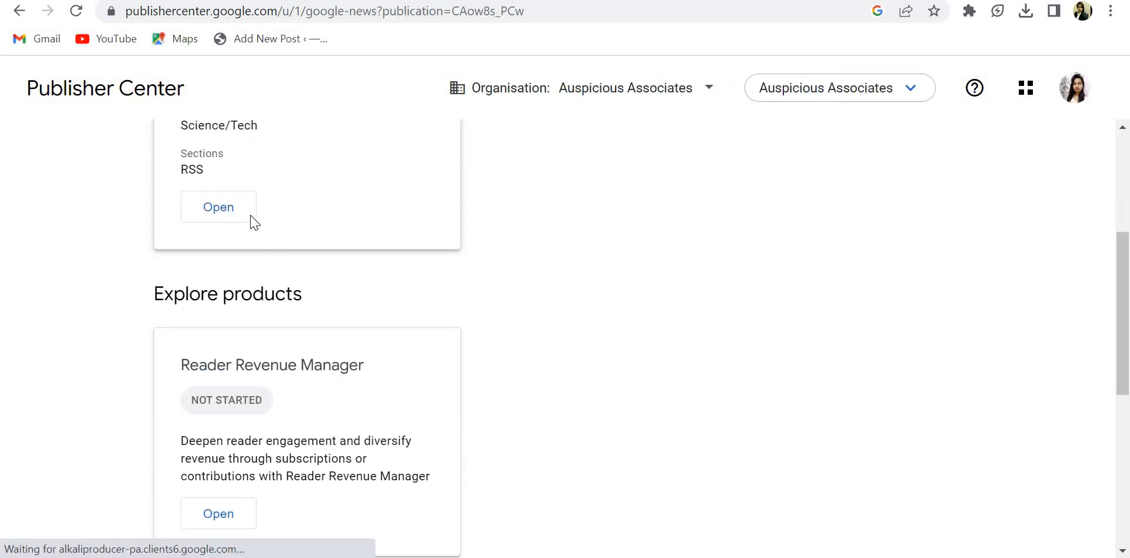
click(218, 207)
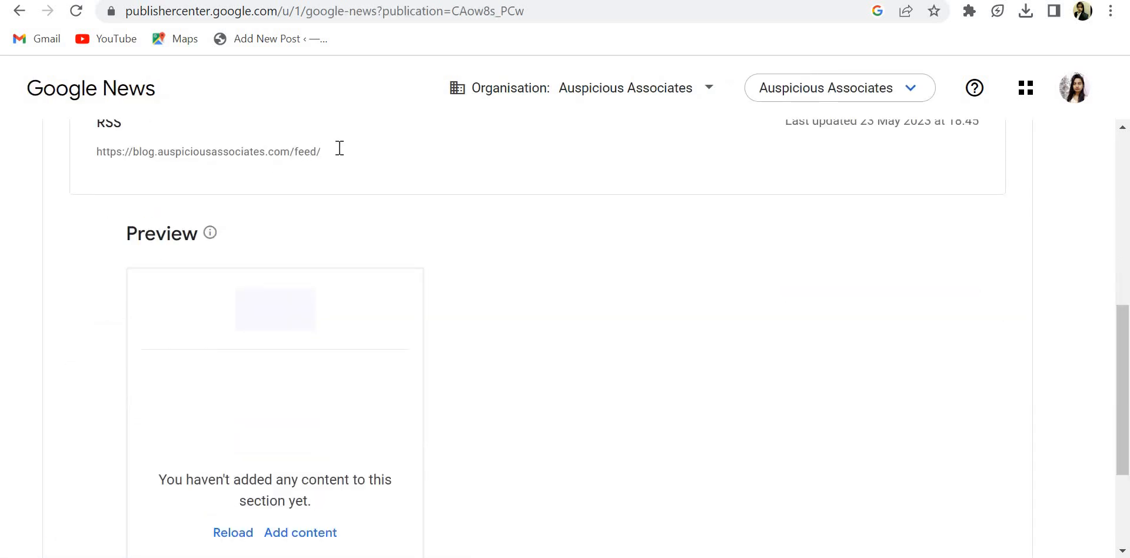
scroll(down, 3)
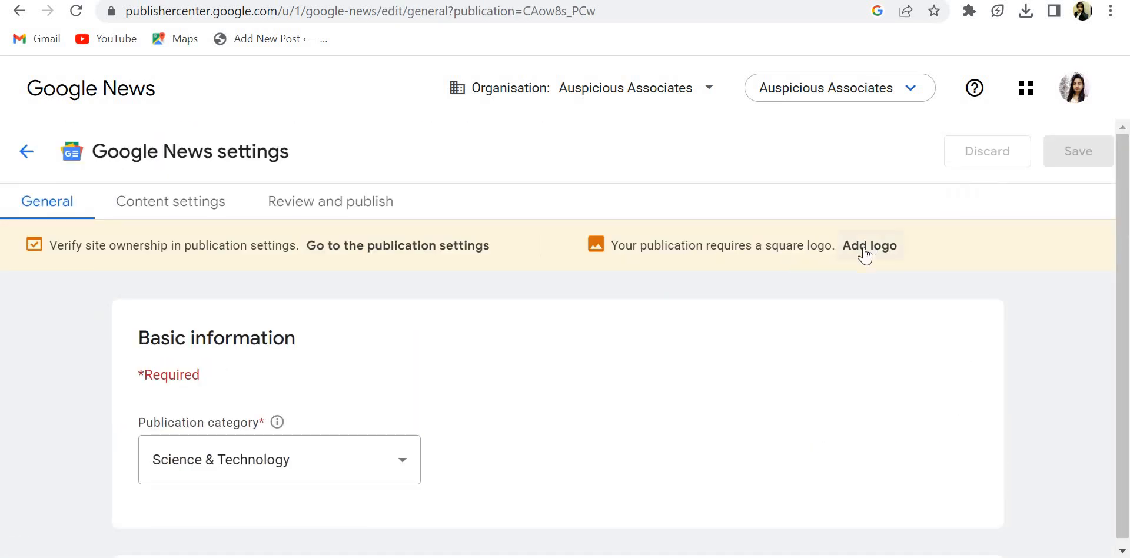
- Follow the Add logo banner to Visual styles and scroll to the rectangular logo section
click(869, 245)
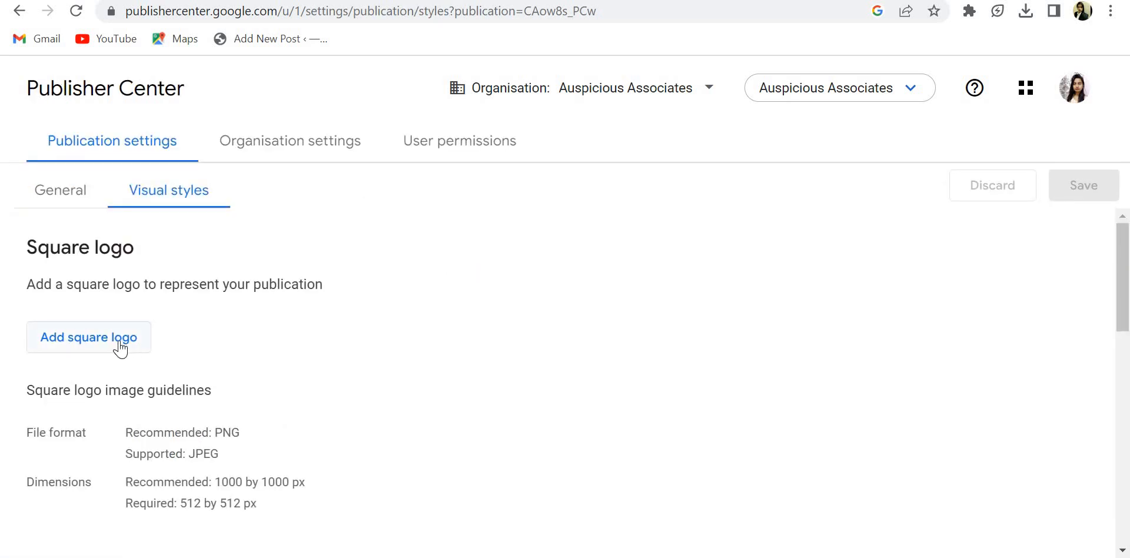
mouse_move(969, 221)
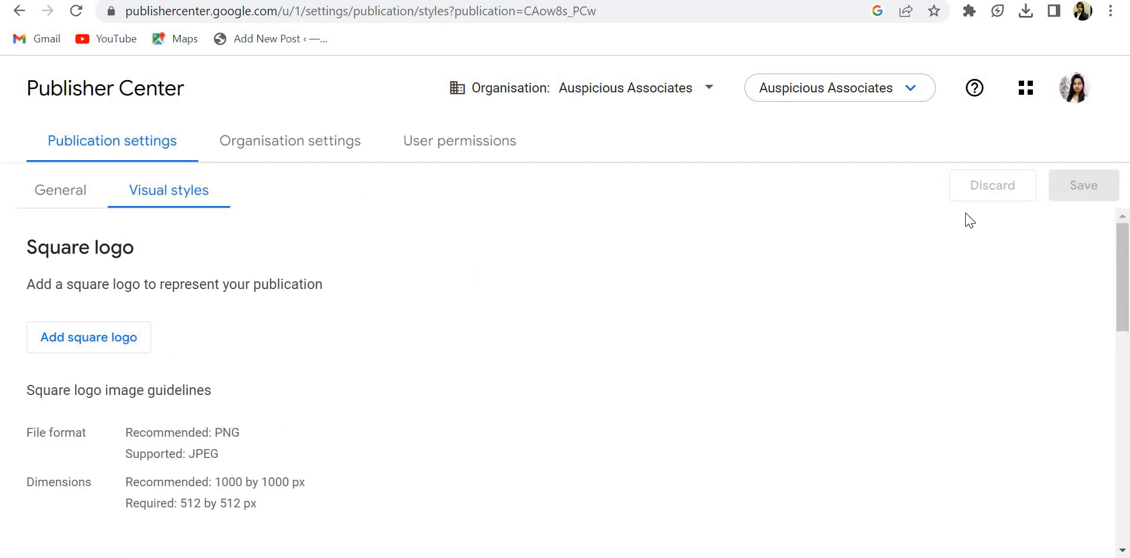
scroll(down, 3)
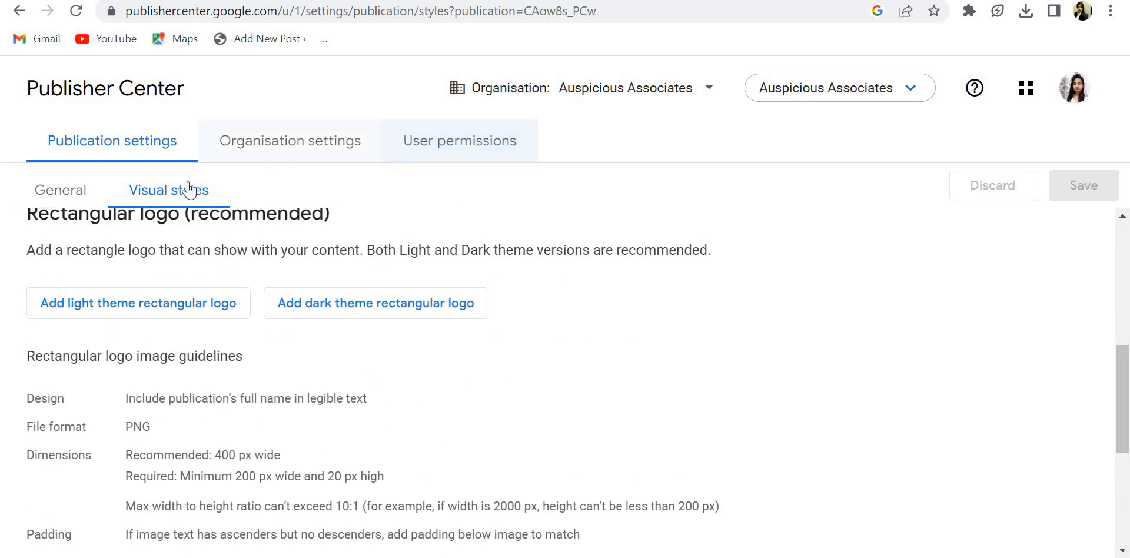
- Browse the General, Organisation and Visual styles settings, ending on the publication's General tab
click(60, 190)
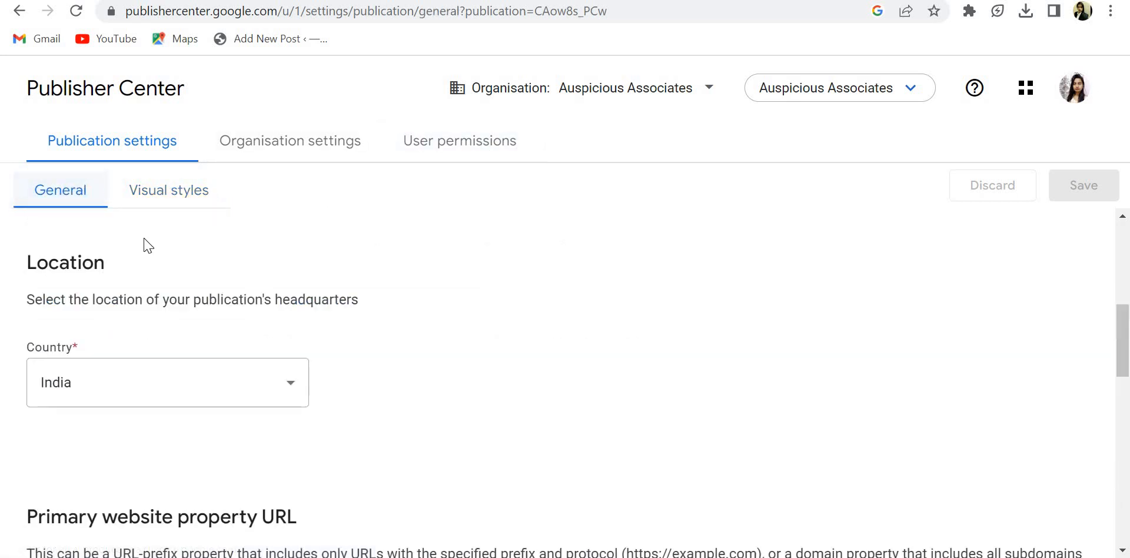
scroll(down, 3)
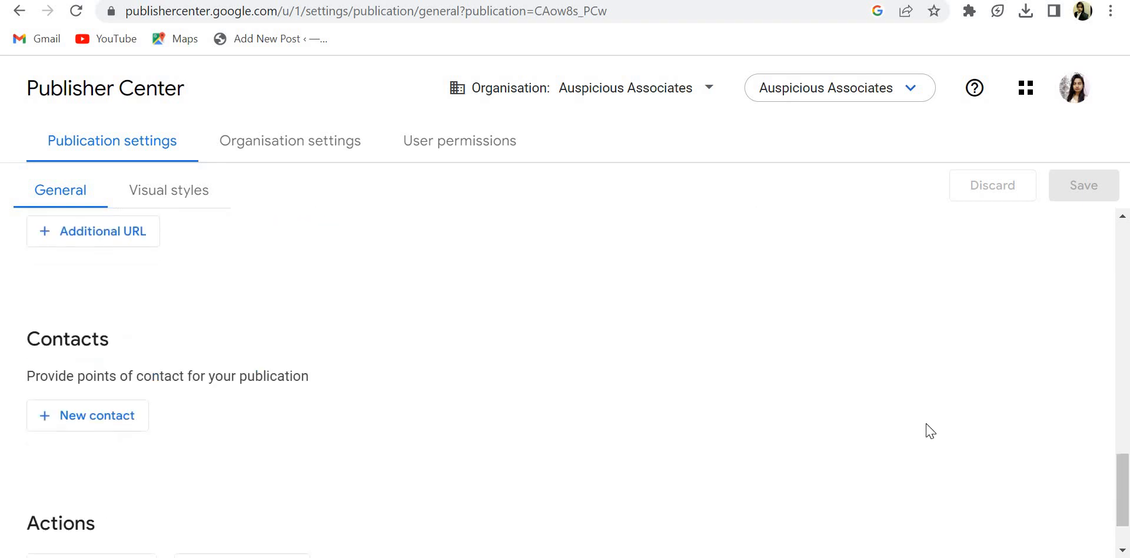
scroll(down, 3)
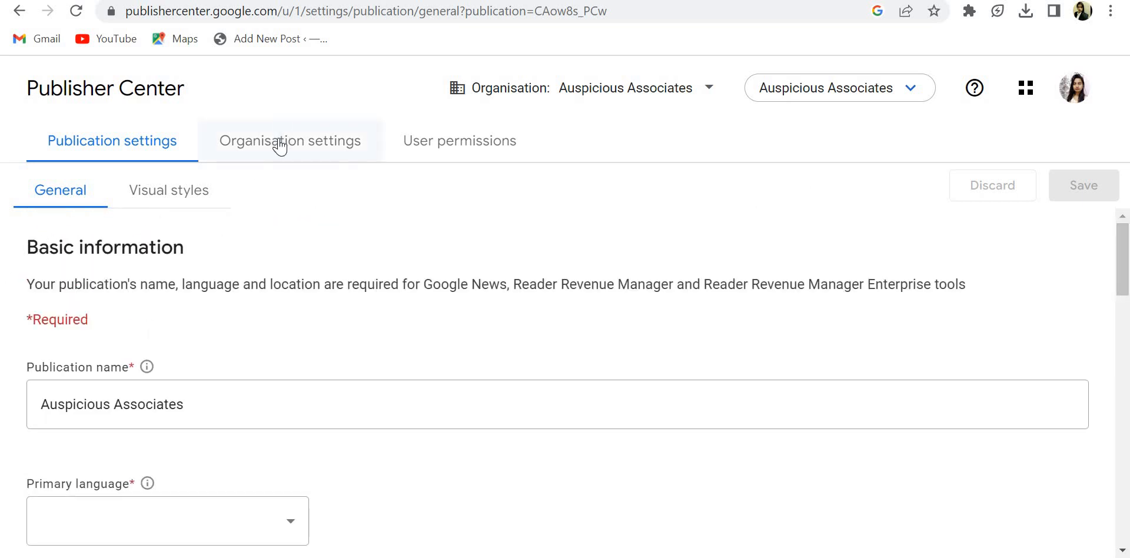
click(289, 141)
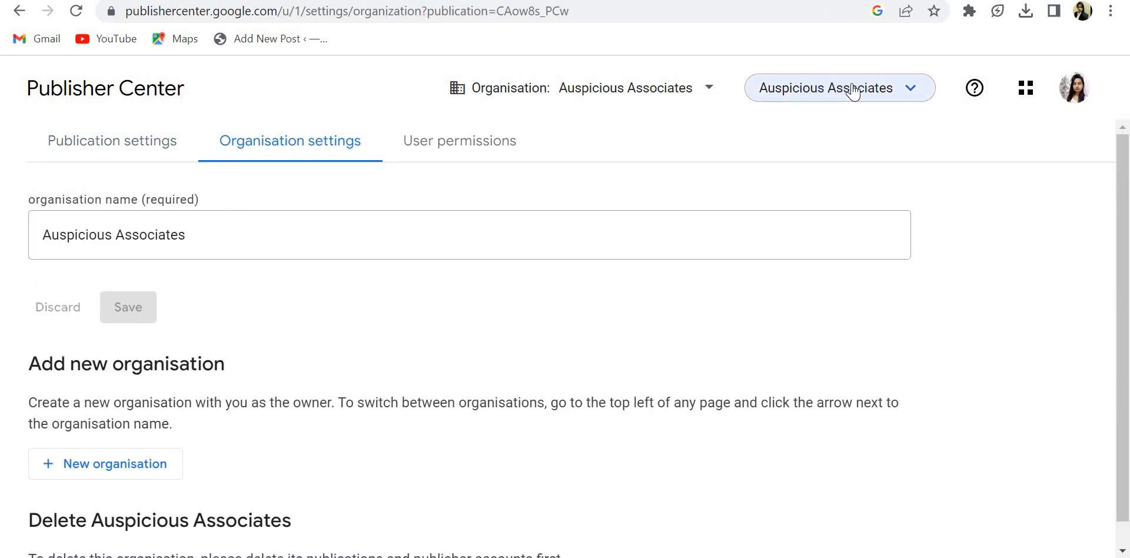
click(838, 87)
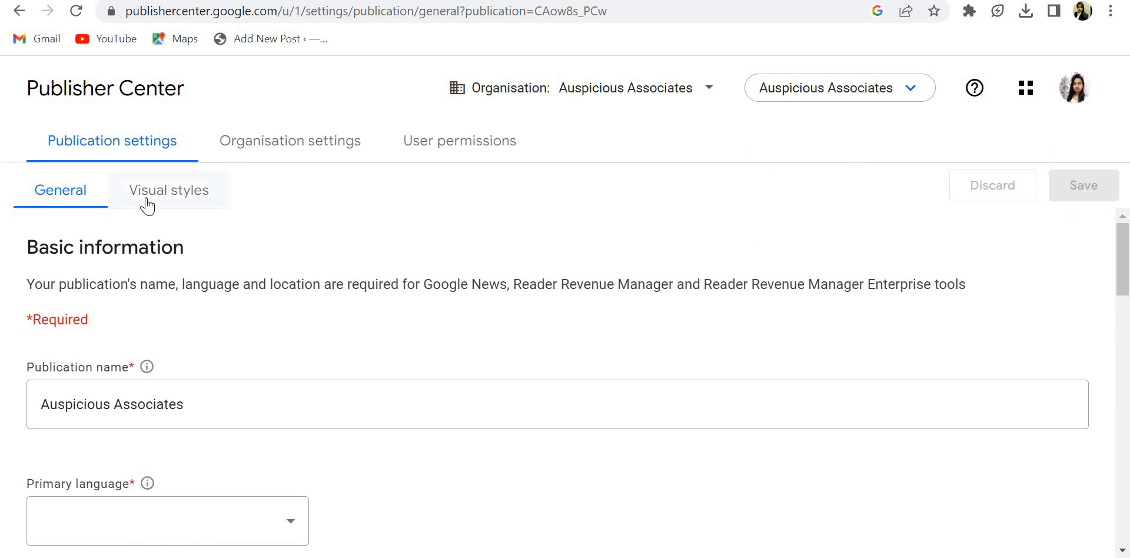
click(168, 190)
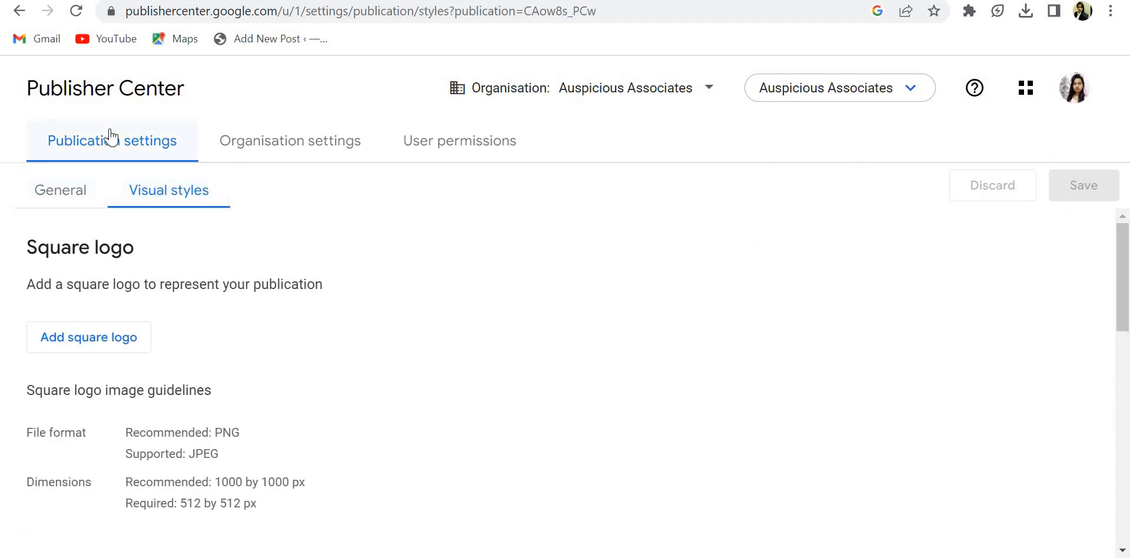
click(61, 190)
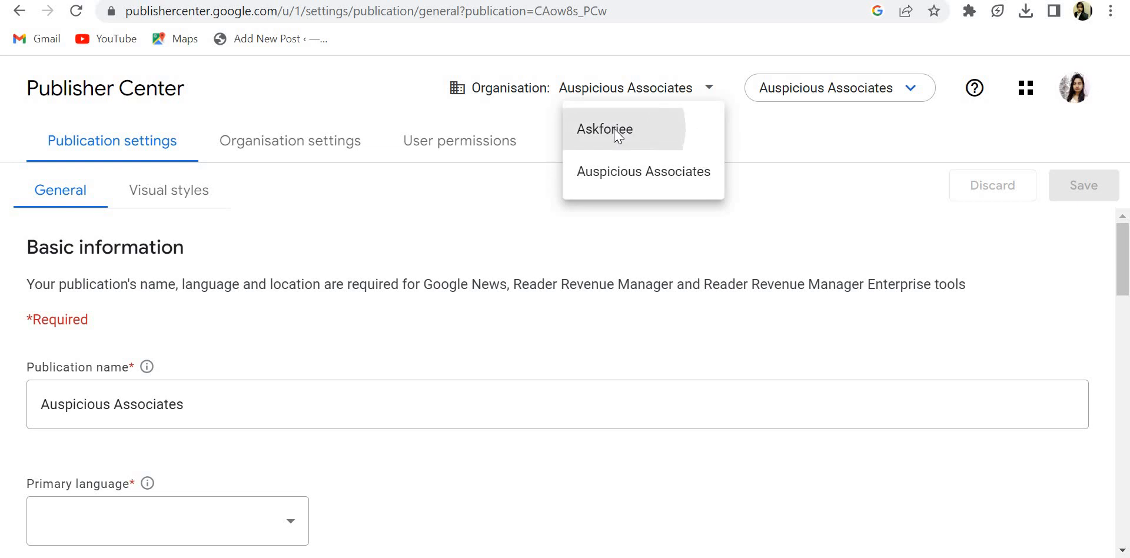
- Switch to the Askforjee organisation and review its Google News draft's blocking issues
click(604, 129)
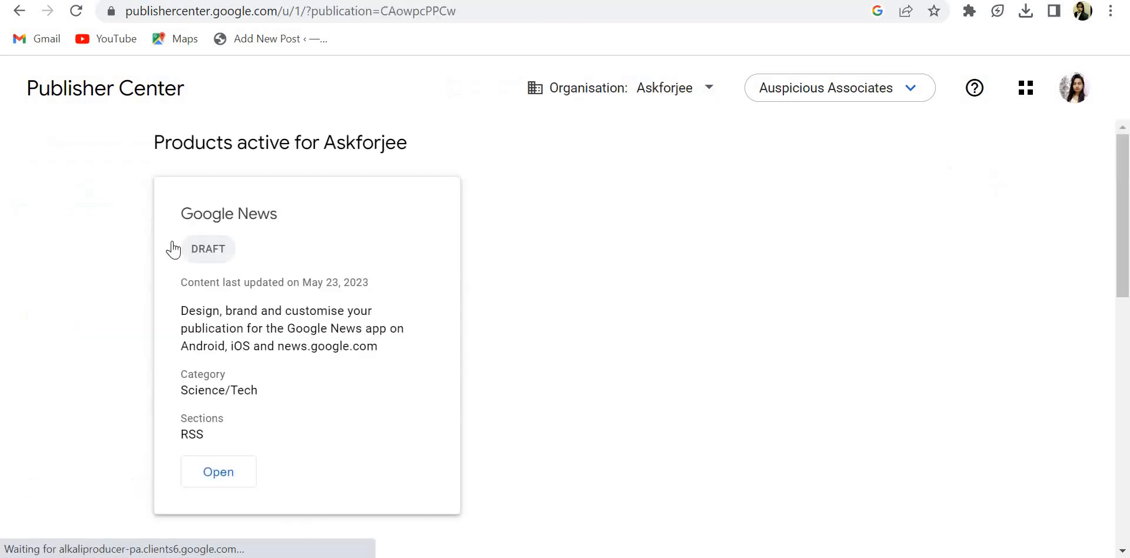
click(218, 472)
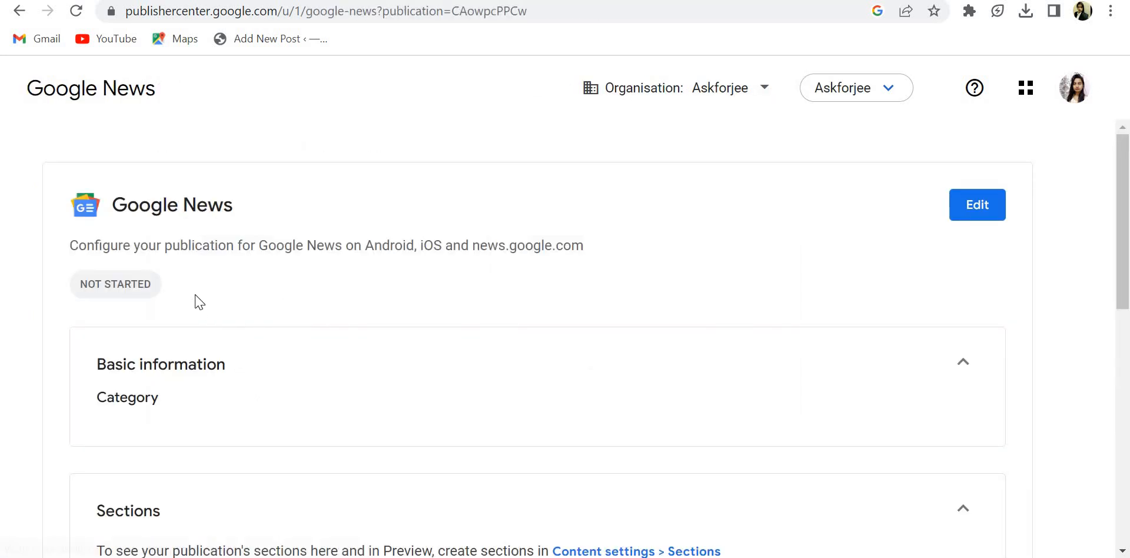
scroll(down, 3)
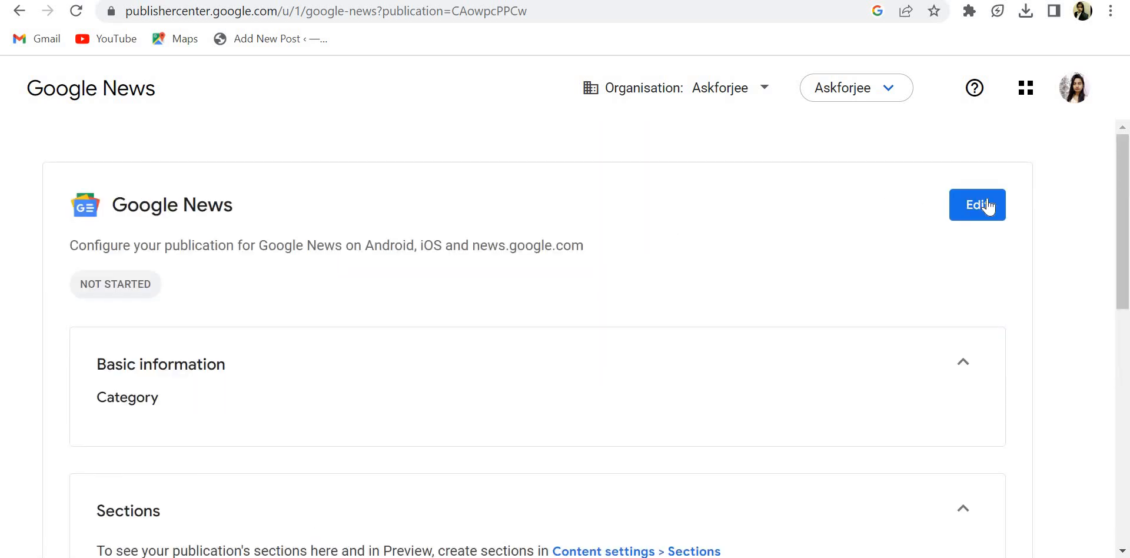
click(976, 205)
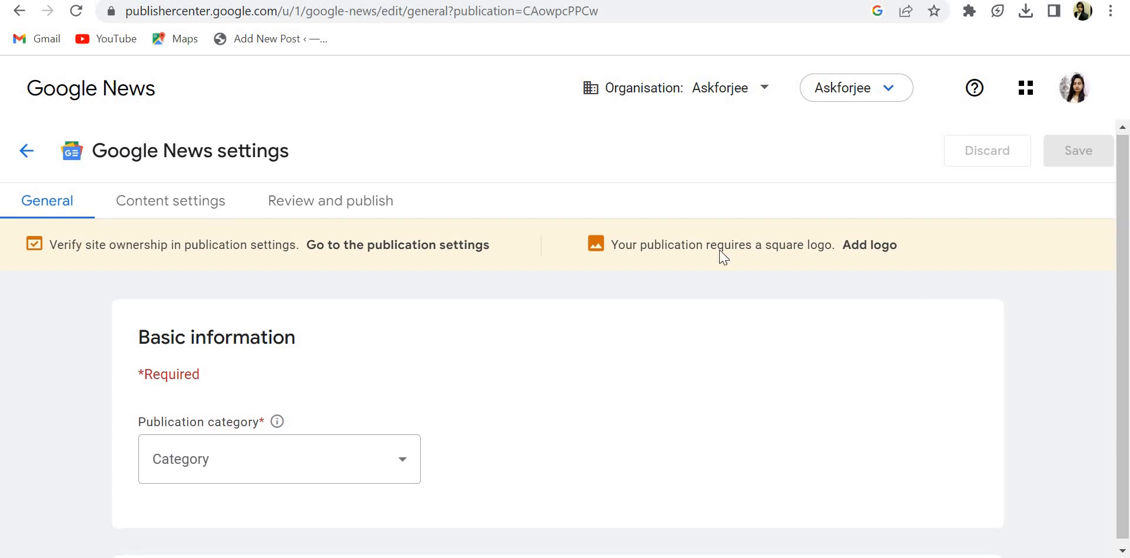
click(330, 200)
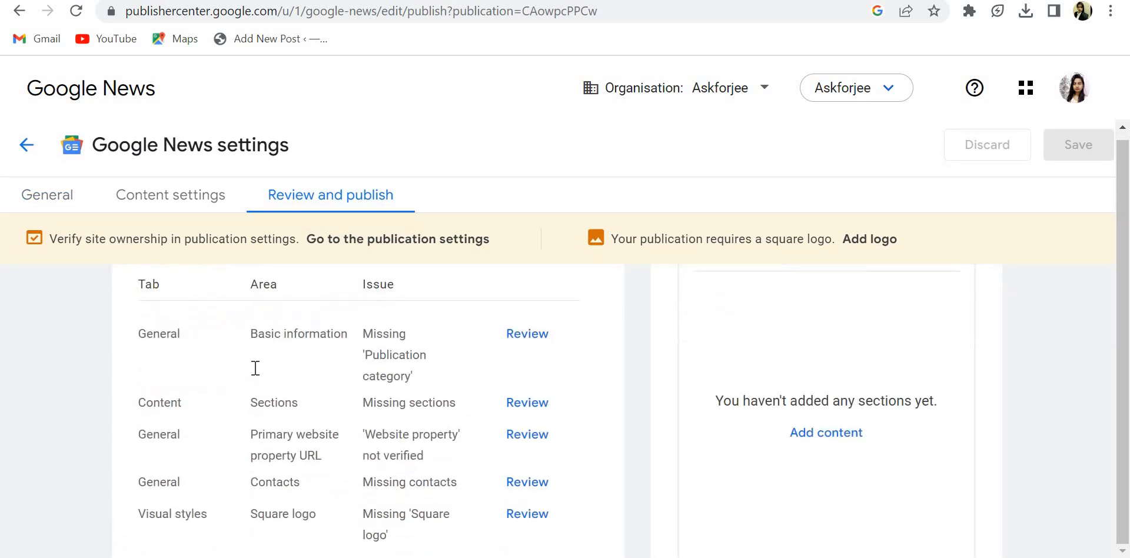
scroll(down, 3)
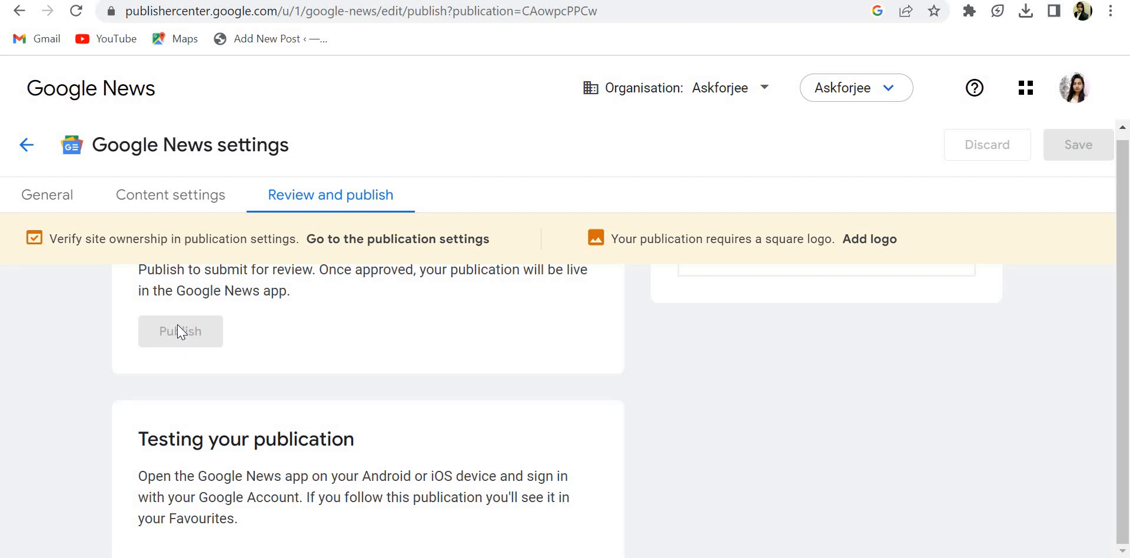
mouse_move(258, 320)
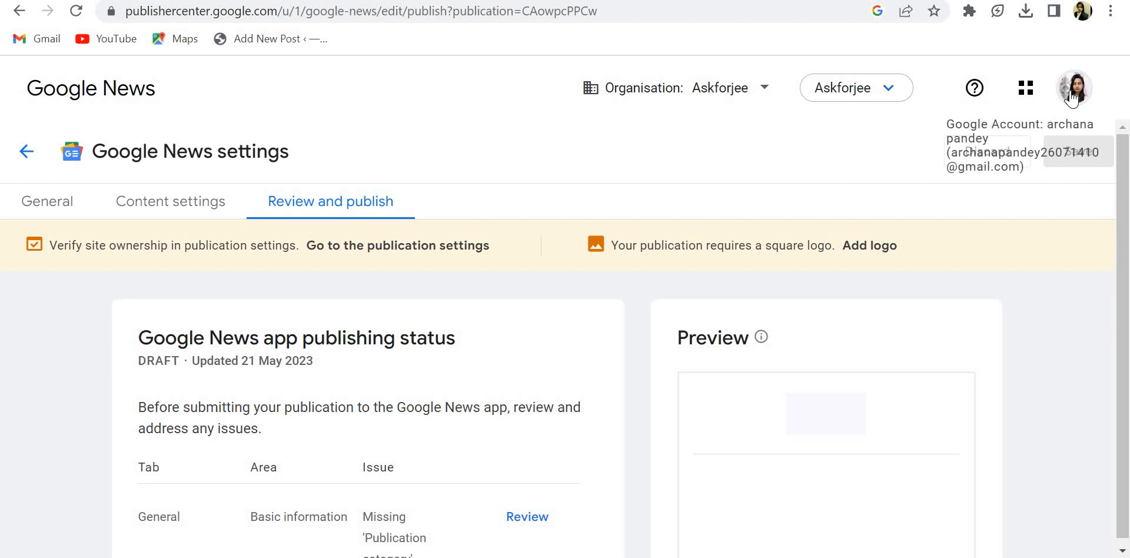
- Sign in with the other Google account and reload the page after the error
click(1072, 88)
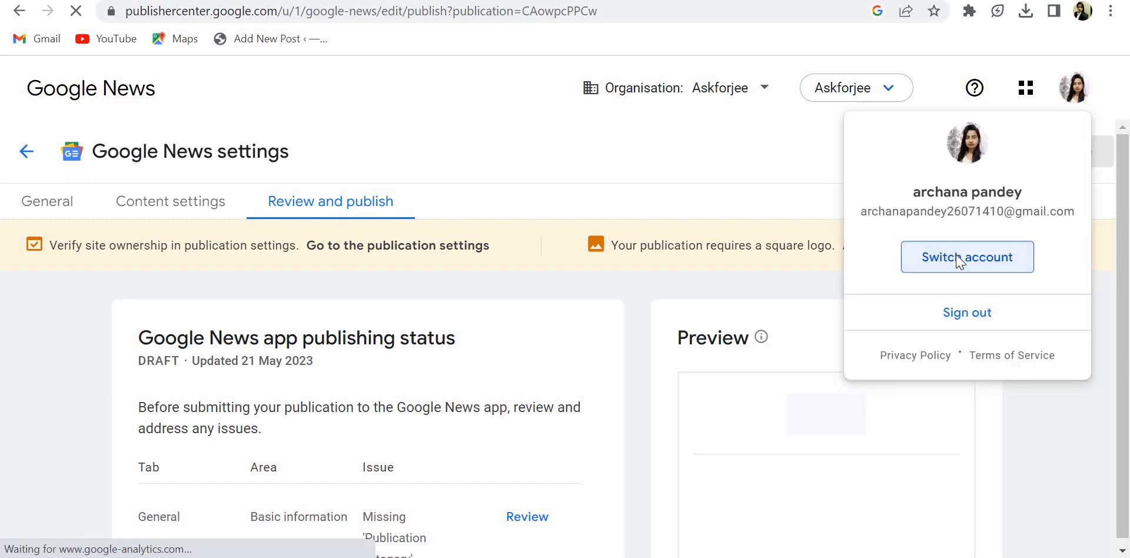
click(966, 257)
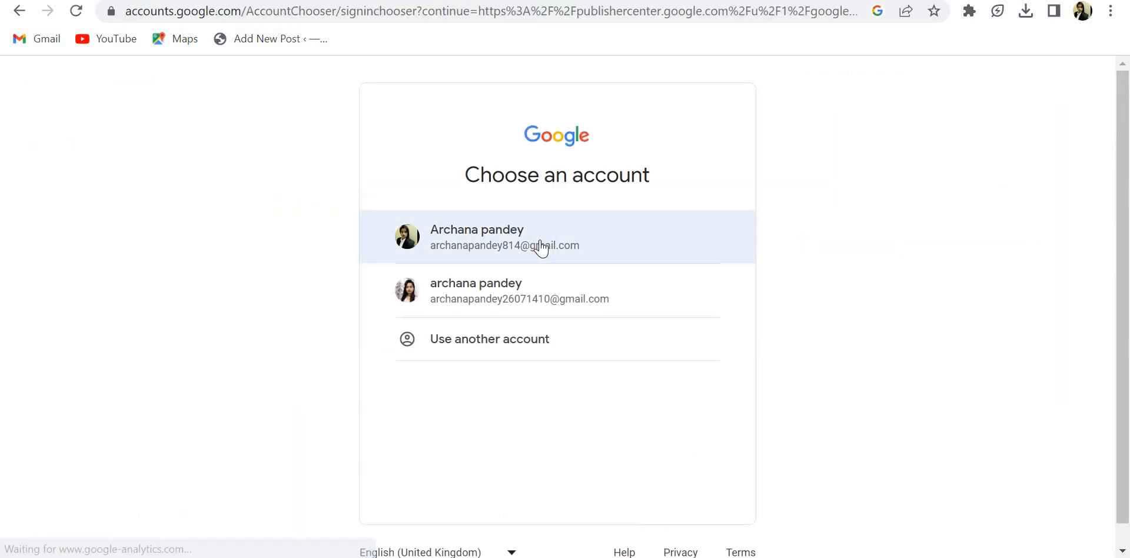
click(504, 236)
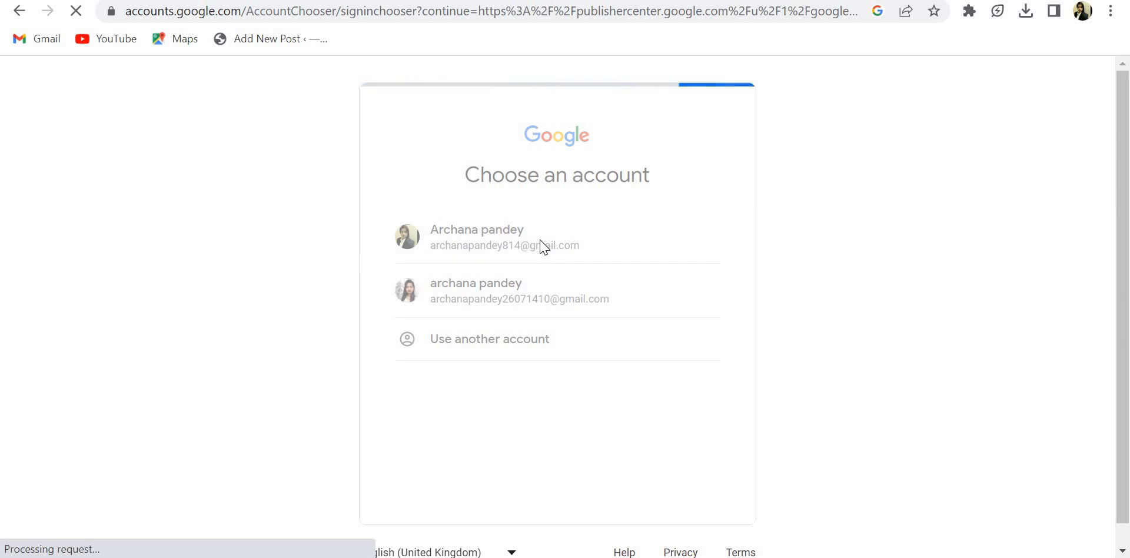
click(502, 238)
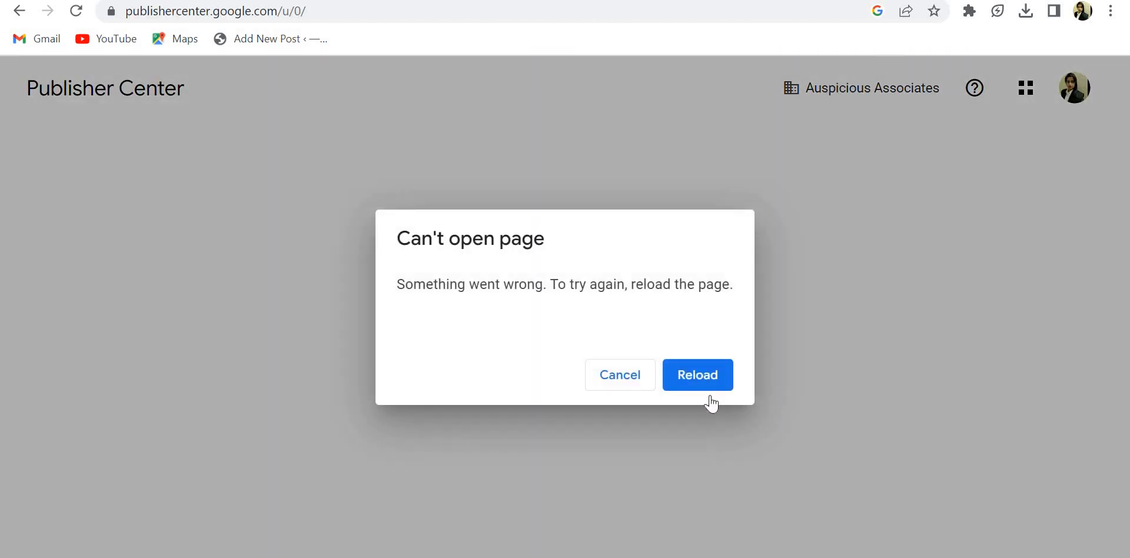
click(696, 375)
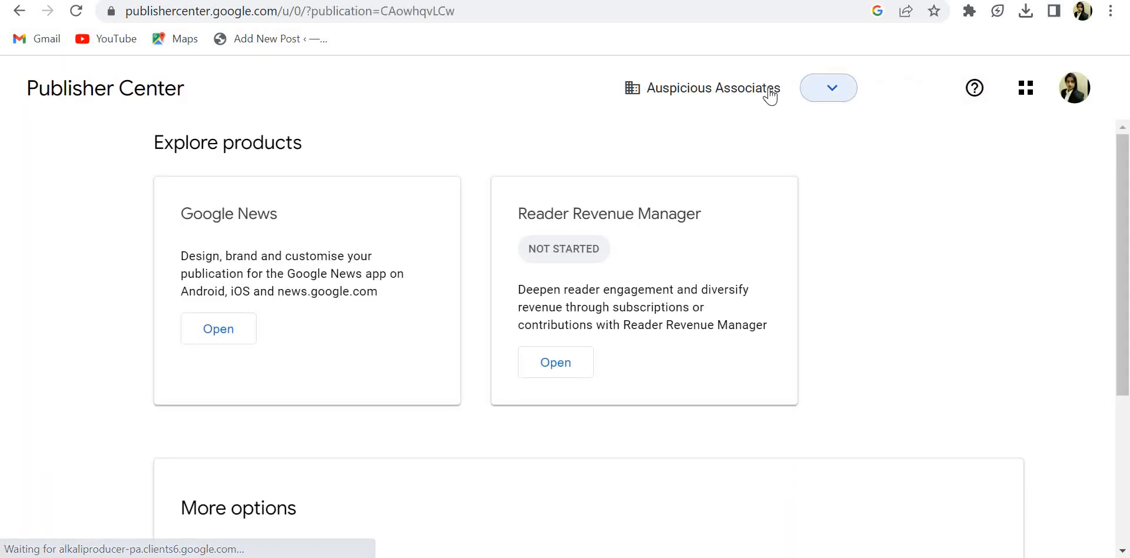
- Select Auspicious Associates from the publication dropdown and open its Google News details
click(827, 87)
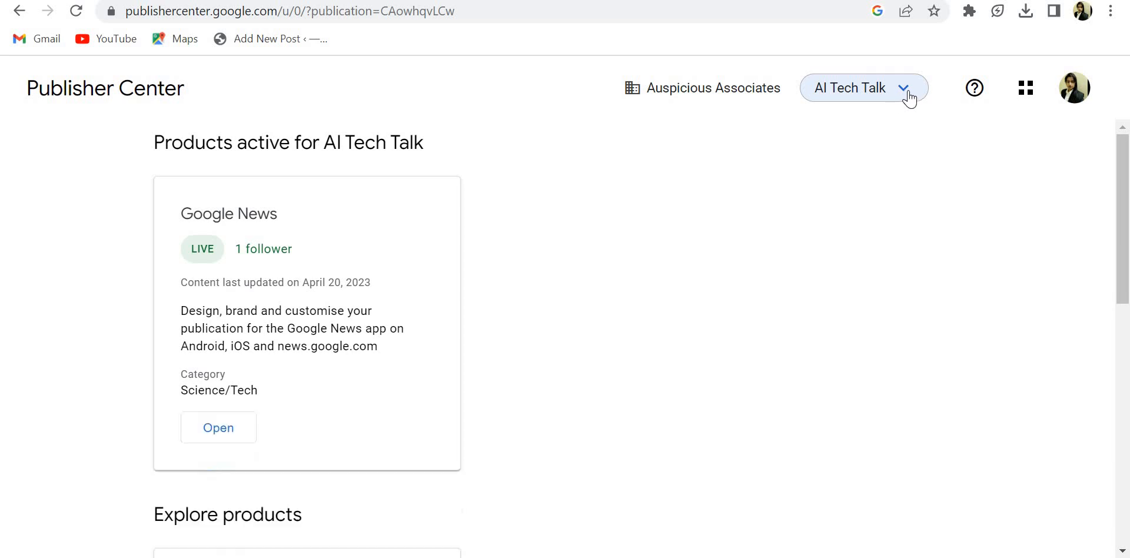
click(863, 87)
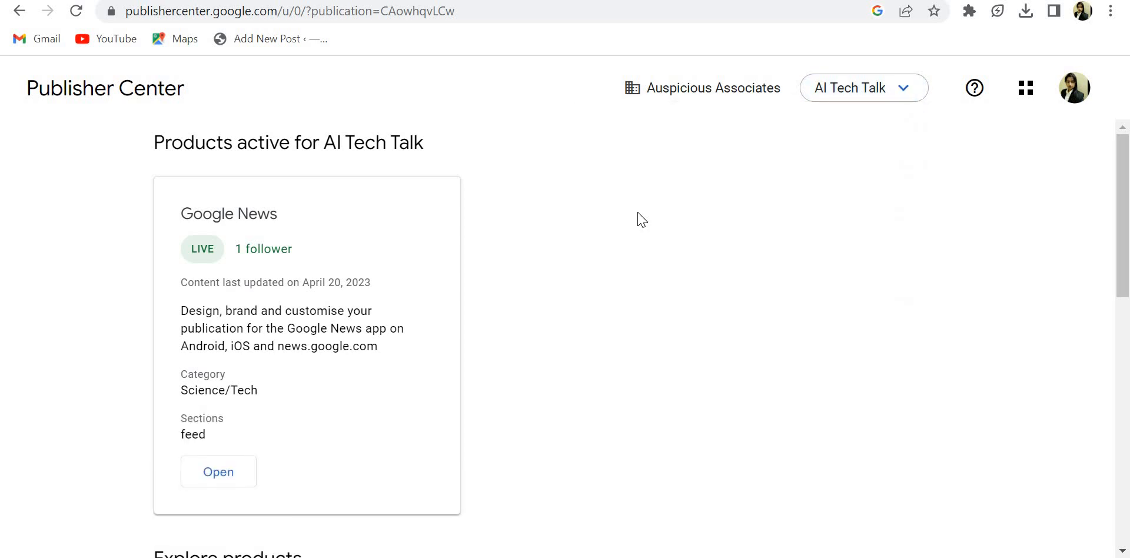
click(862, 87)
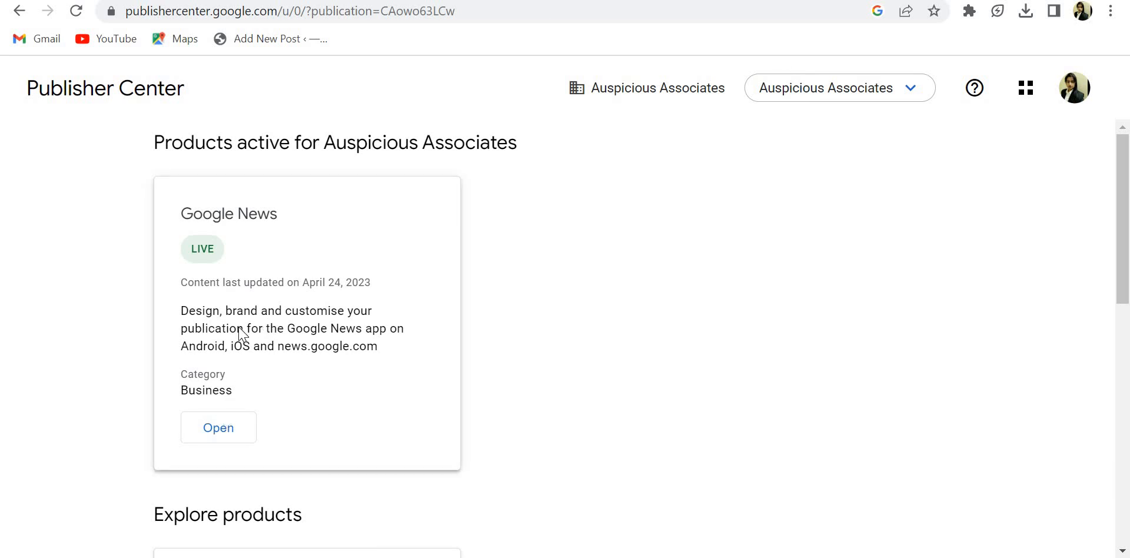
click(218, 427)
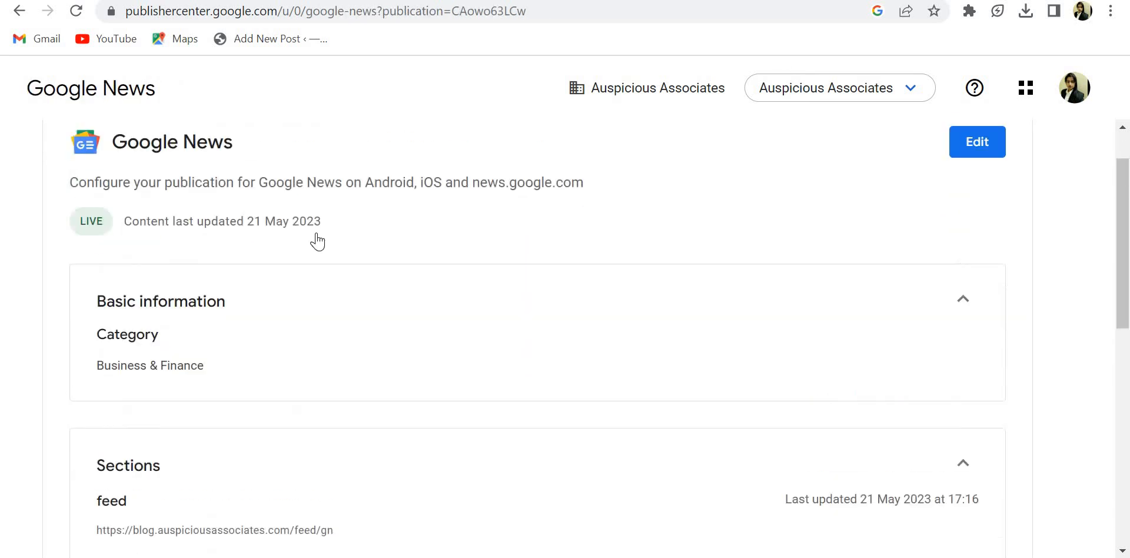
- Scroll through the live publication's configuration and feed preview
scroll(down, 3)
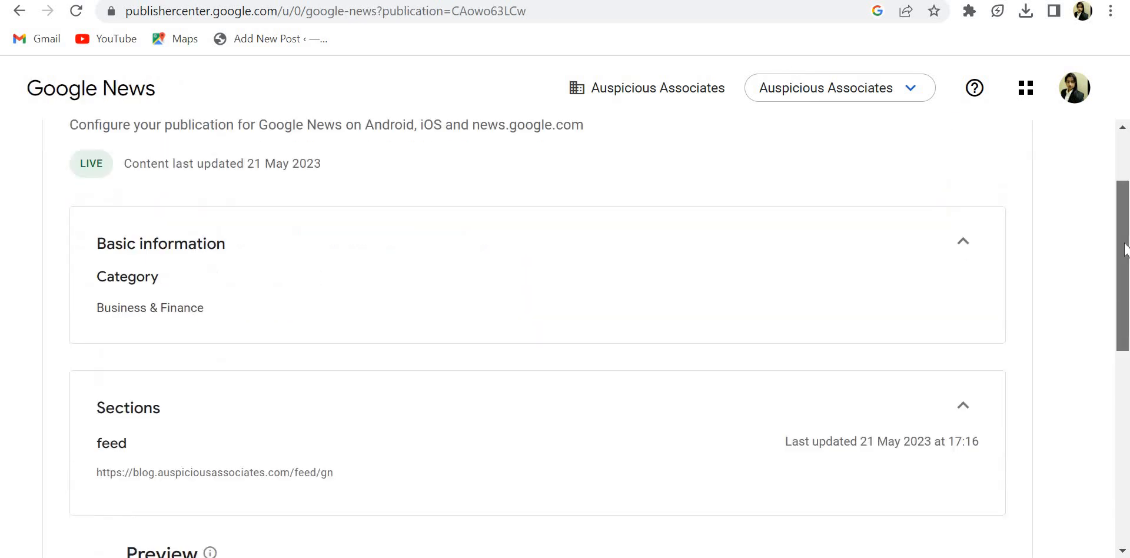
scroll(down, 3)
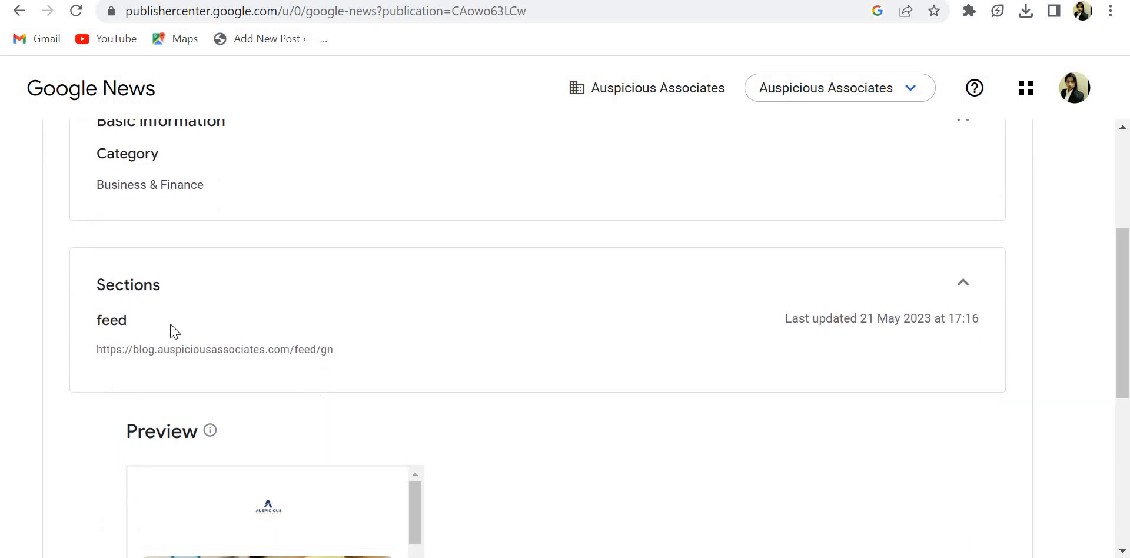
mouse_move(110, 349)
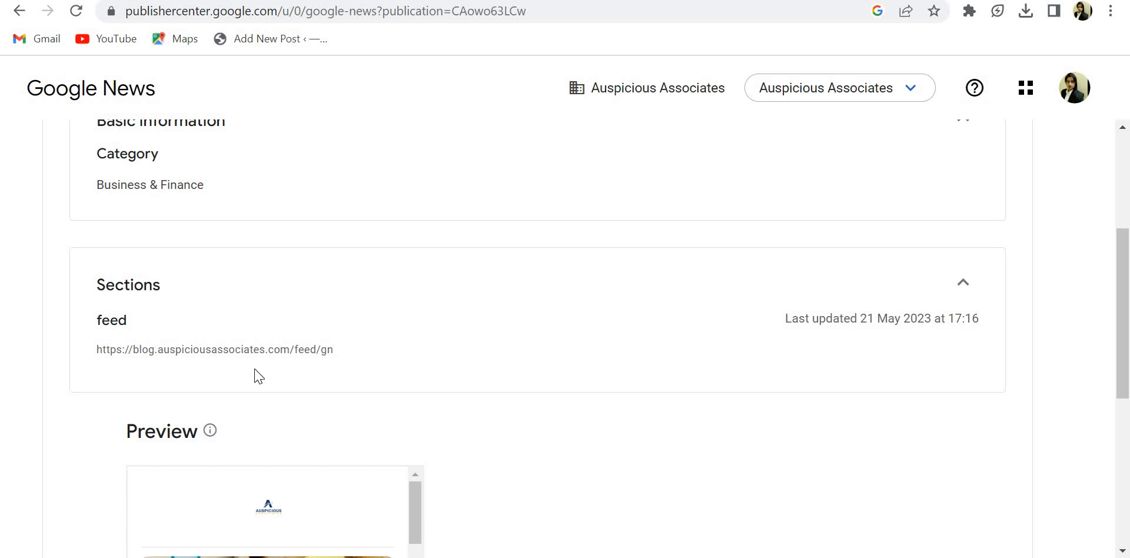
scroll(down, 3)
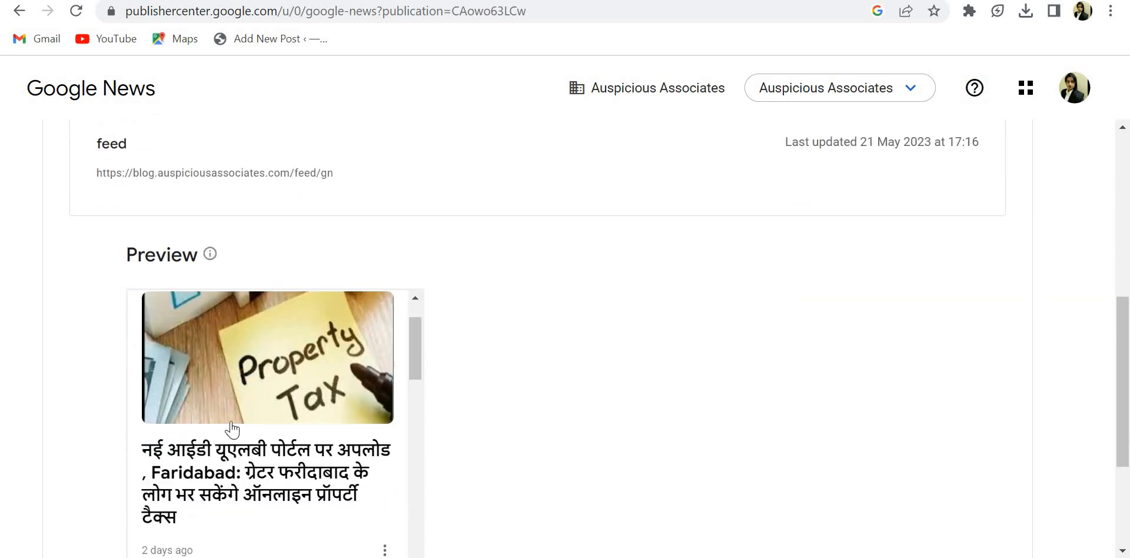
scroll(down, 3)
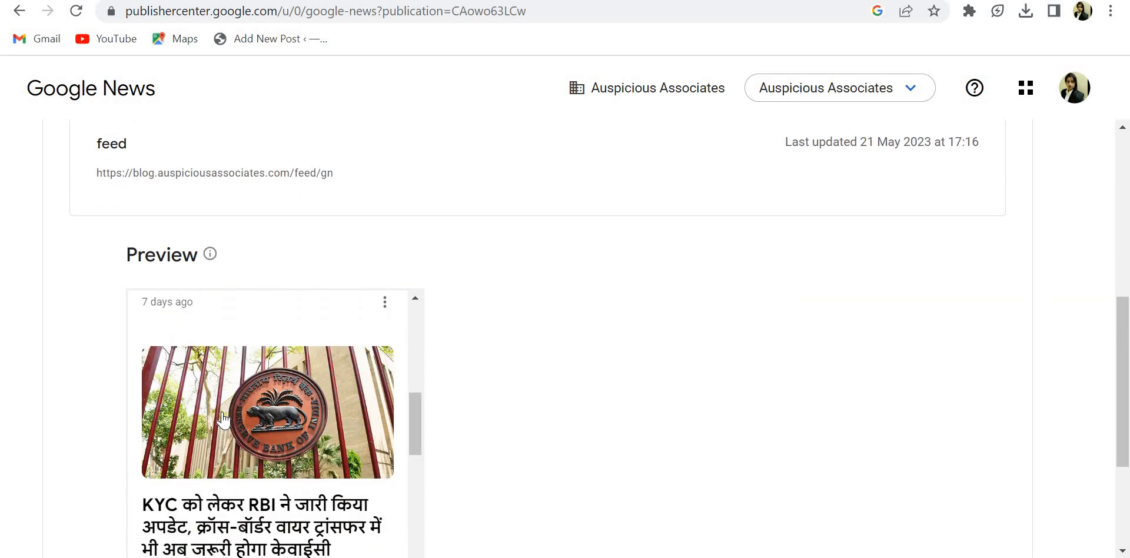
scroll(down, 3)
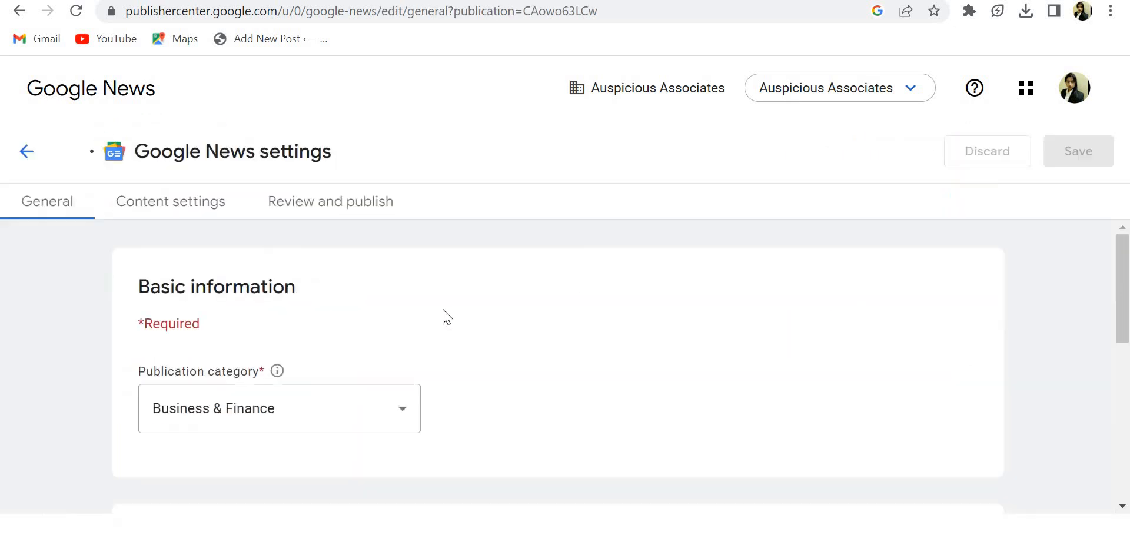
- View the Content settings feed section at blog.auspiciousassociates.com/feed/gn, highlighting its gn ending
click(170, 201)
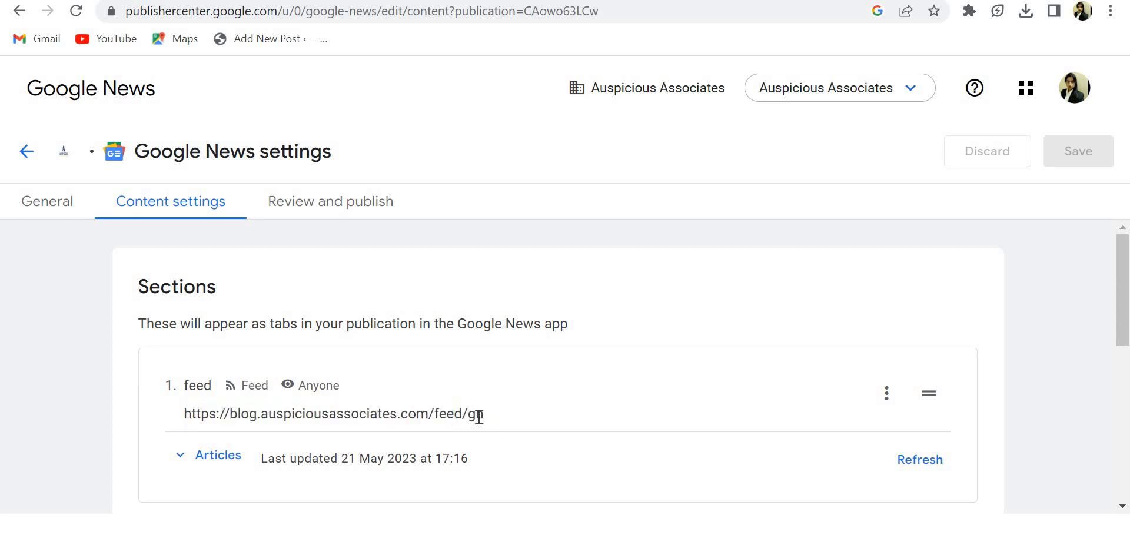
double_click(475, 413)
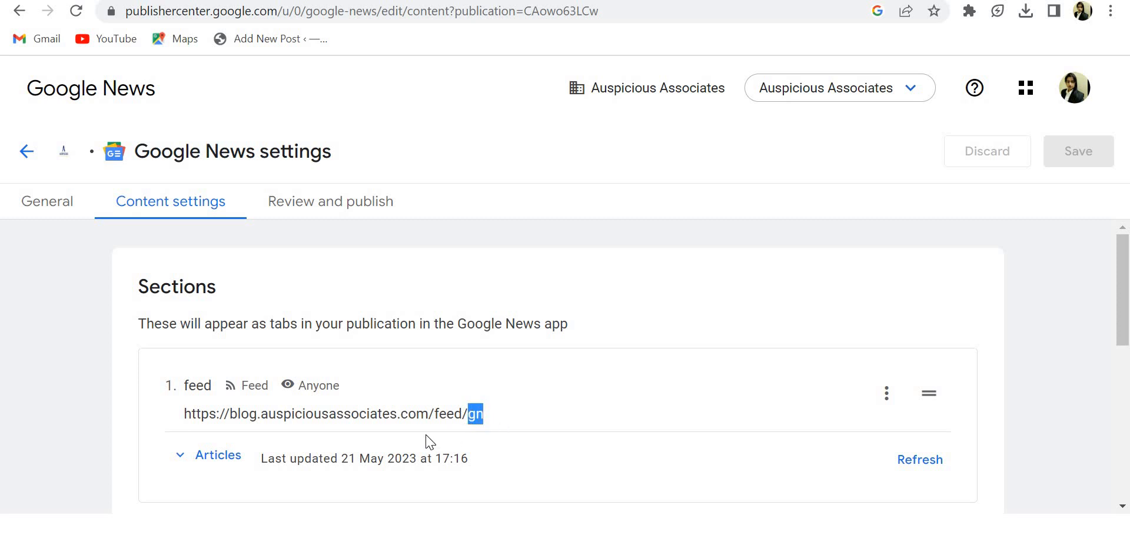
scroll(down, 3)
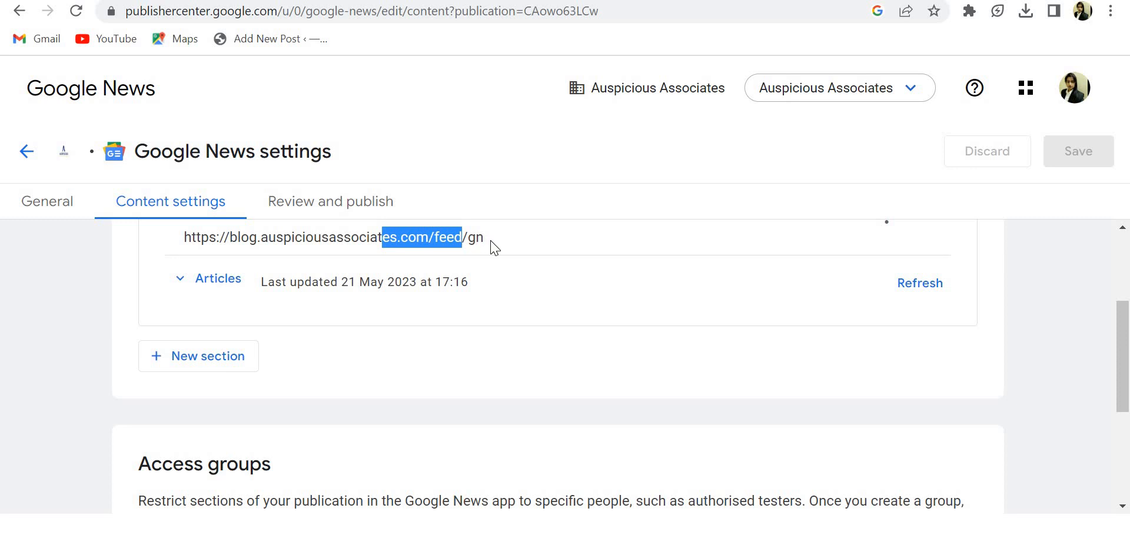
scroll(down, 3)
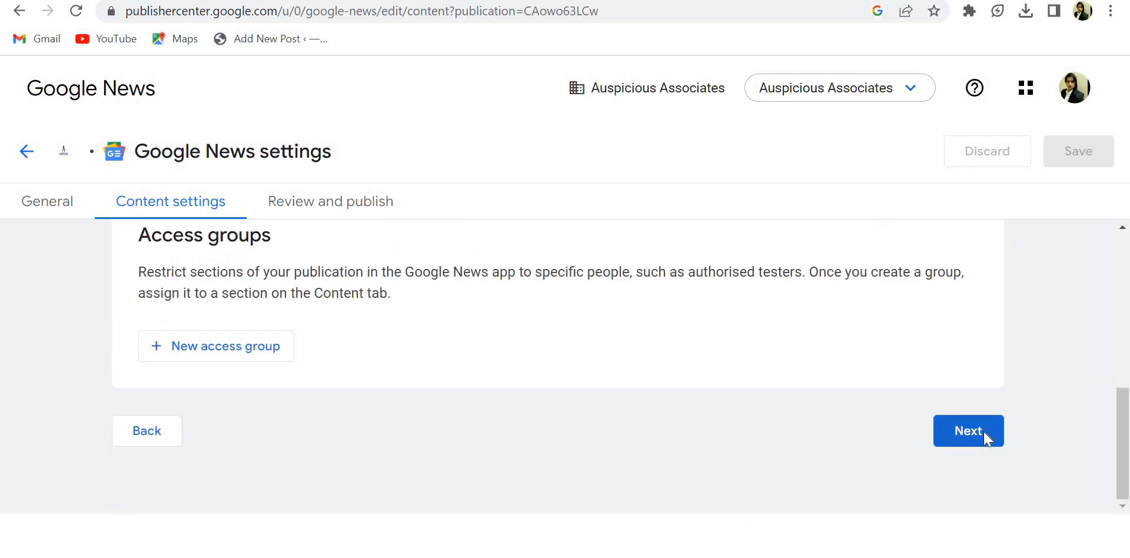
- Advance to Review and publish to see the LIVE status and Unpublish option
click(967, 430)
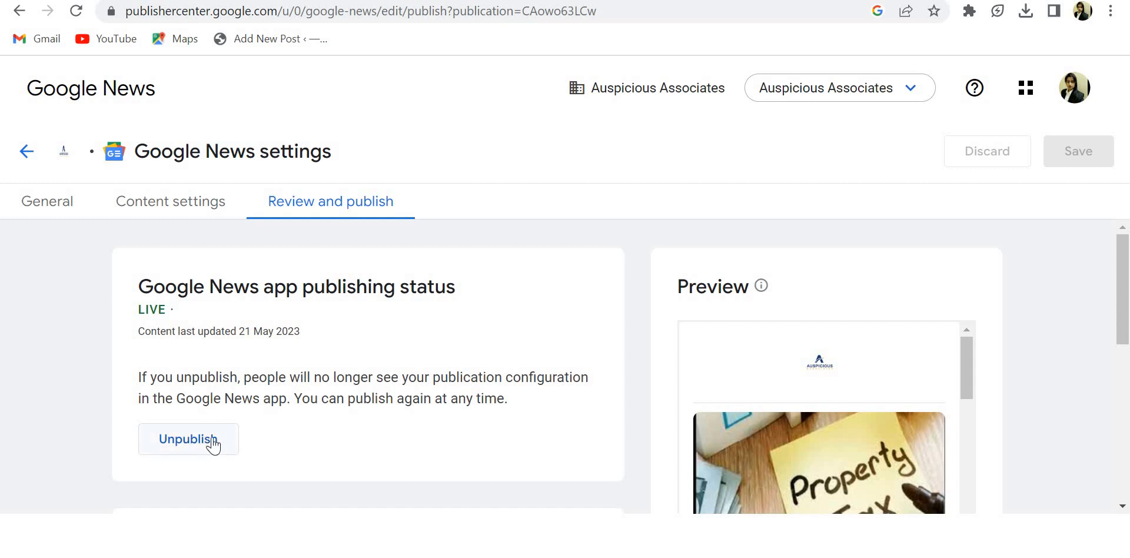
mouse_move(286, 435)
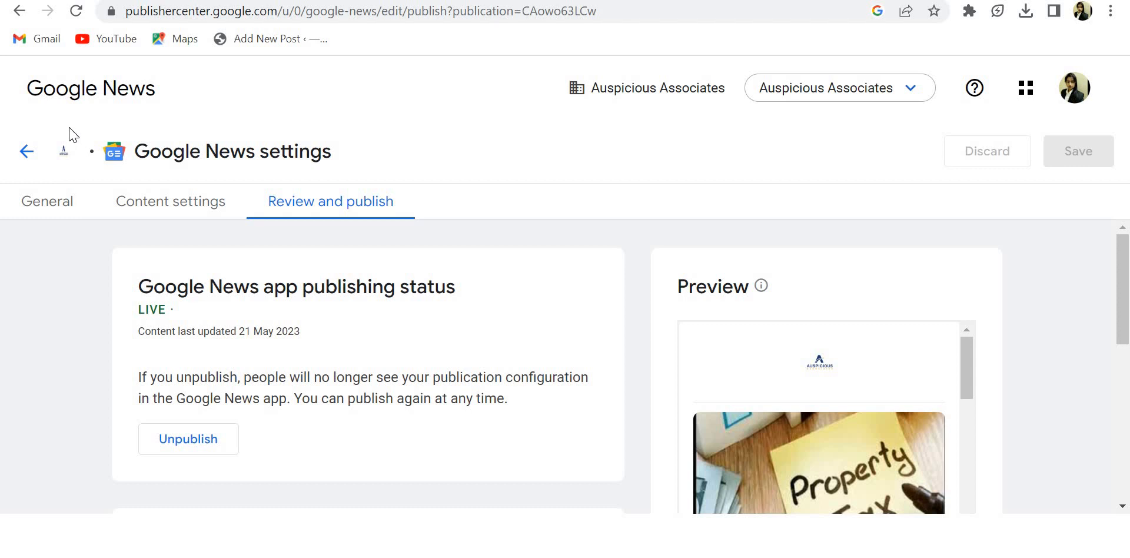
mouse_move(503, 183)
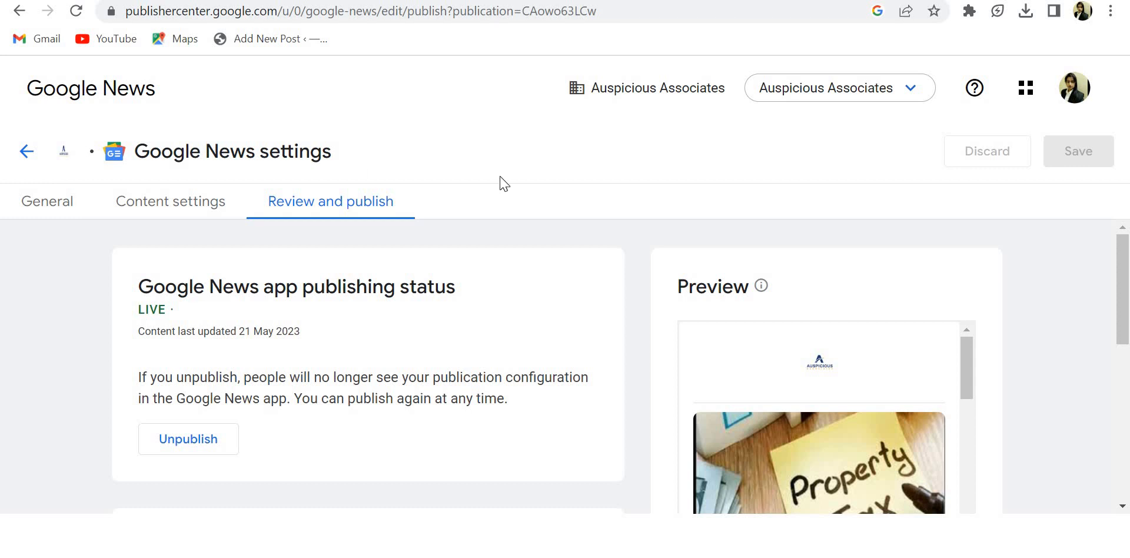
mouse_move(484, 364)
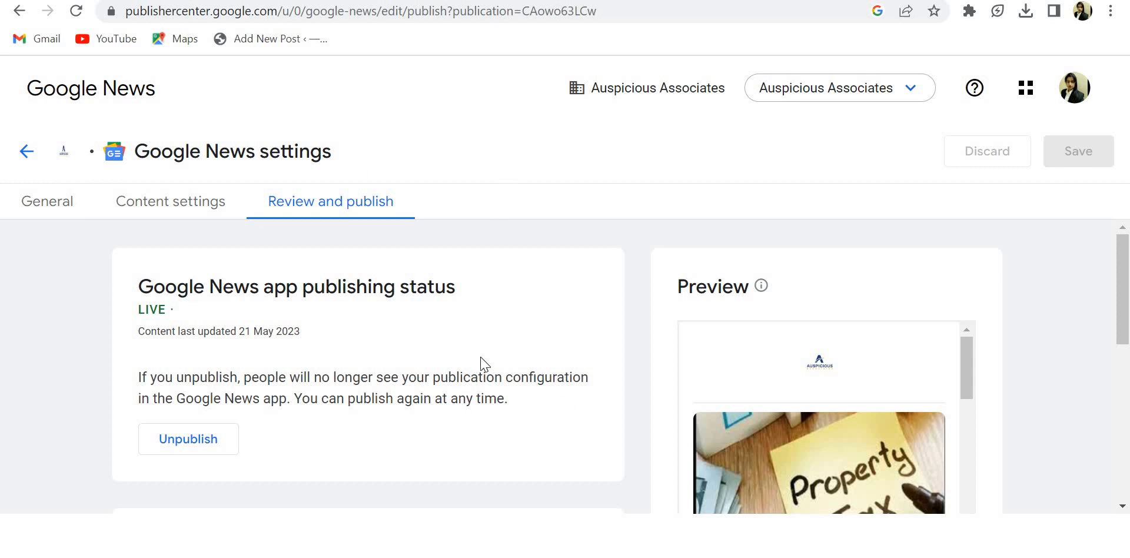
mouse_move(576, 52)
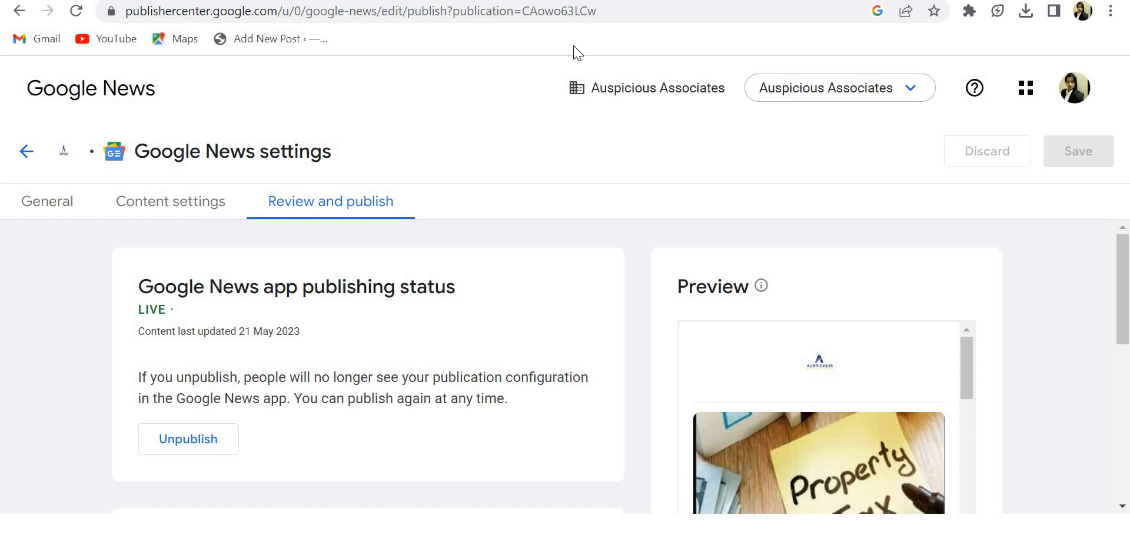
mouse_move(643, 165)
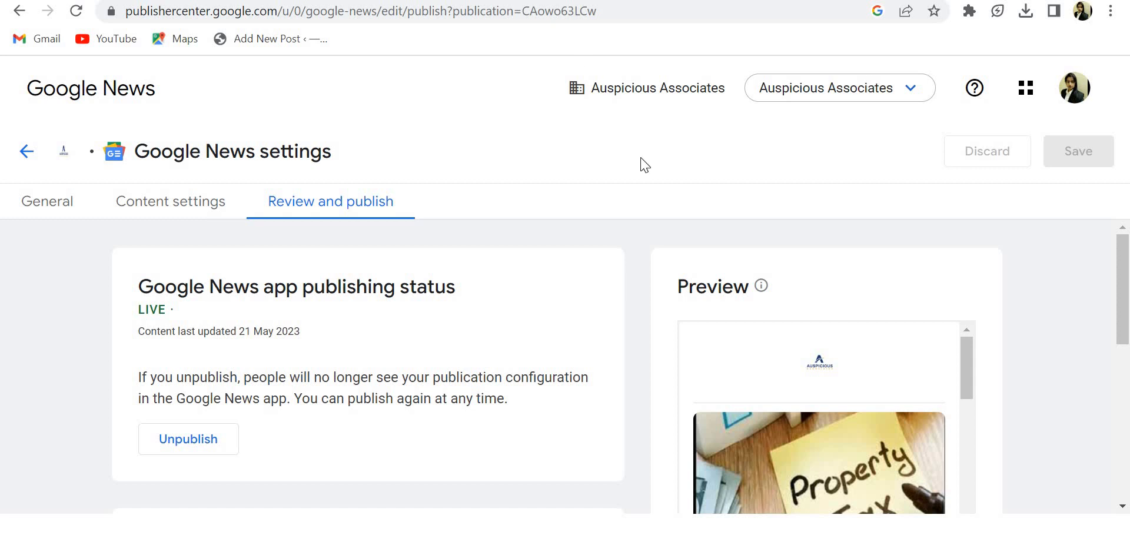